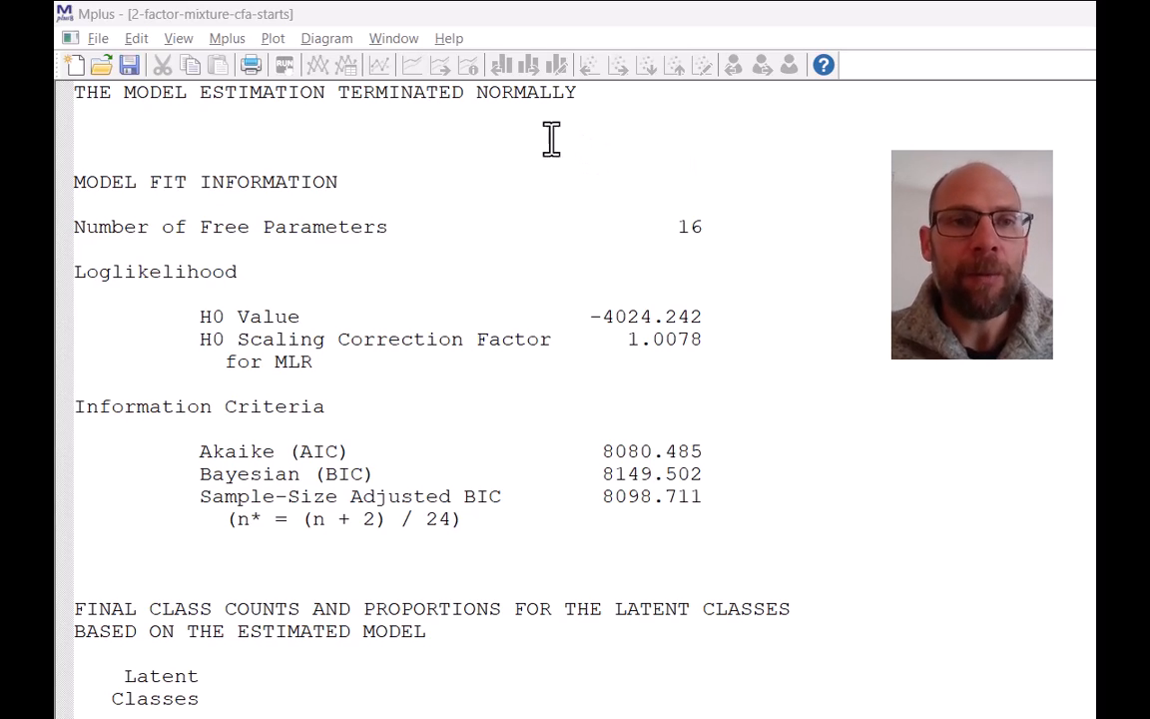
pyautogui.moveTo(270, 124)
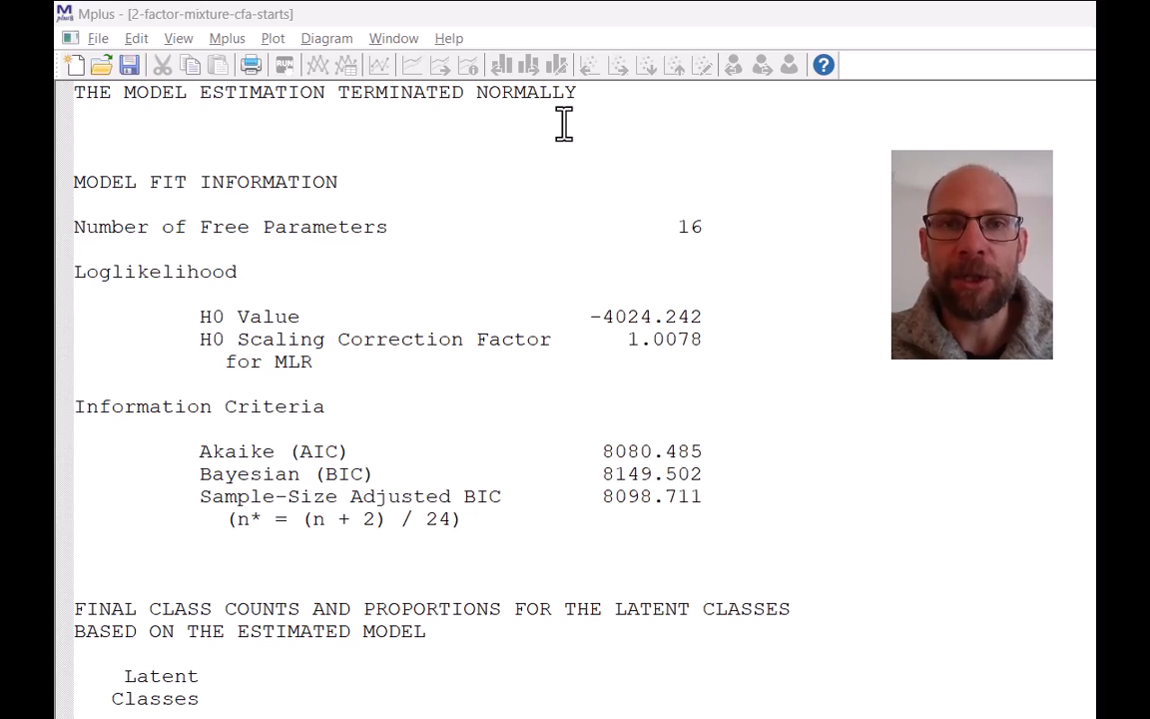
pyautogui.moveTo(574, 95)
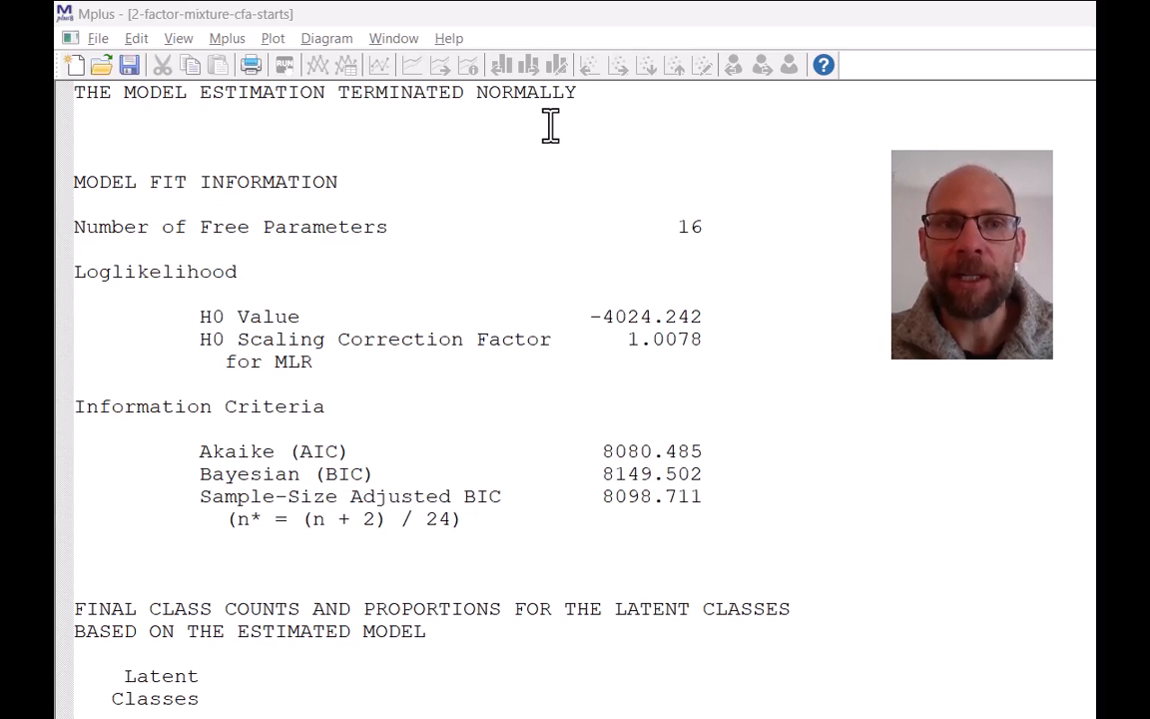
pyautogui.moveTo(434, 114)
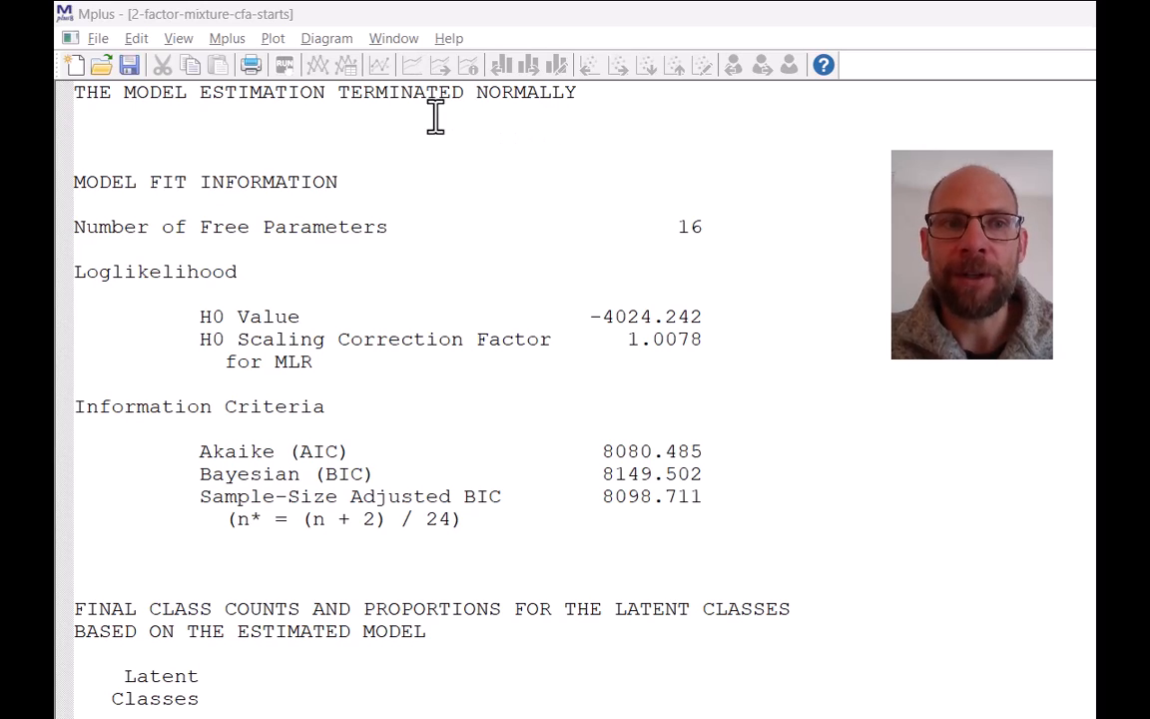
pyautogui.moveTo(506, 135)
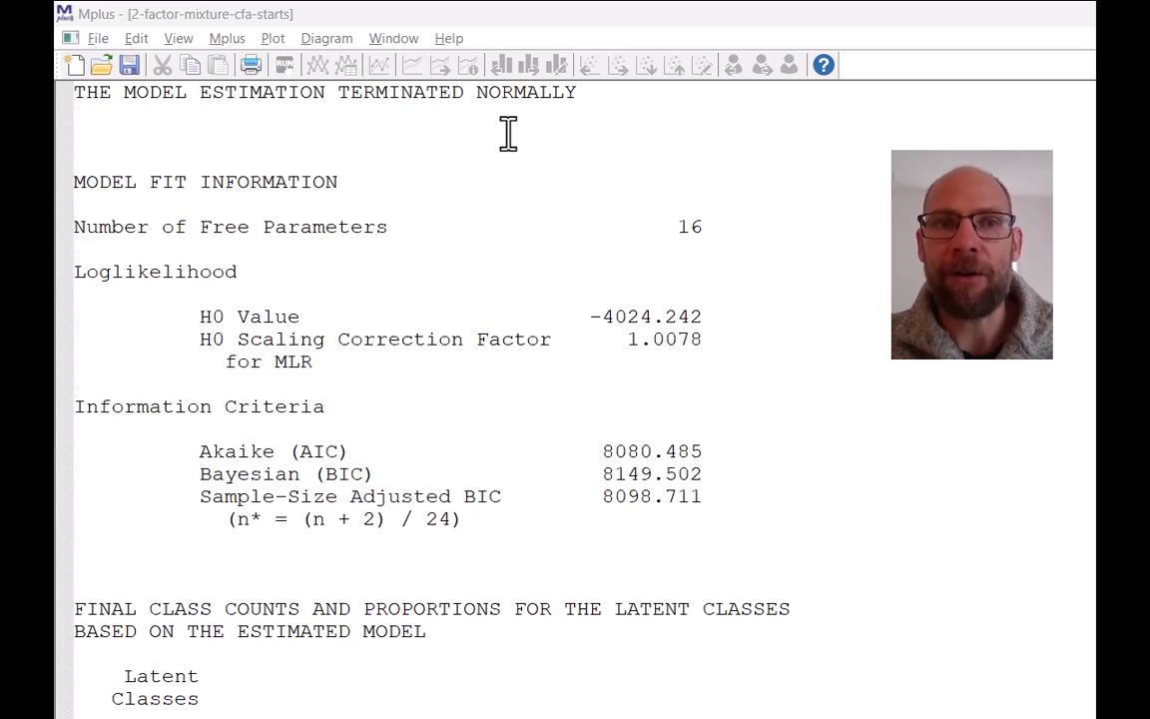
pyautogui.moveTo(526, 149)
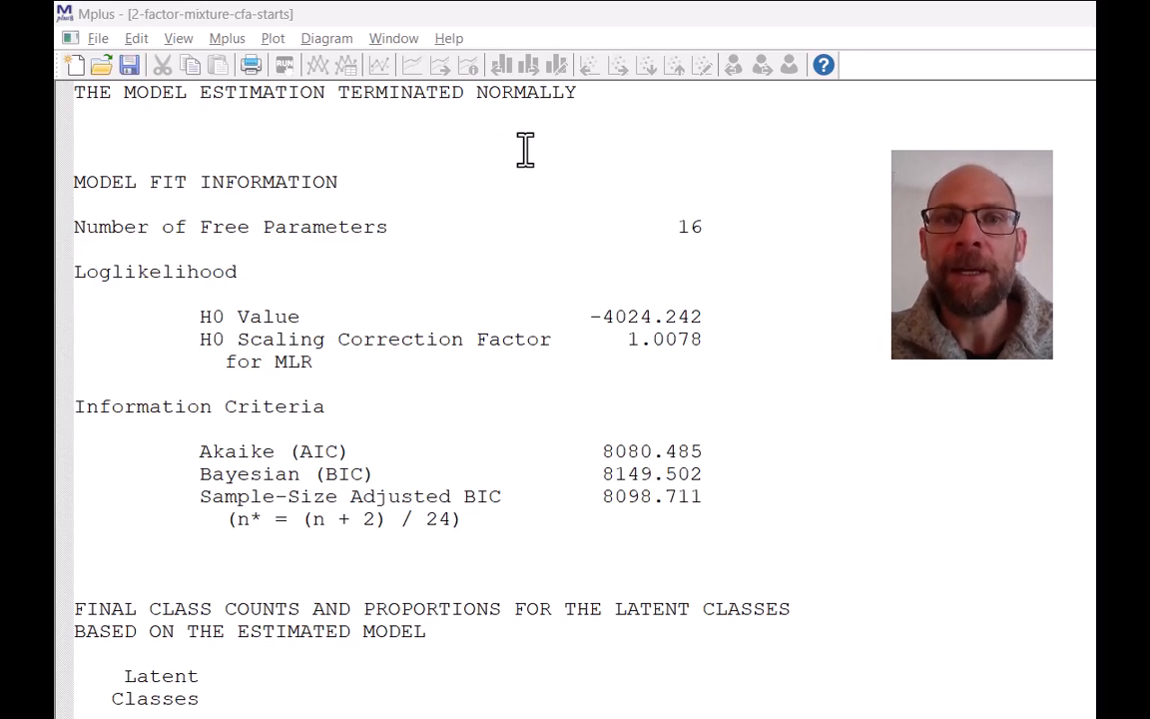
pyautogui.moveTo(528, 148)
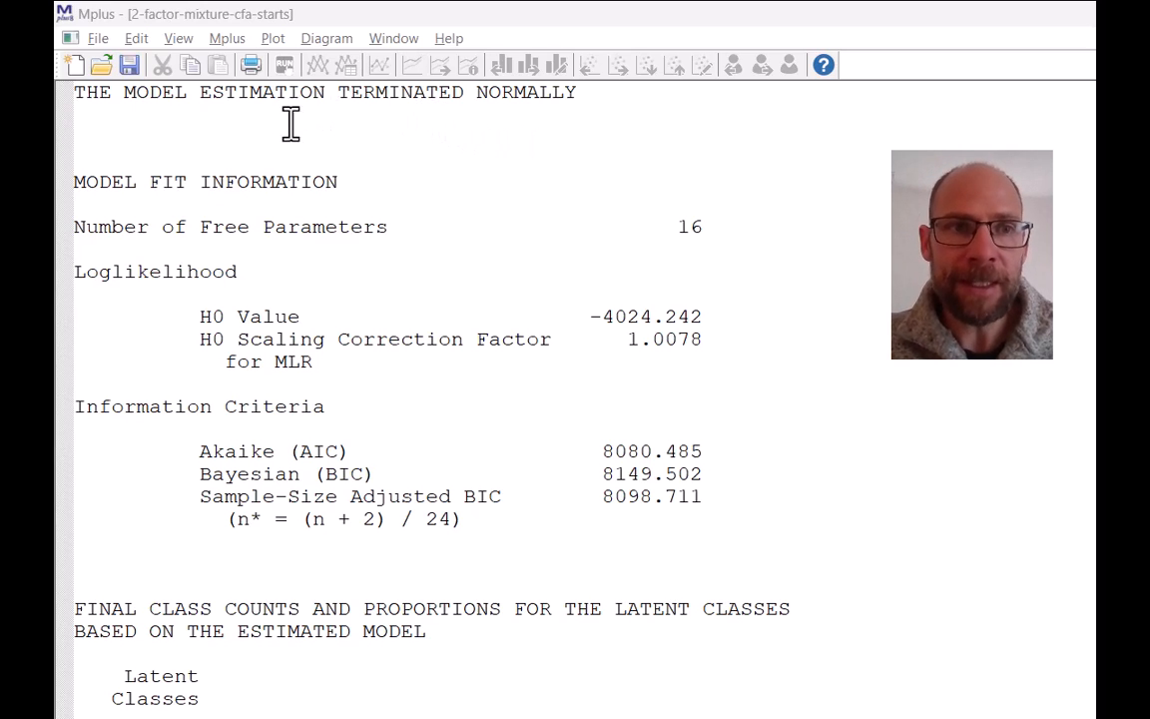
pyautogui.moveTo(200, 226)
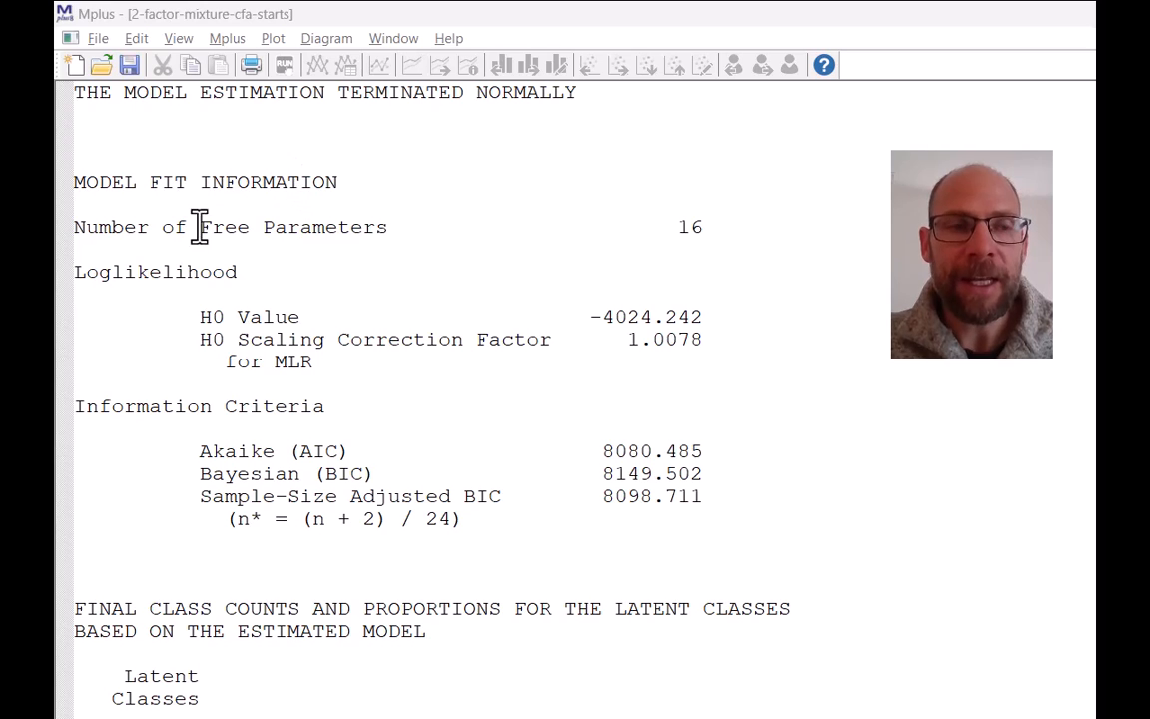
pyautogui.moveTo(647, 217)
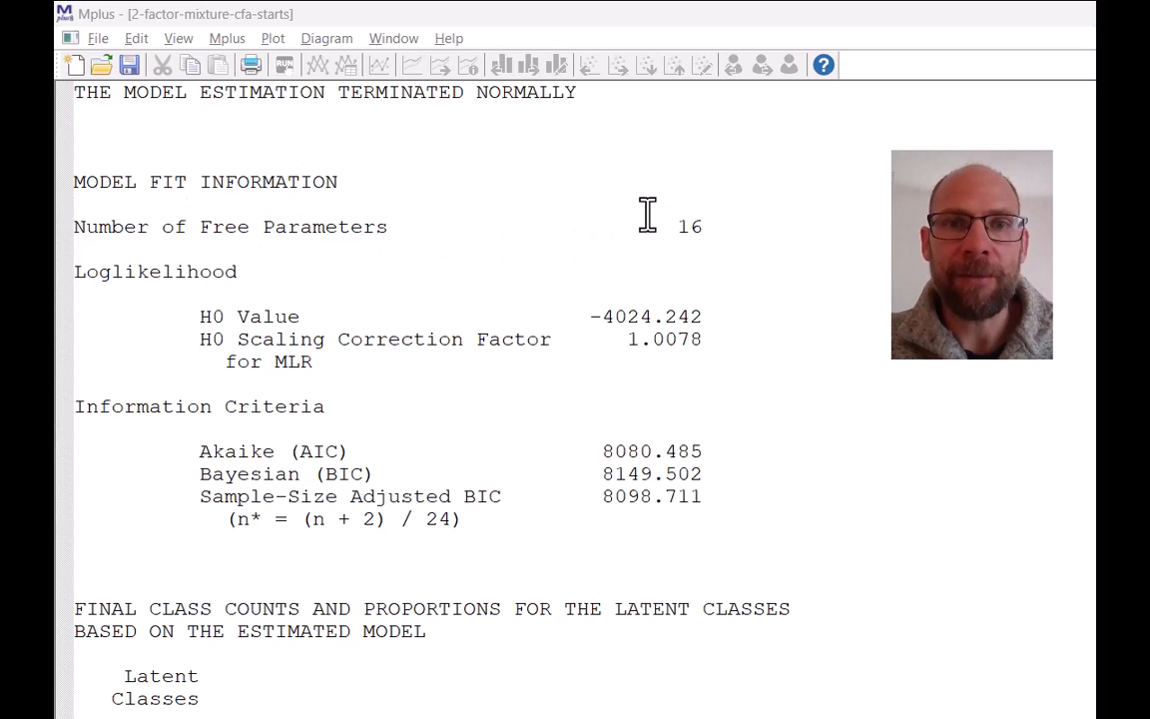
pyautogui.moveTo(651, 208)
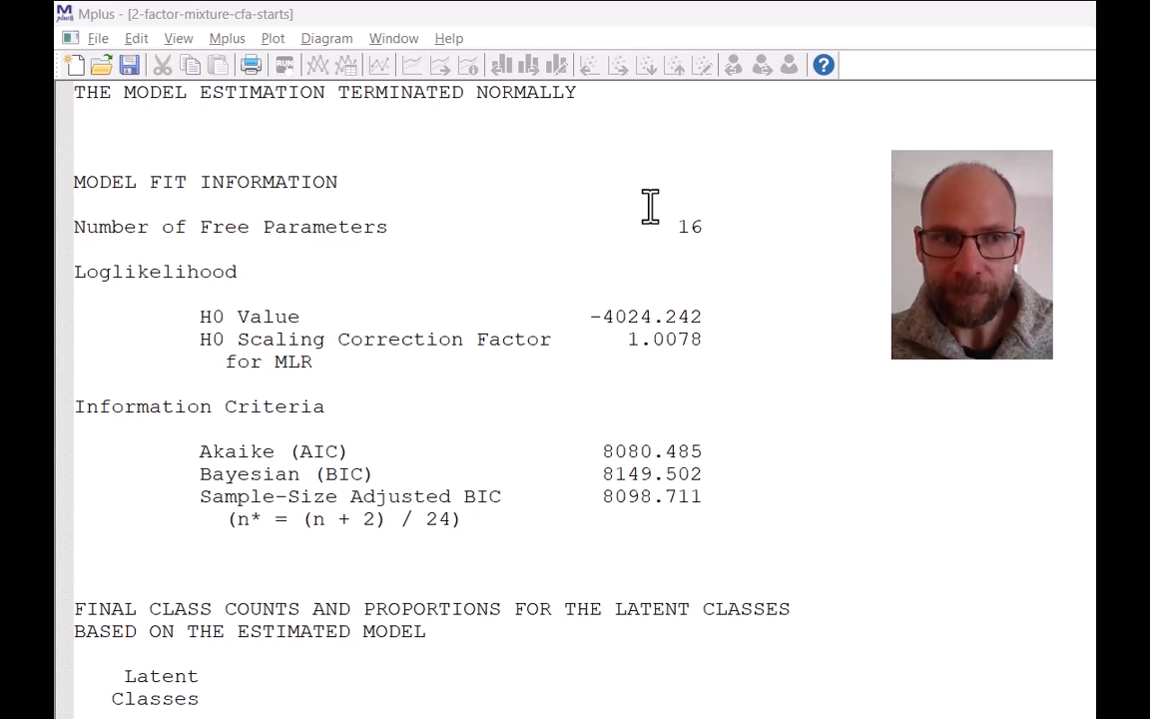
pyautogui.moveTo(517, 375)
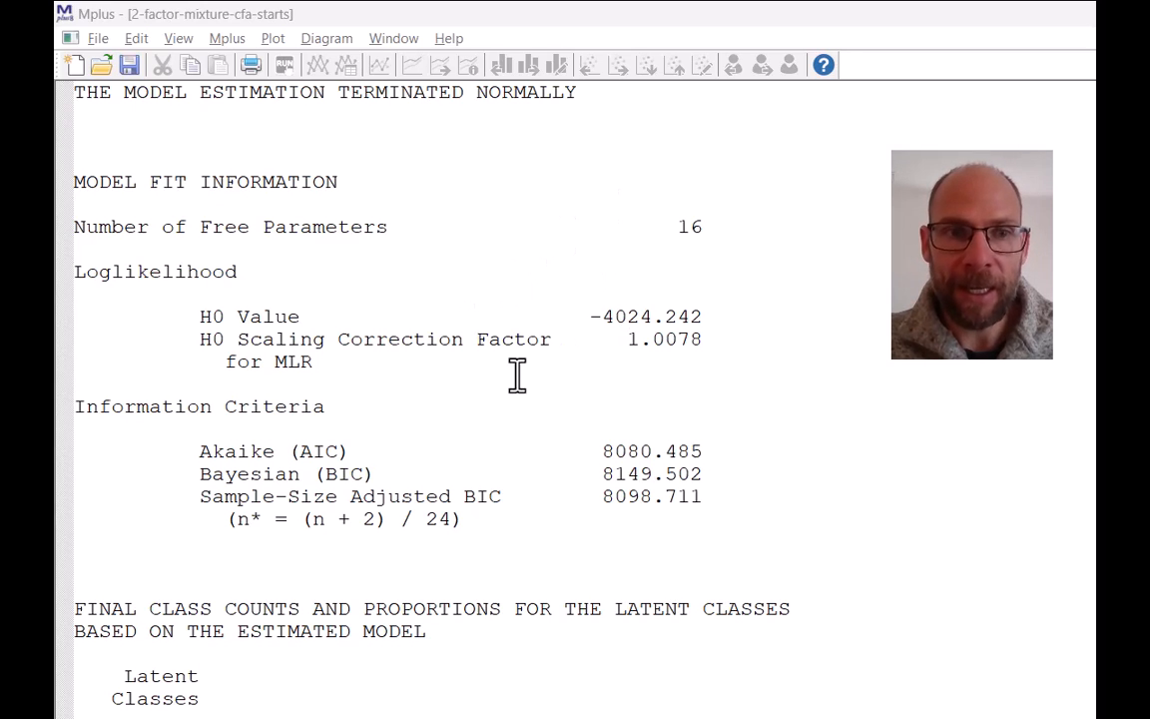
pyautogui.moveTo(569, 489)
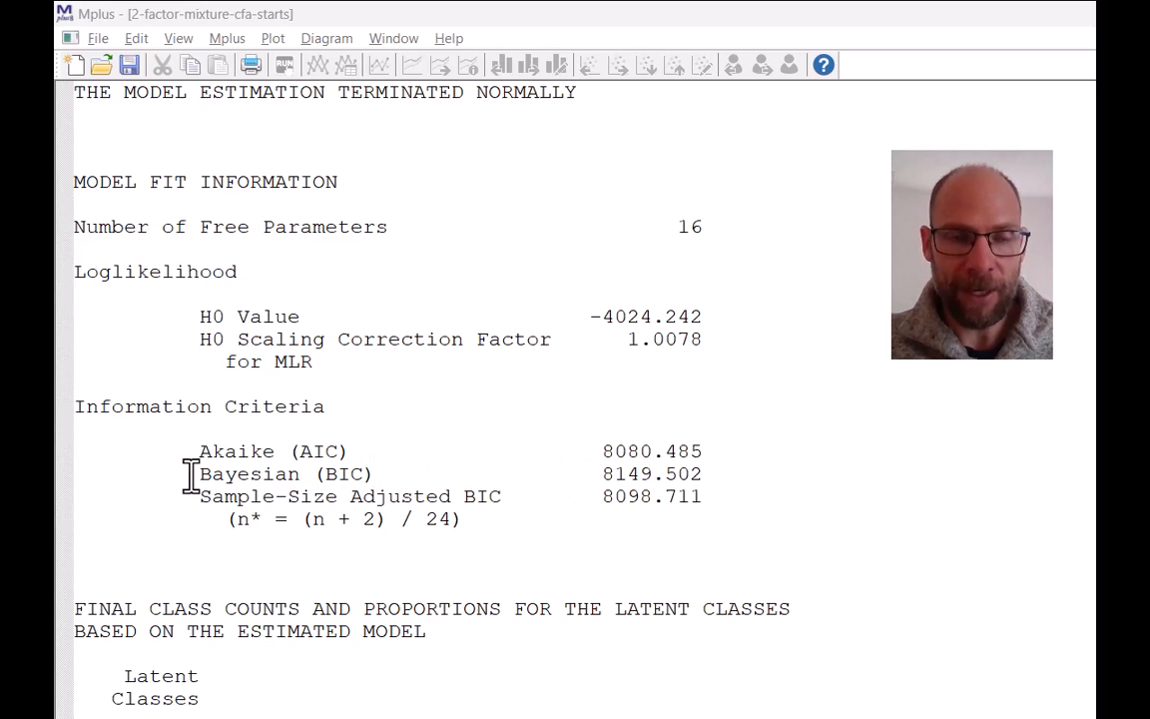
# Mark the Sample-Size Adjusted BIC value of 8098.711 in the information criteria.
pyautogui.doubleClick(249, 474)
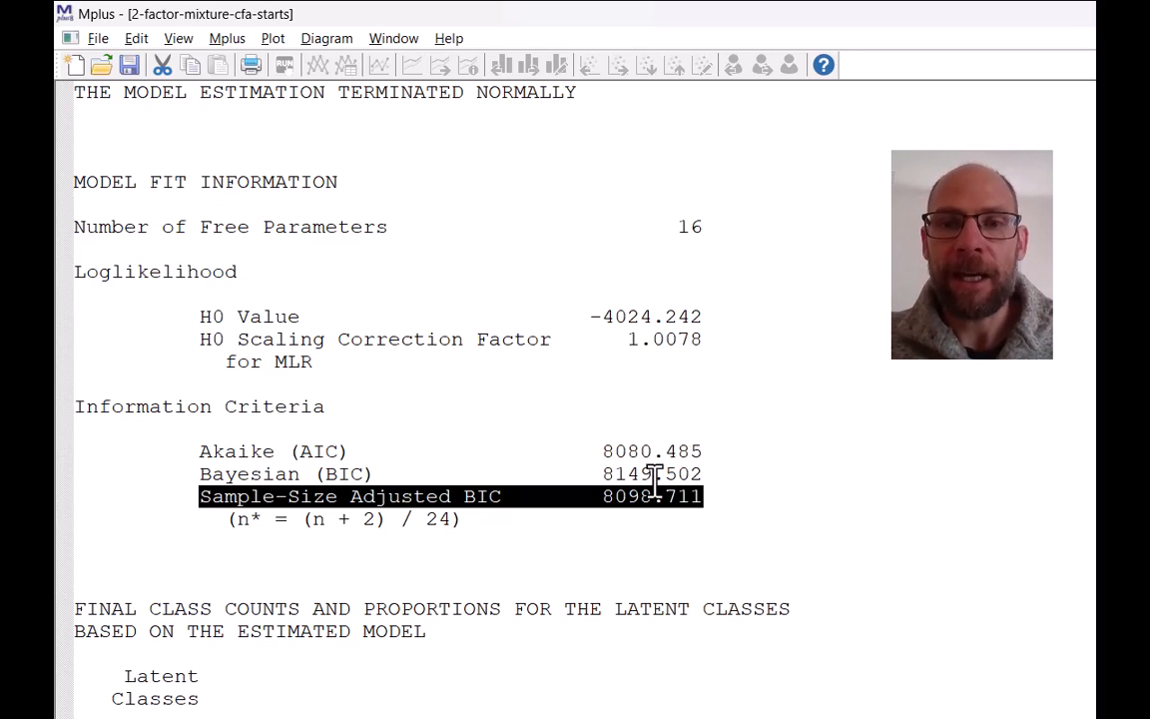
pyautogui.moveTo(948, 424)
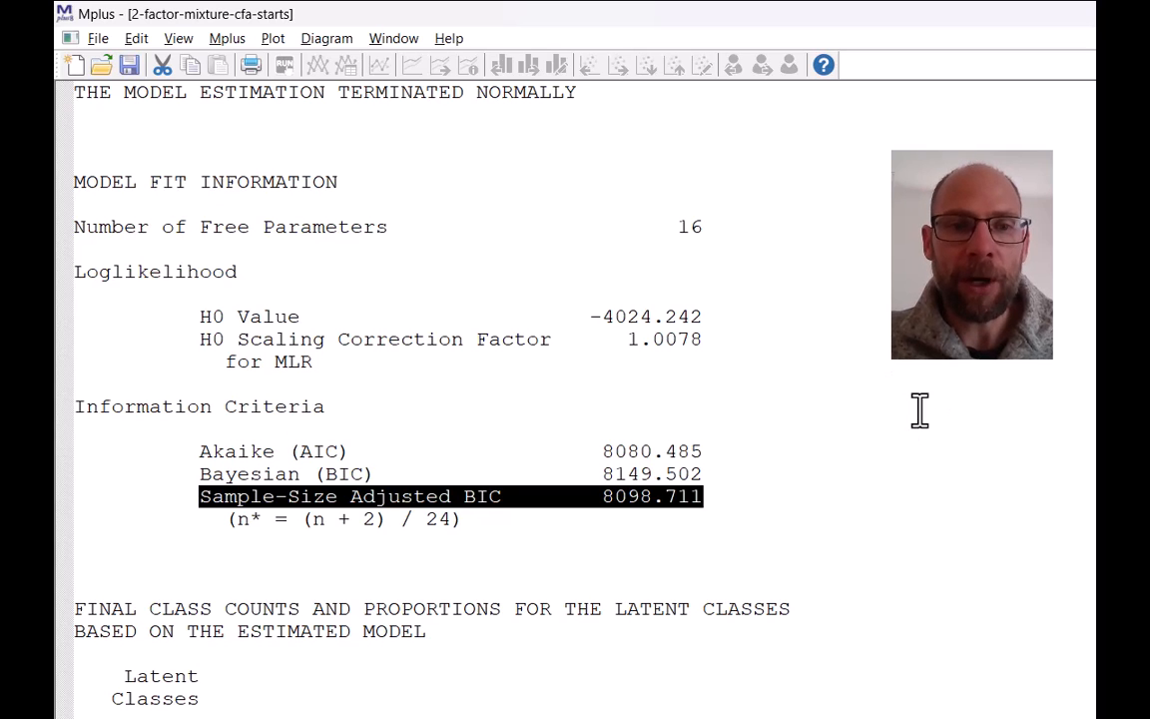
# Scroll down to the final class counts (90.73, 461.27) and entropy 0.768.
pyautogui.scroll(-3)
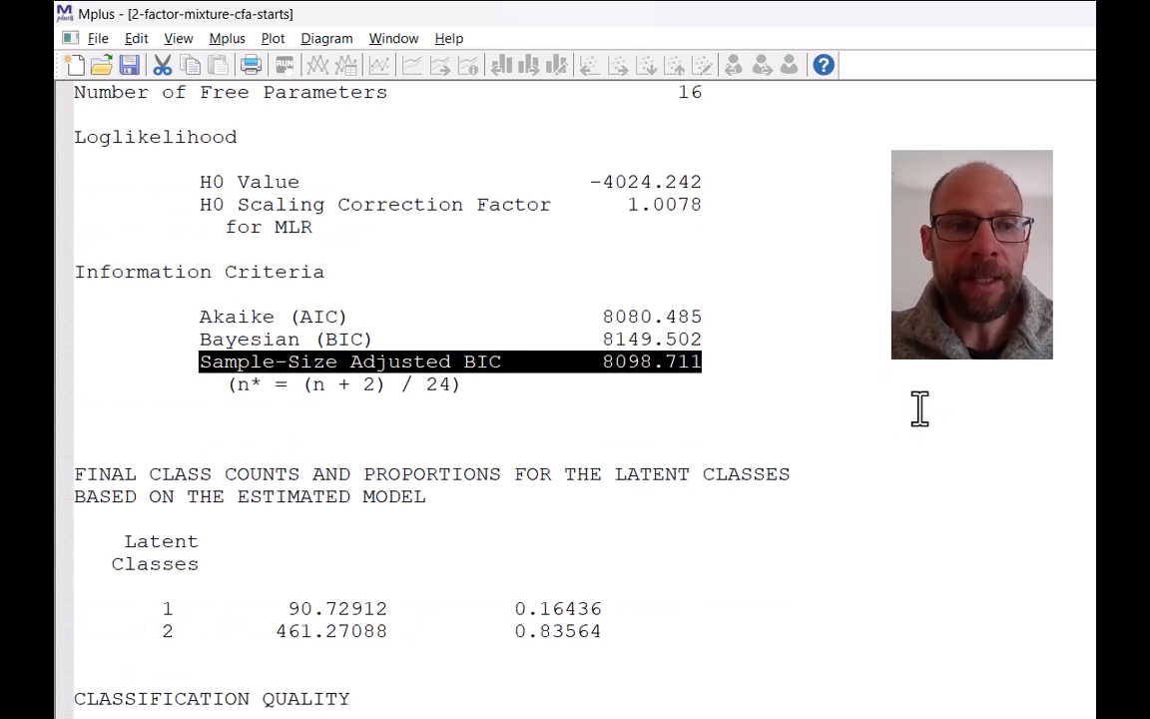
pyautogui.scroll(-3)
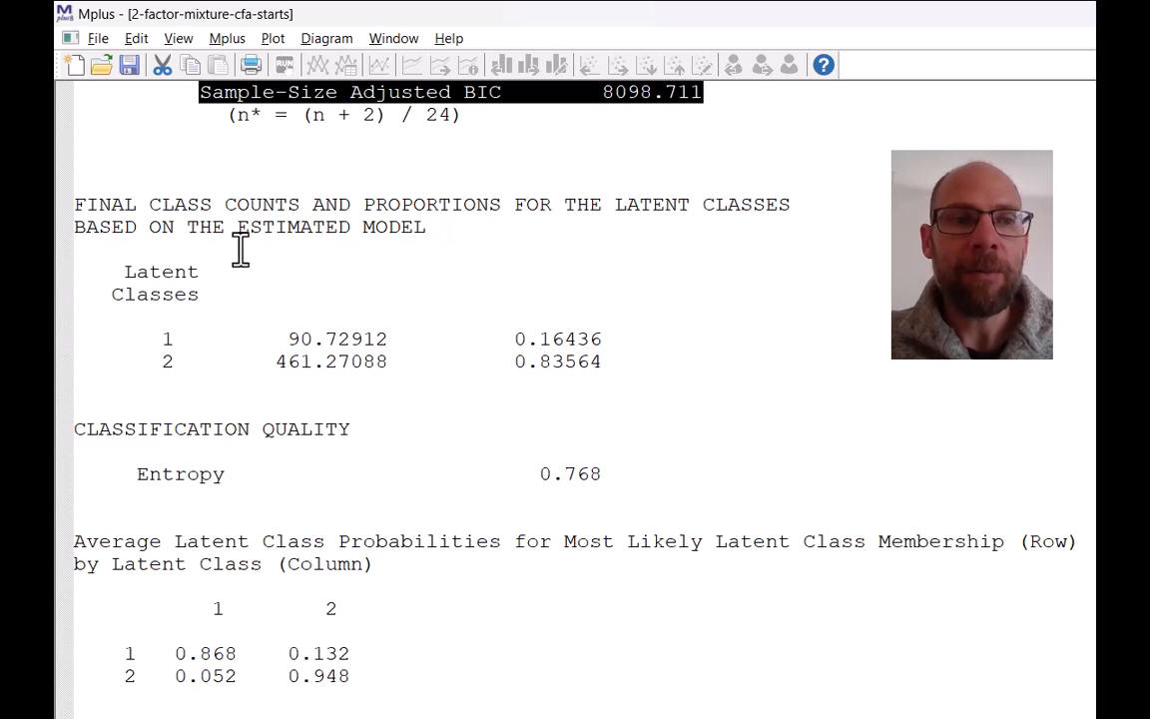
pyautogui.moveTo(512, 350)
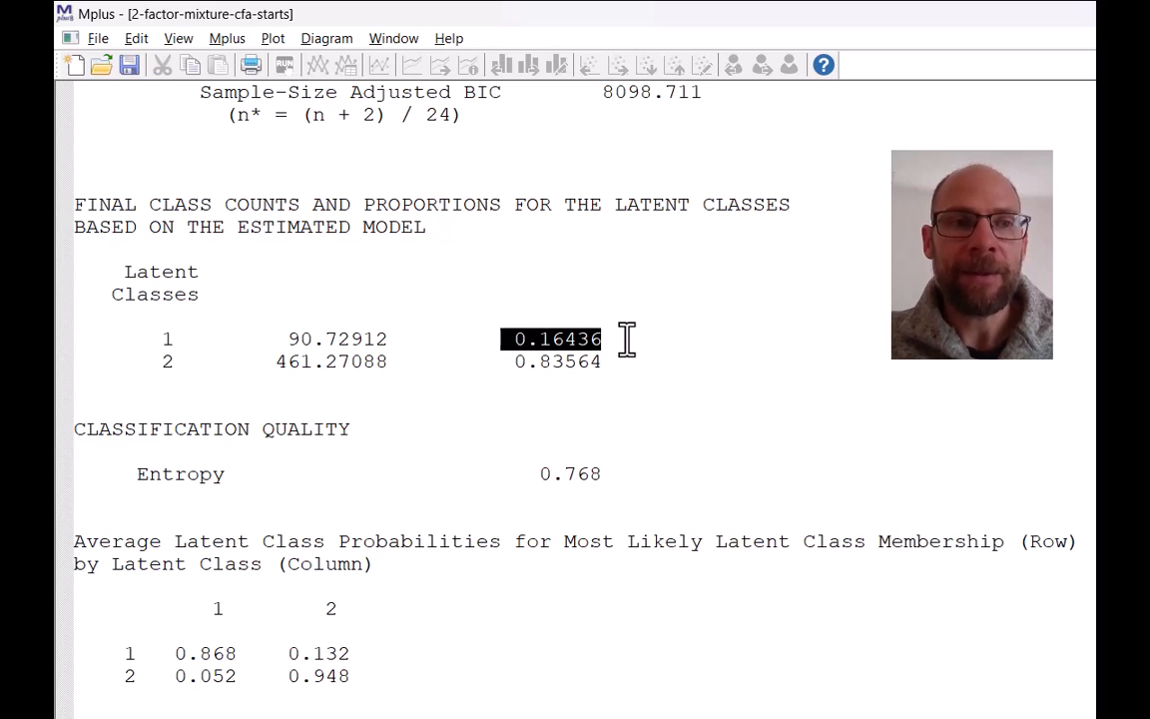
pyautogui.moveTo(713, 352)
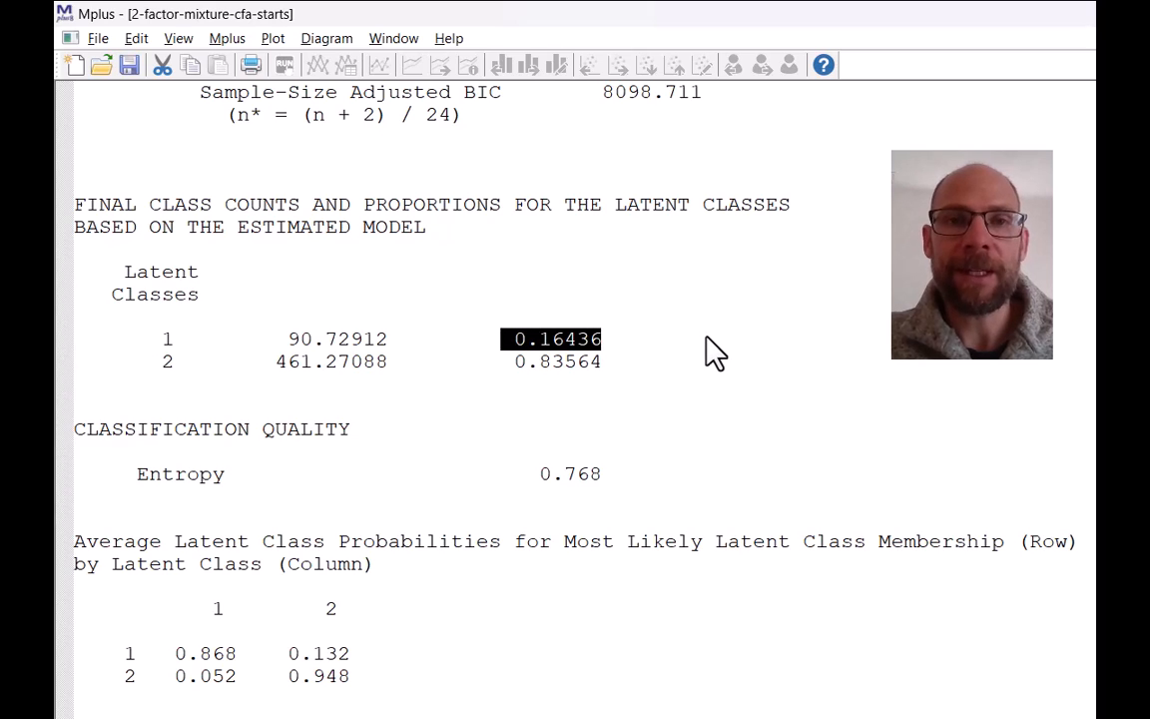
pyautogui.moveTo(627, 357)
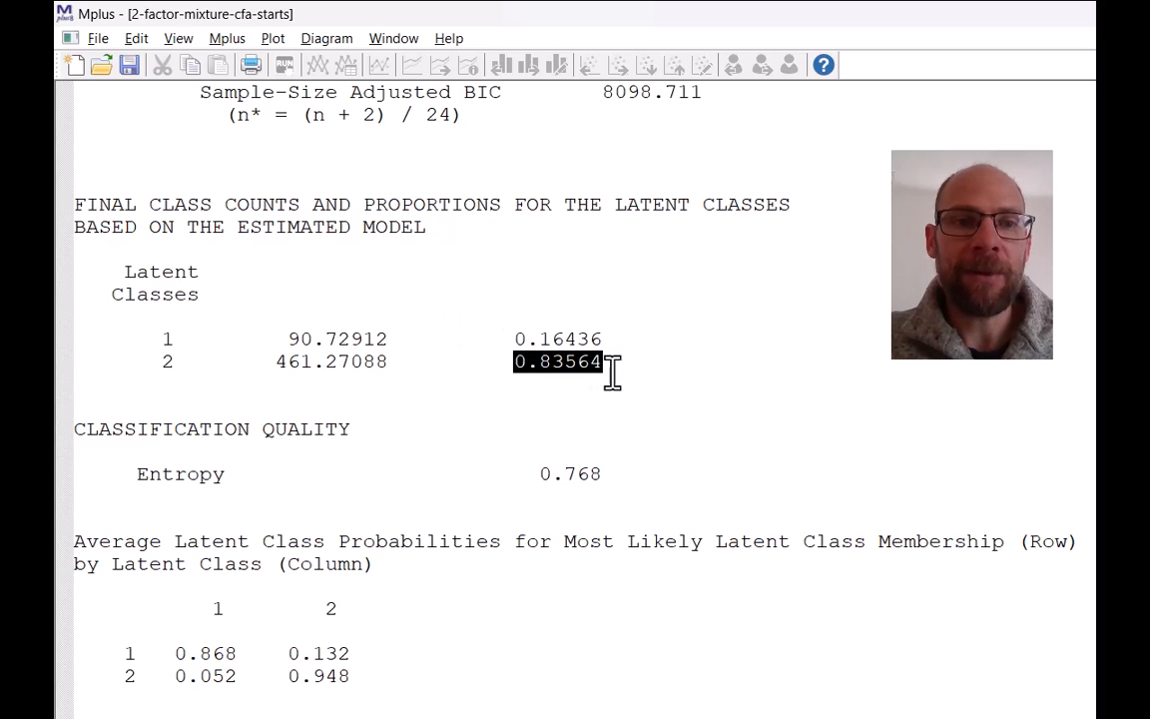
pyautogui.moveTo(618, 384)
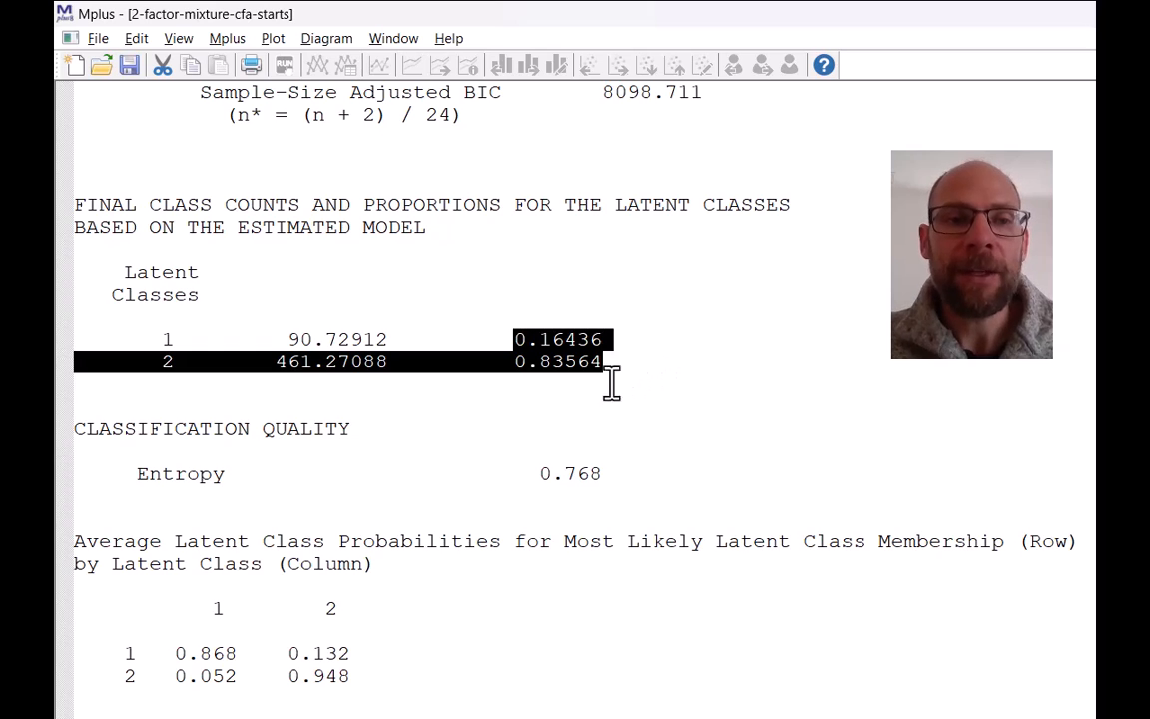
pyautogui.moveTo(527, 390)
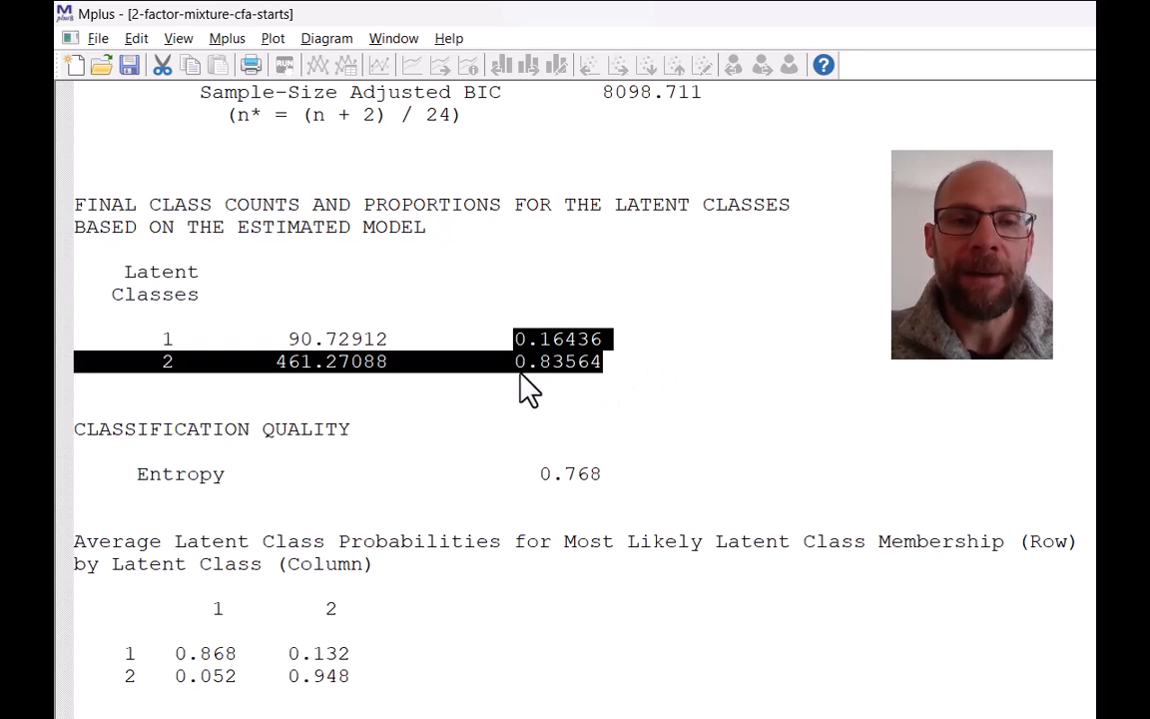
pyautogui.moveTo(589, 369)
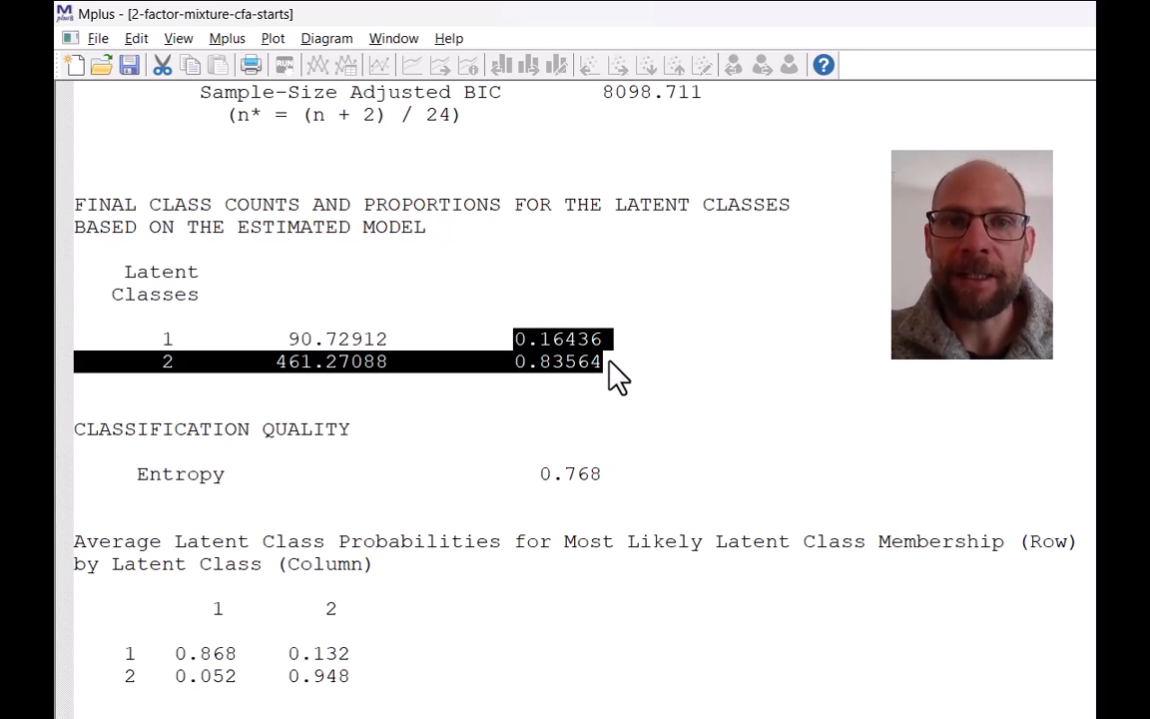
pyautogui.moveTo(599, 351)
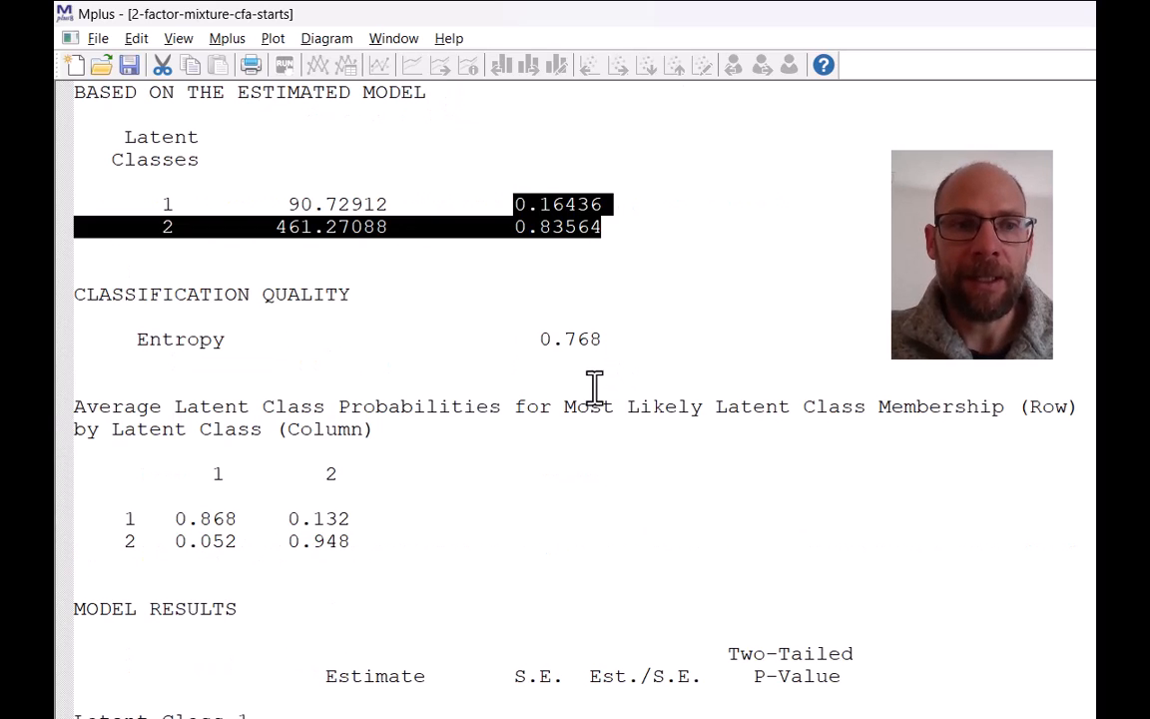
pyautogui.moveTo(141, 347)
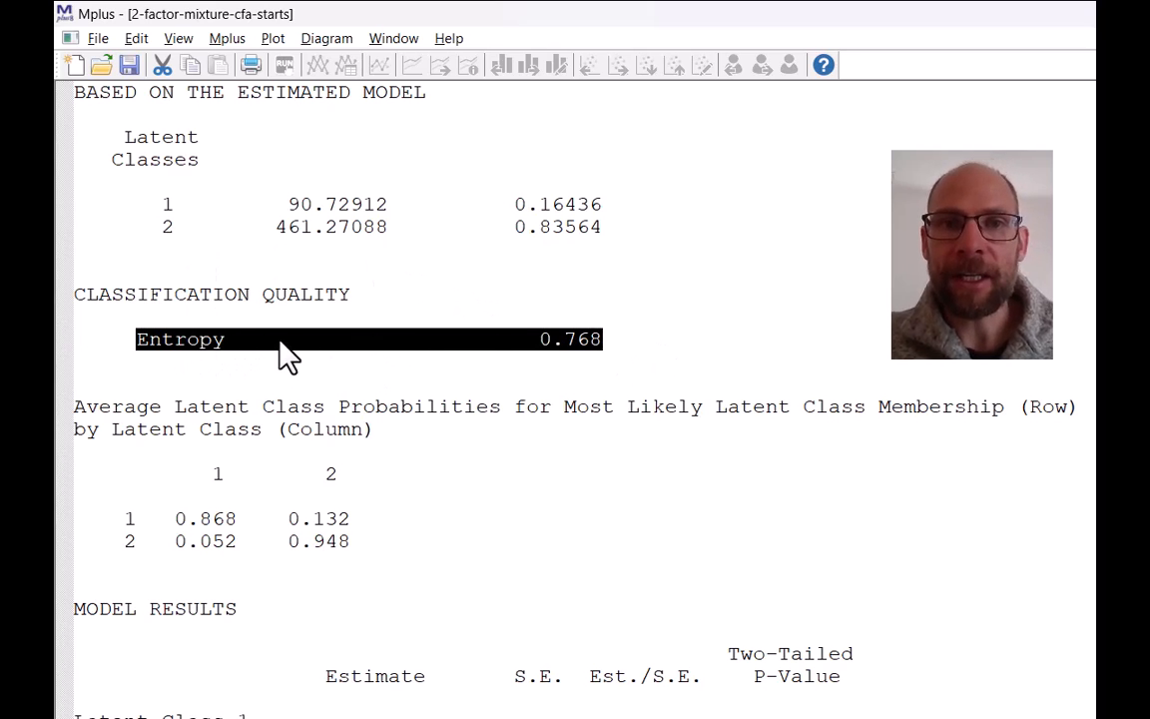
pyautogui.moveTo(325, 344)
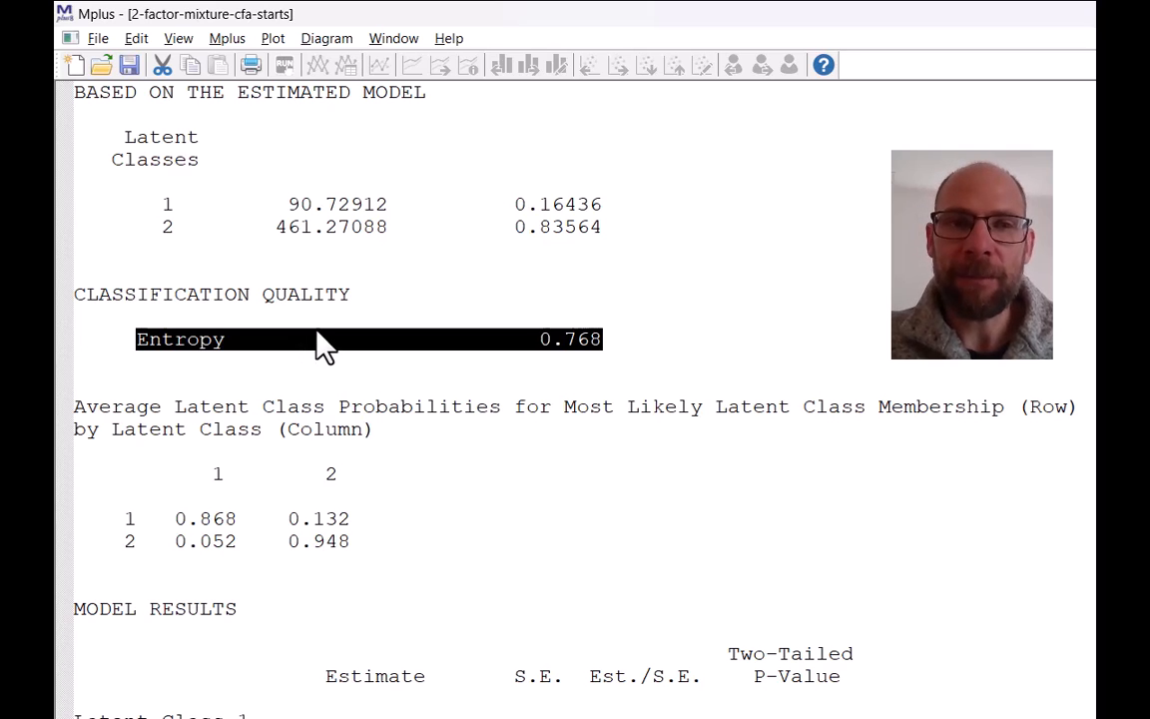
pyautogui.moveTo(249, 388)
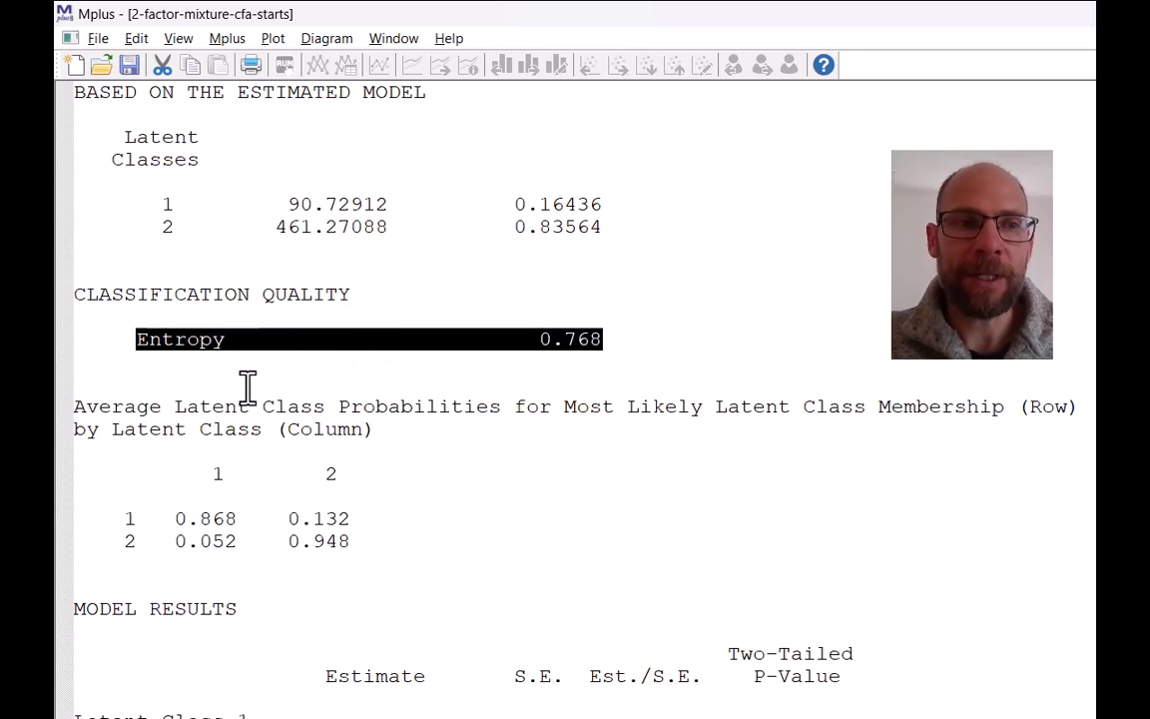
pyautogui.moveTo(218, 442)
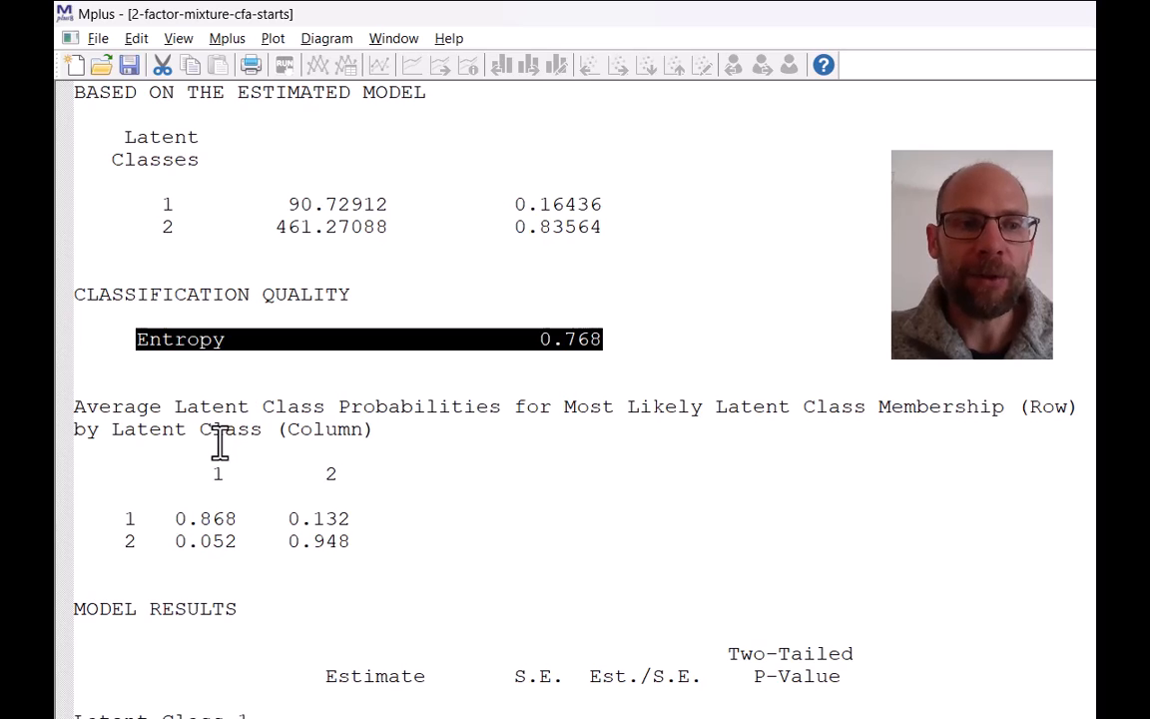
# Mark class 2's 0.948 average assignment probability in the latent class probabilities table.
pyautogui.scroll(-3)
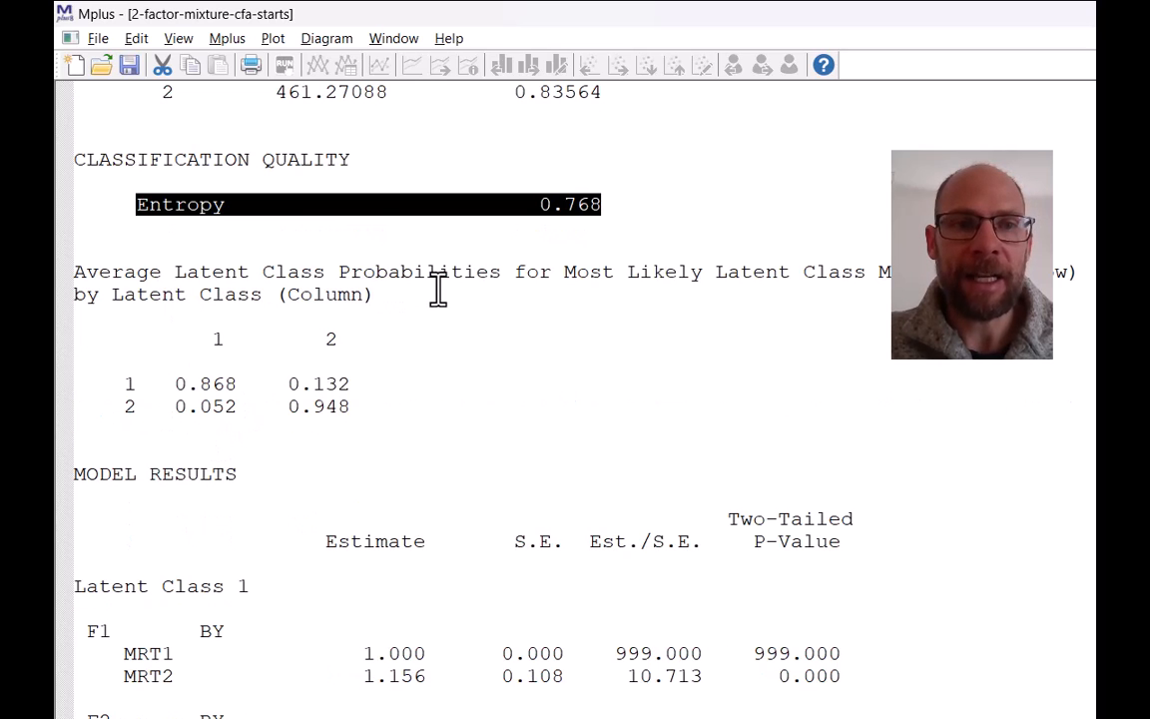
pyautogui.moveTo(197, 406)
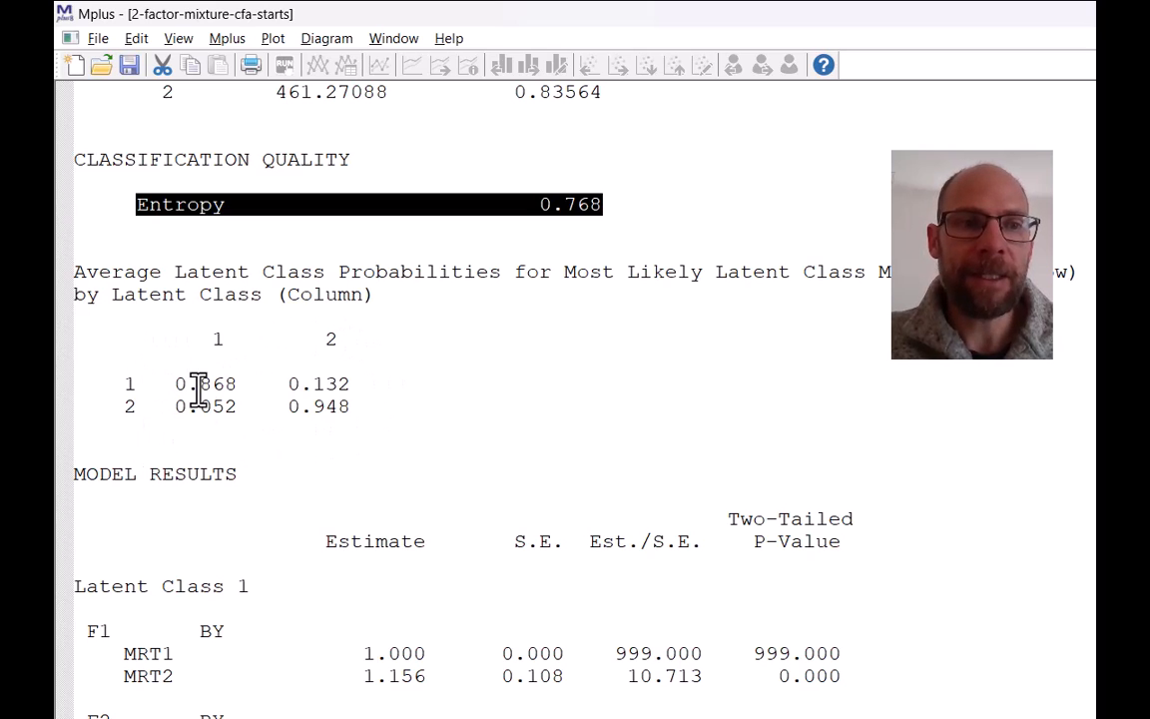
pyautogui.doubleClick(205, 384)
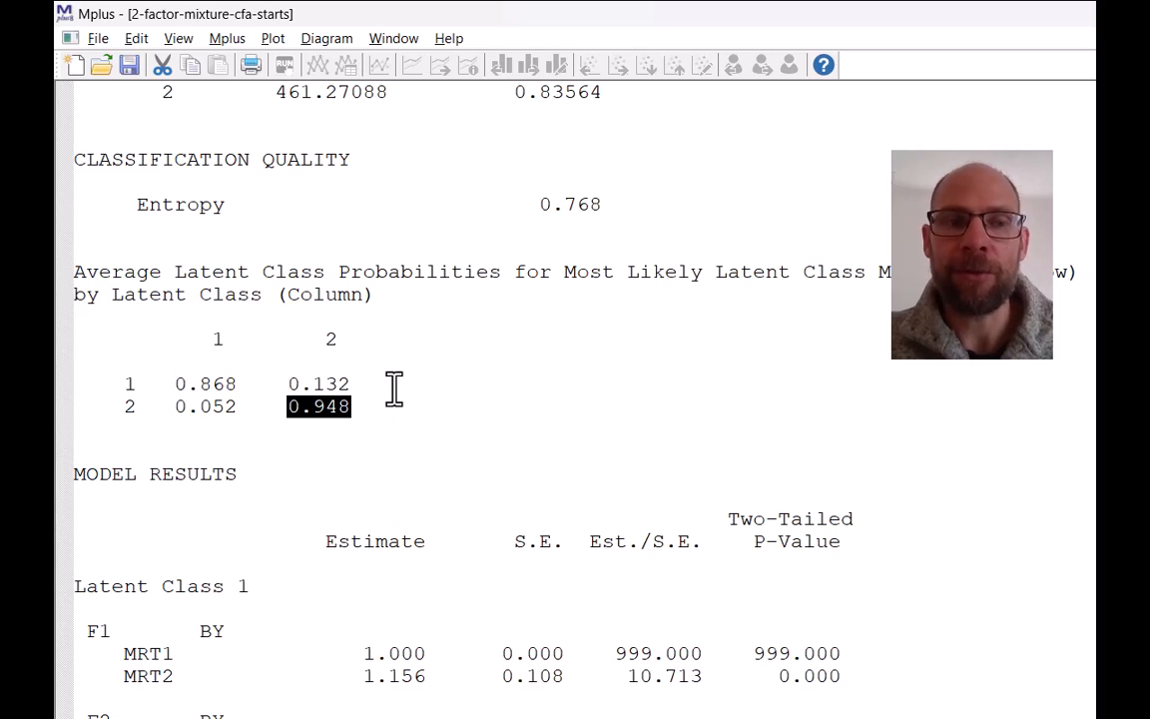
pyautogui.moveTo(399, 389)
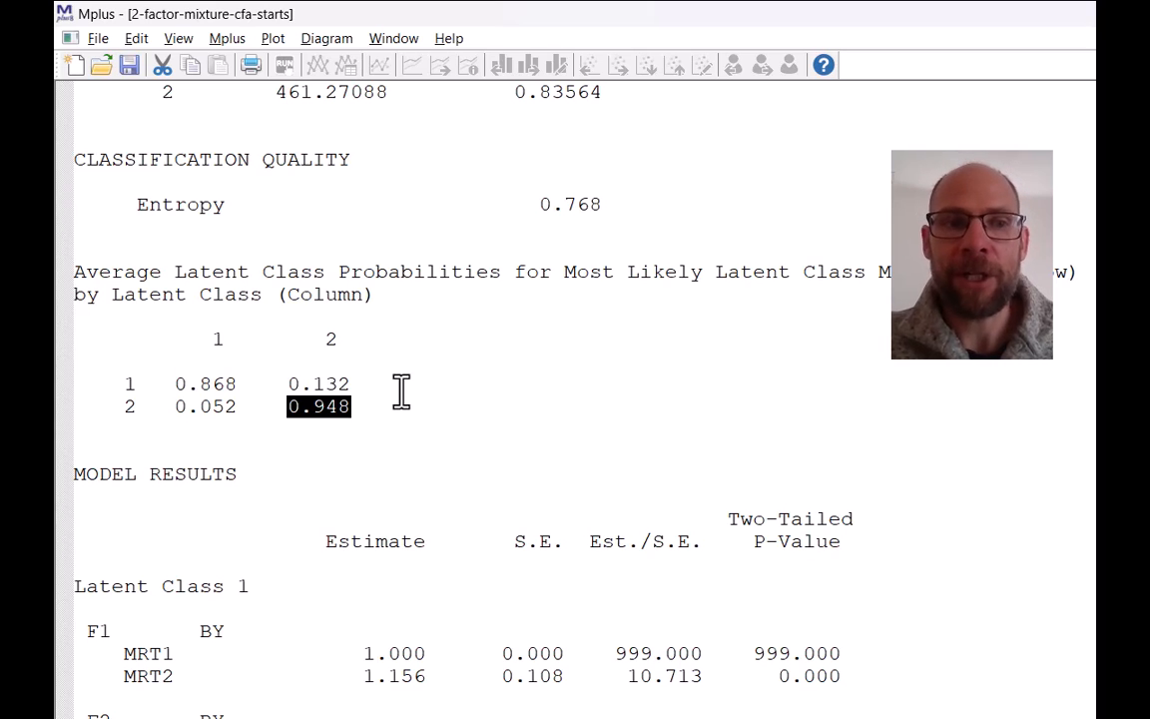
pyautogui.moveTo(403, 393)
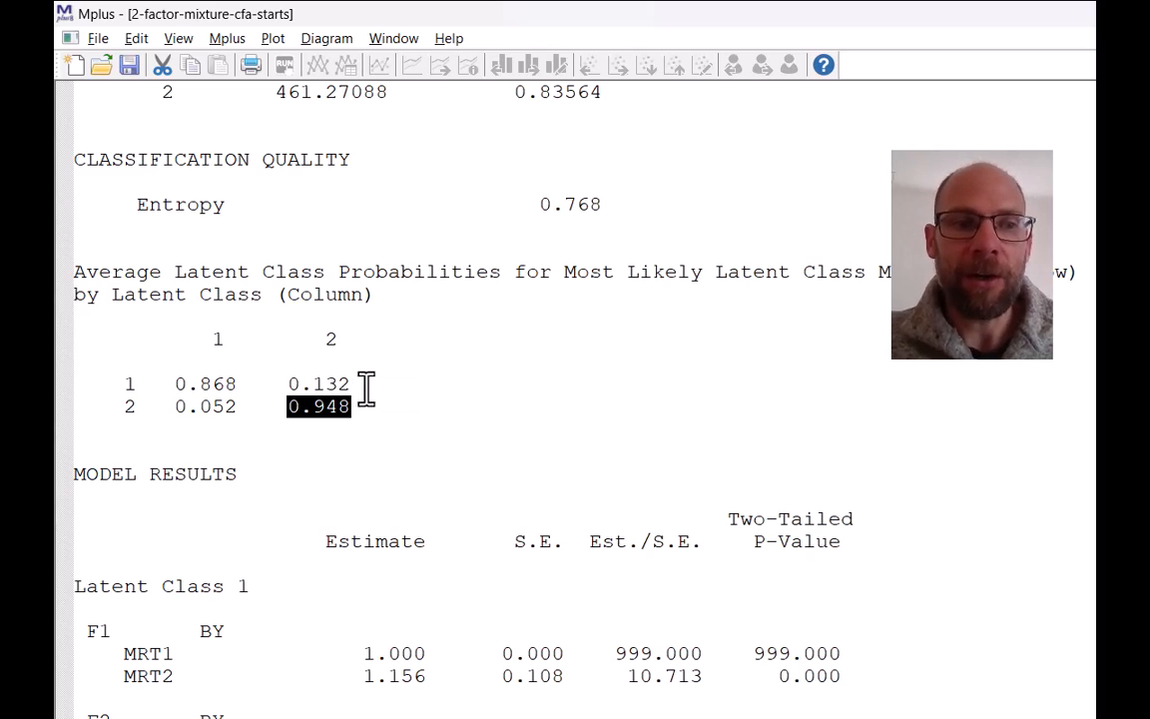
# Scroll down to the Latent Class 1 model results with F1 and F2 loadings.
pyautogui.scroll(-3)
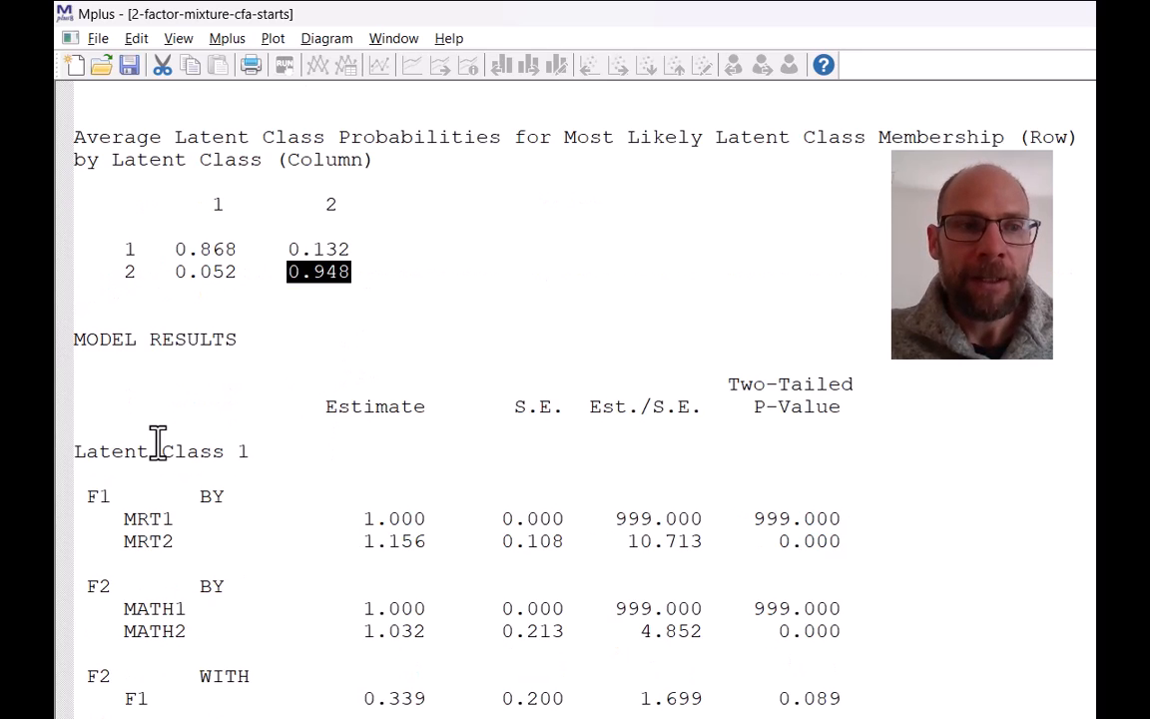
pyautogui.scroll(-3)
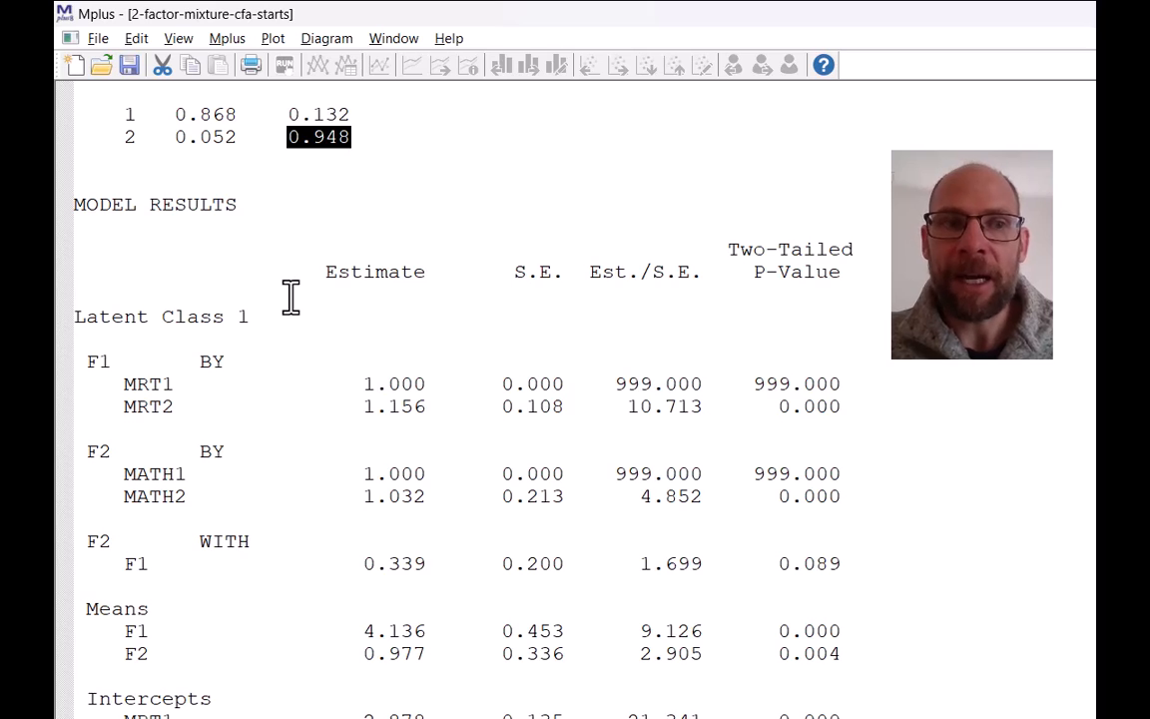
pyautogui.moveTo(78, 318)
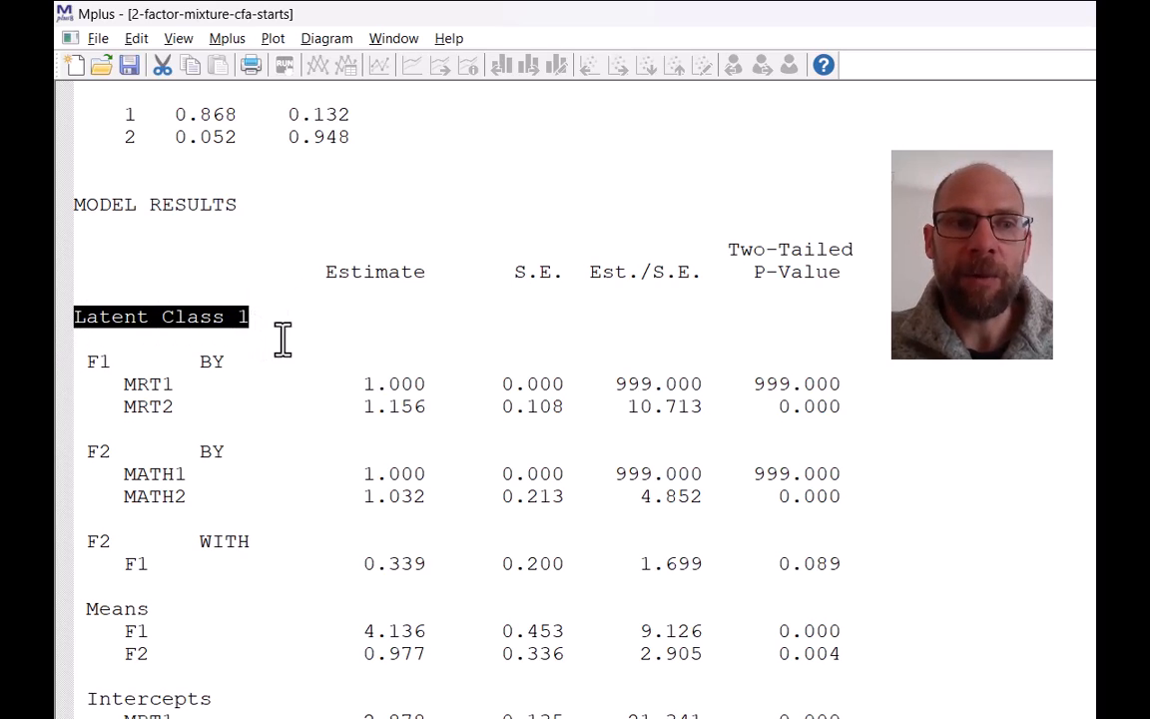
pyautogui.scroll(-3)
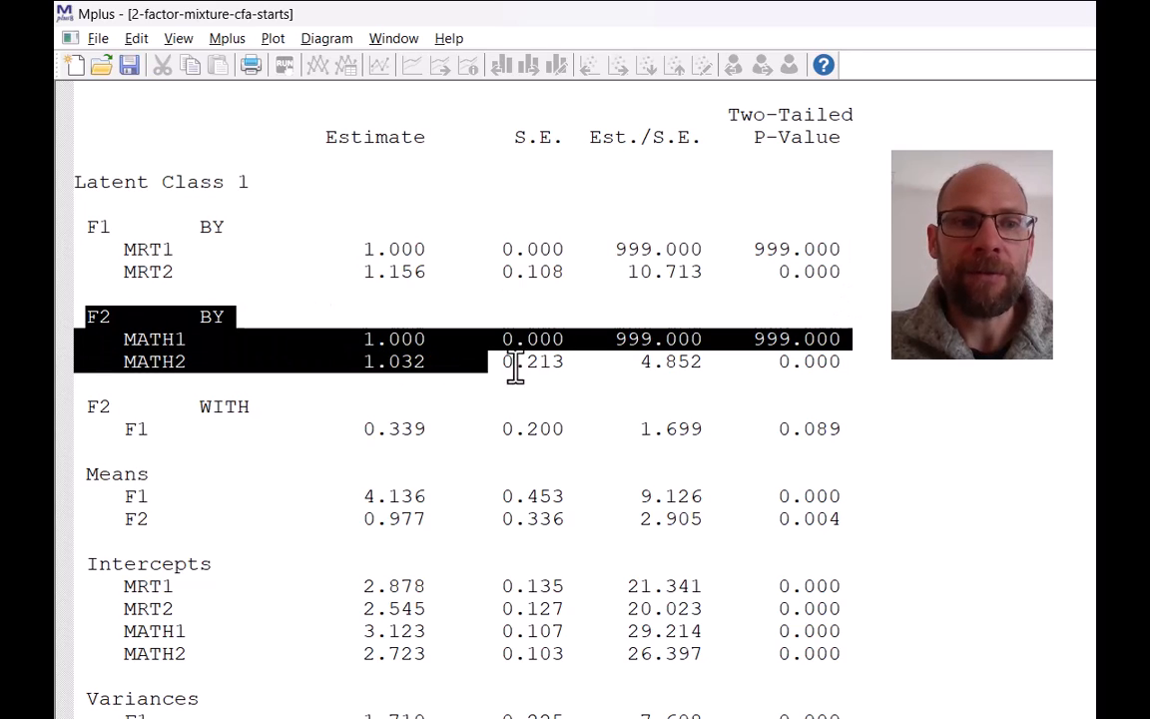
pyautogui.moveTo(843, 389)
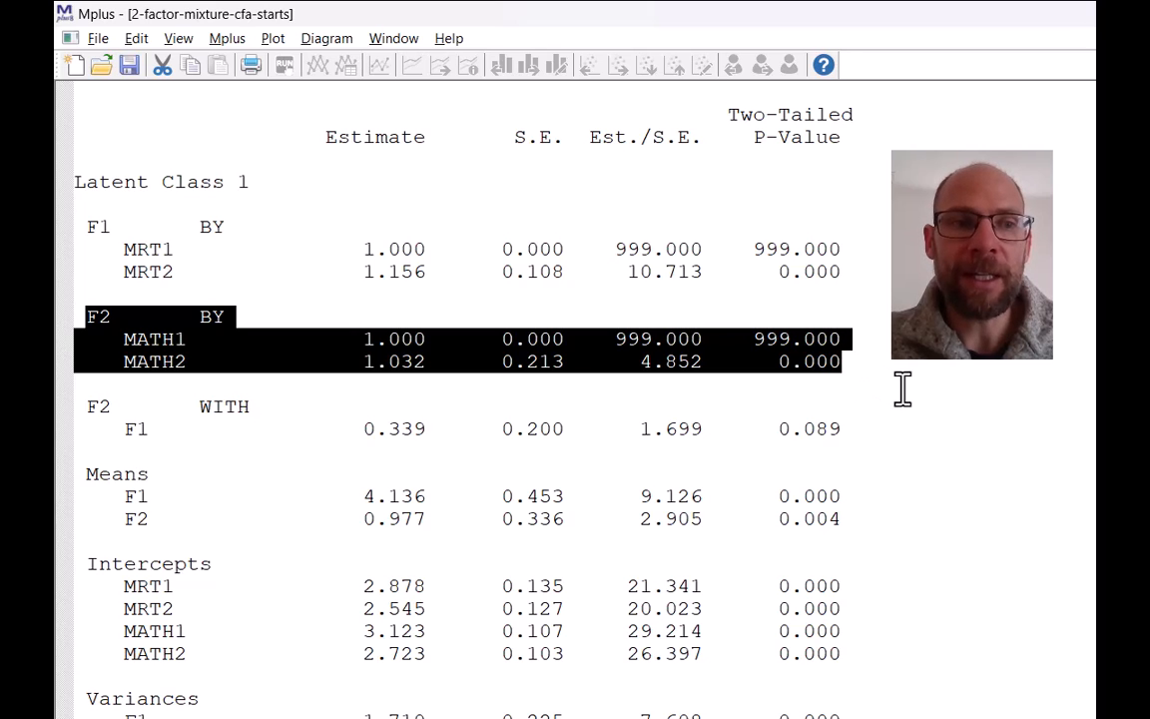
pyautogui.moveTo(92, 408)
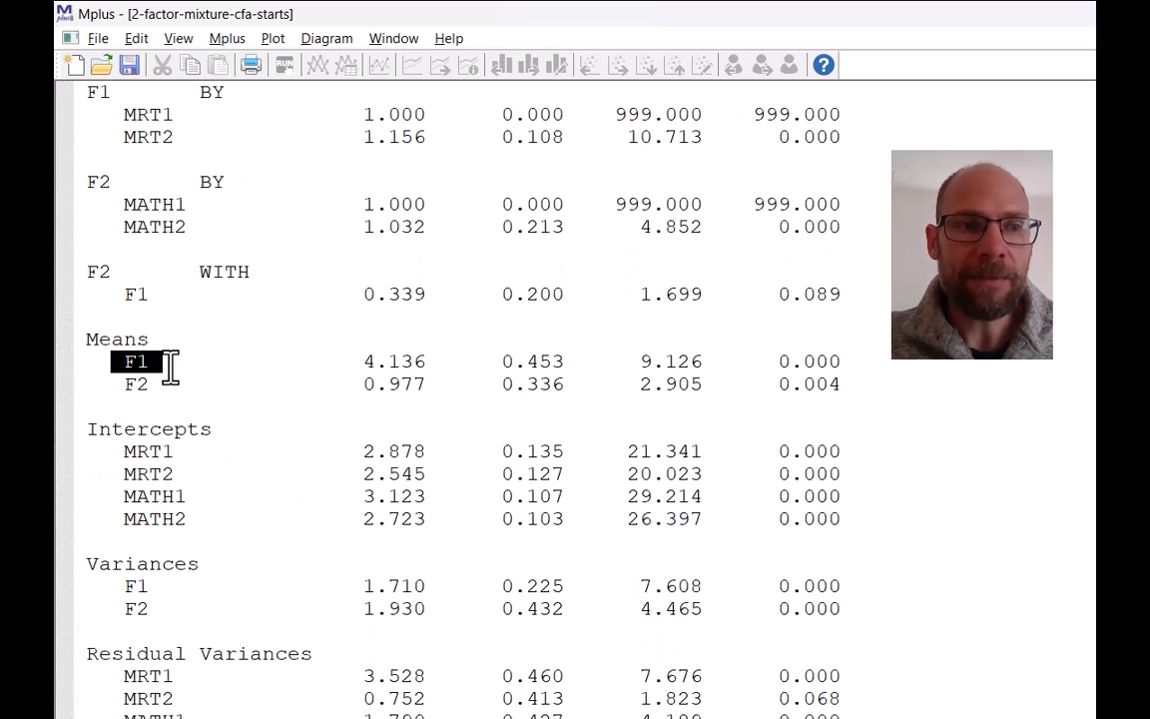
pyautogui.moveTo(137, 360); pyautogui.dragTo(648, 383)
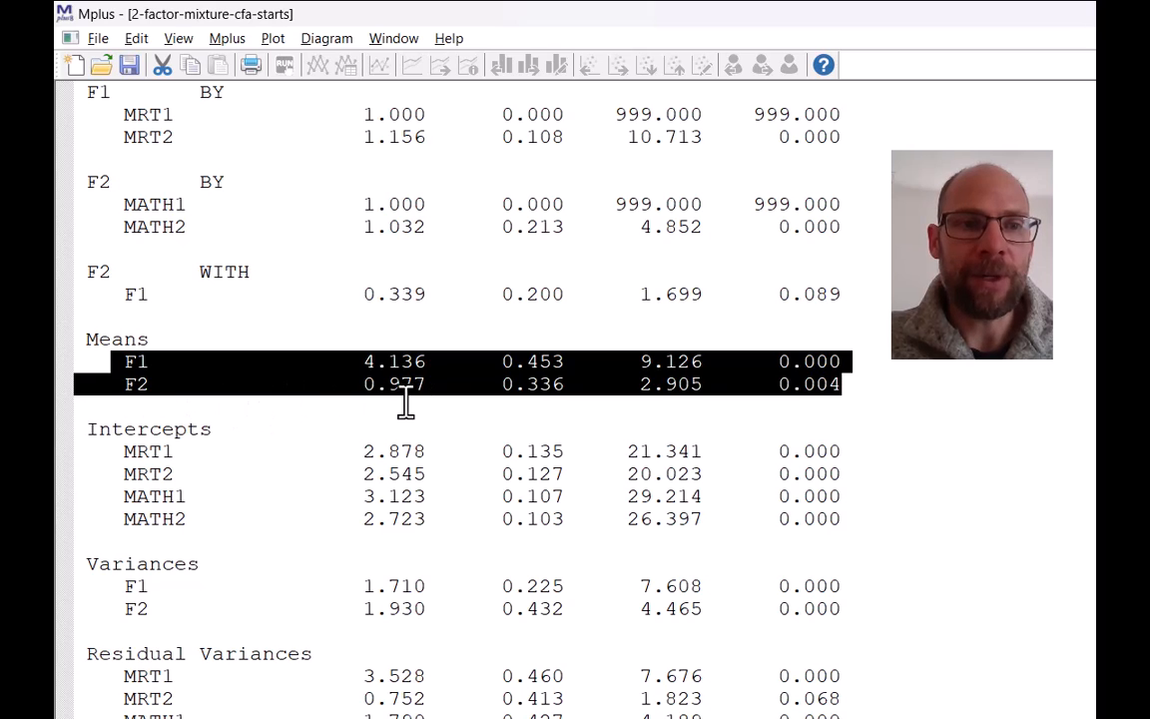
pyautogui.moveTo(436, 414)
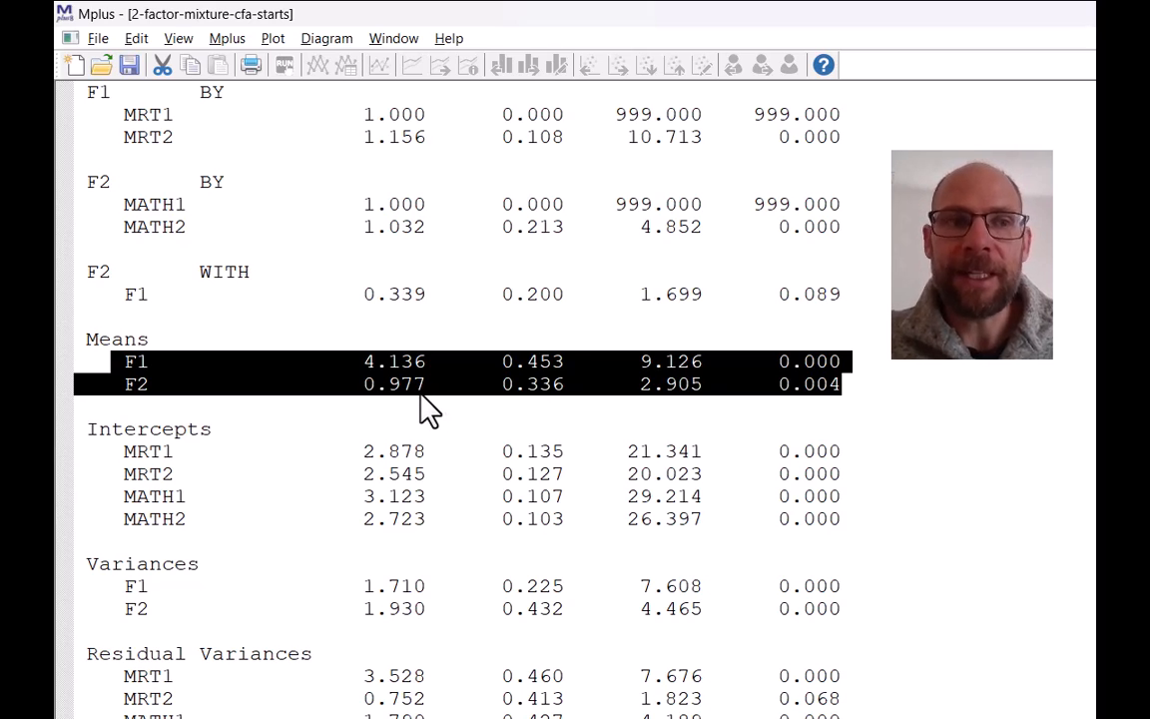
pyautogui.moveTo(110, 140)
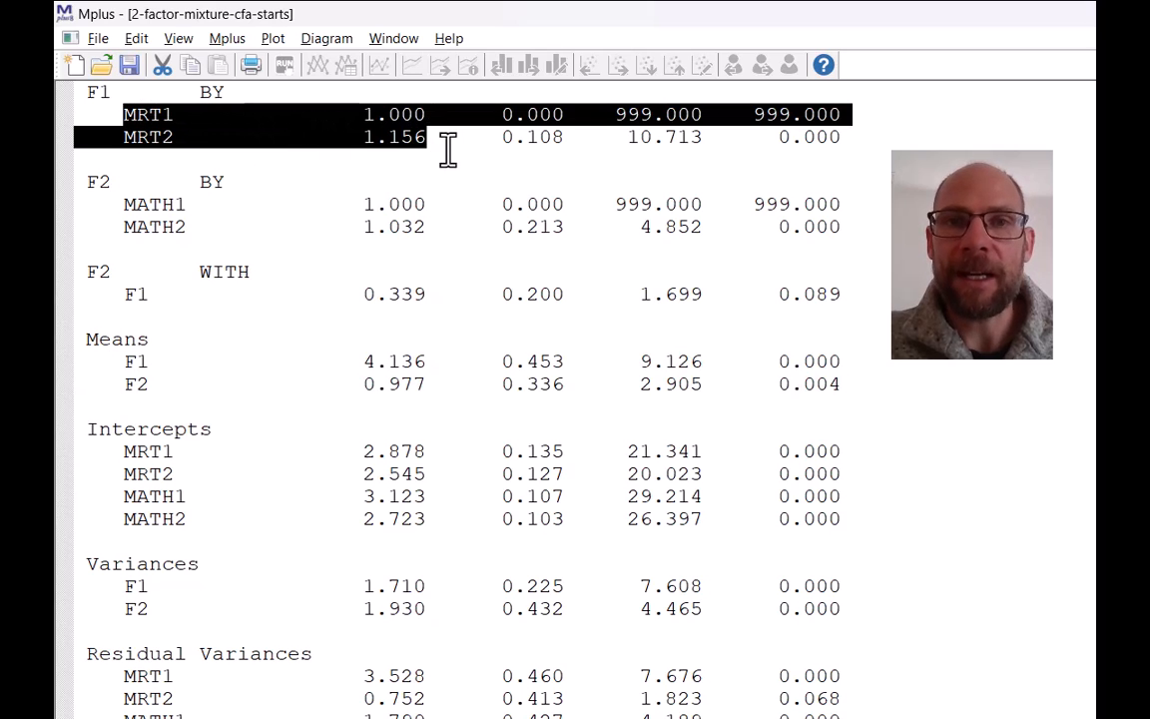
pyautogui.moveTo(453, 150)
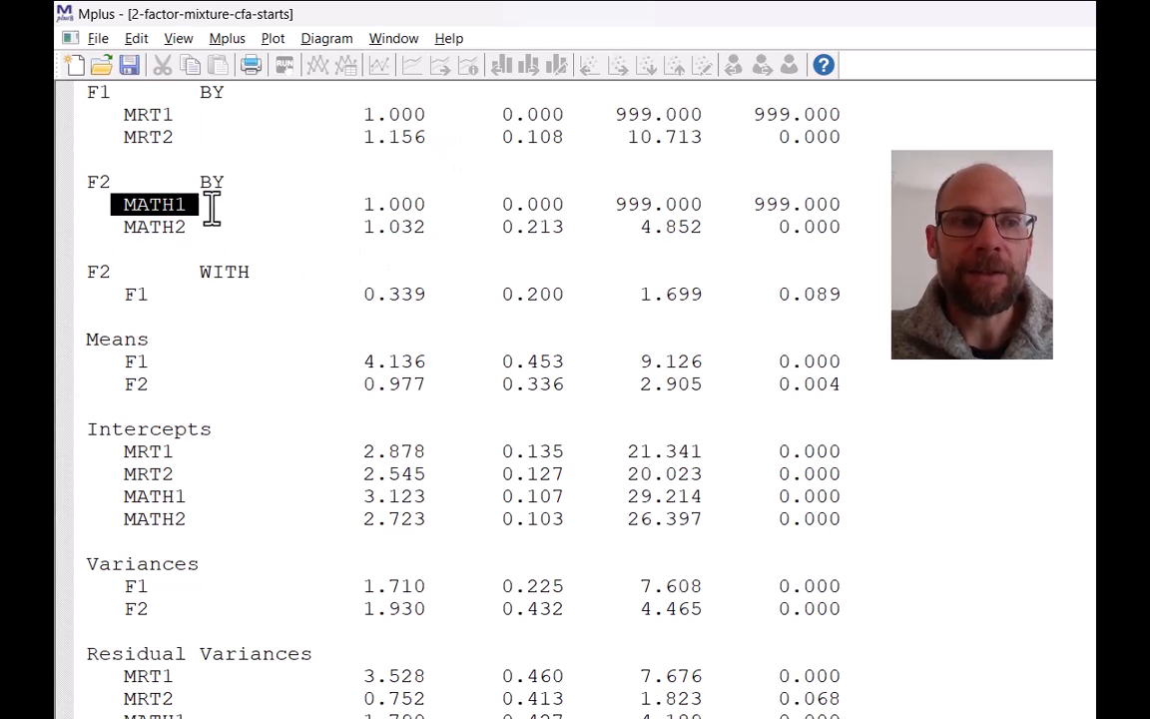
pyautogui.moveTo(215, 205); pyautogui.dragTo(446, 227)
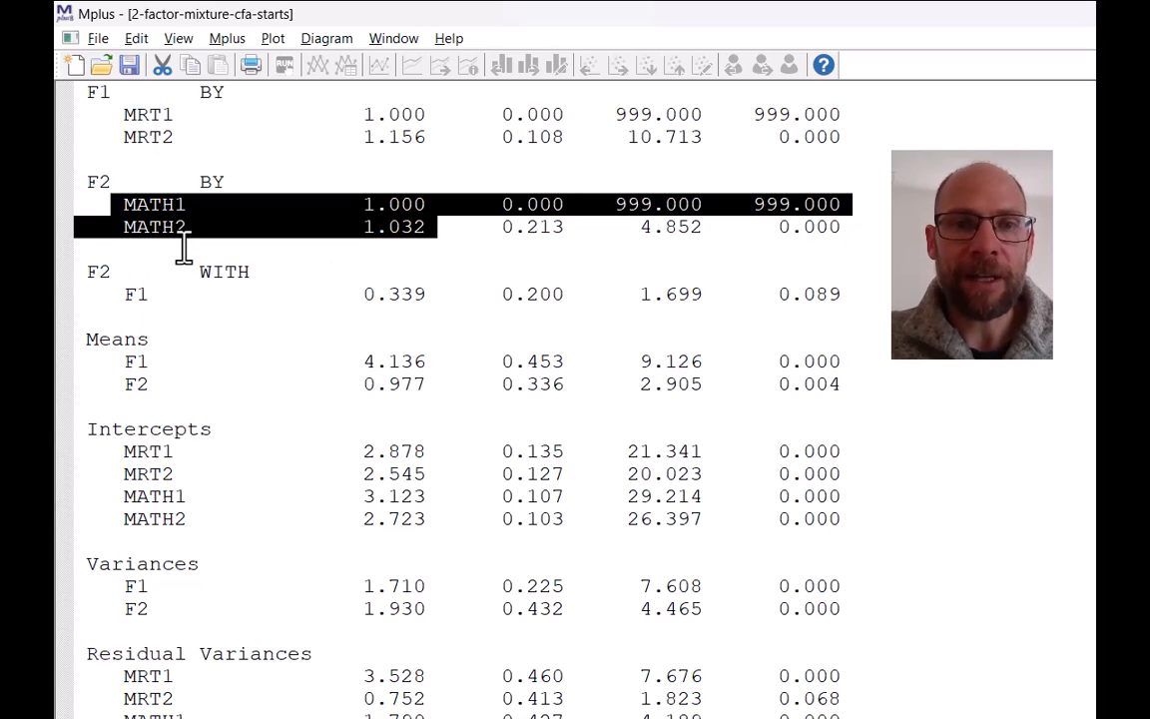
pyautogui.click(393, 293)
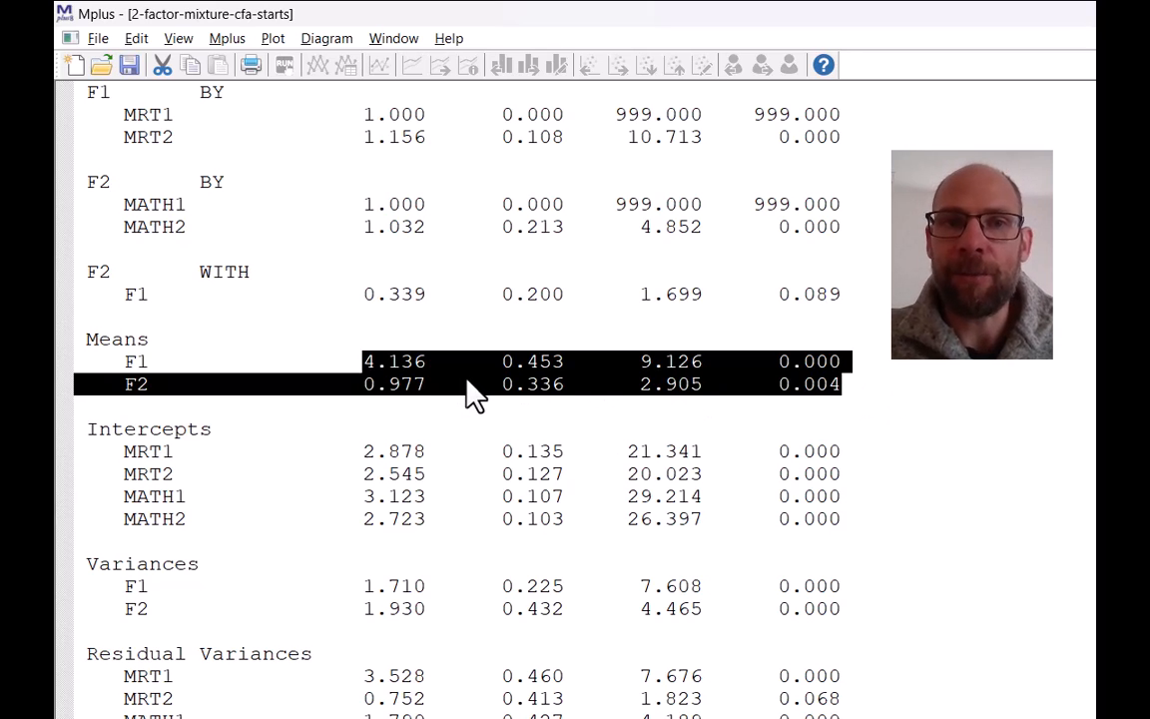
pyautogui.moveTo(357, 407)
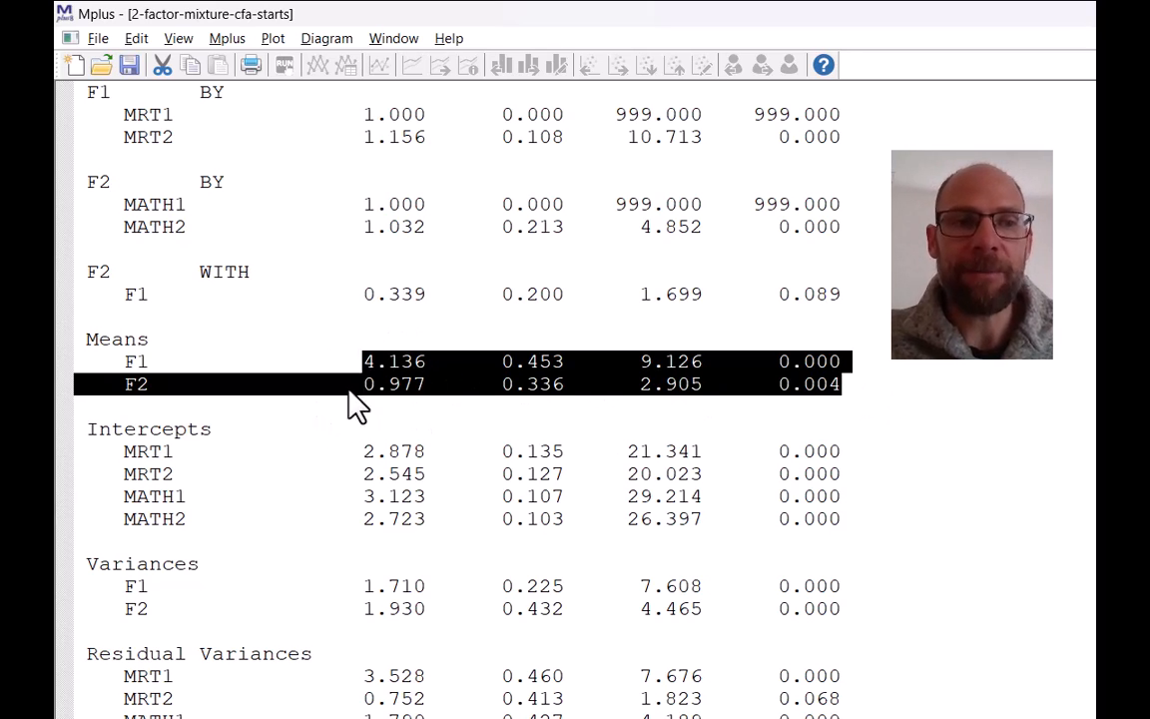
pyautogui.moveTo(397, 408)
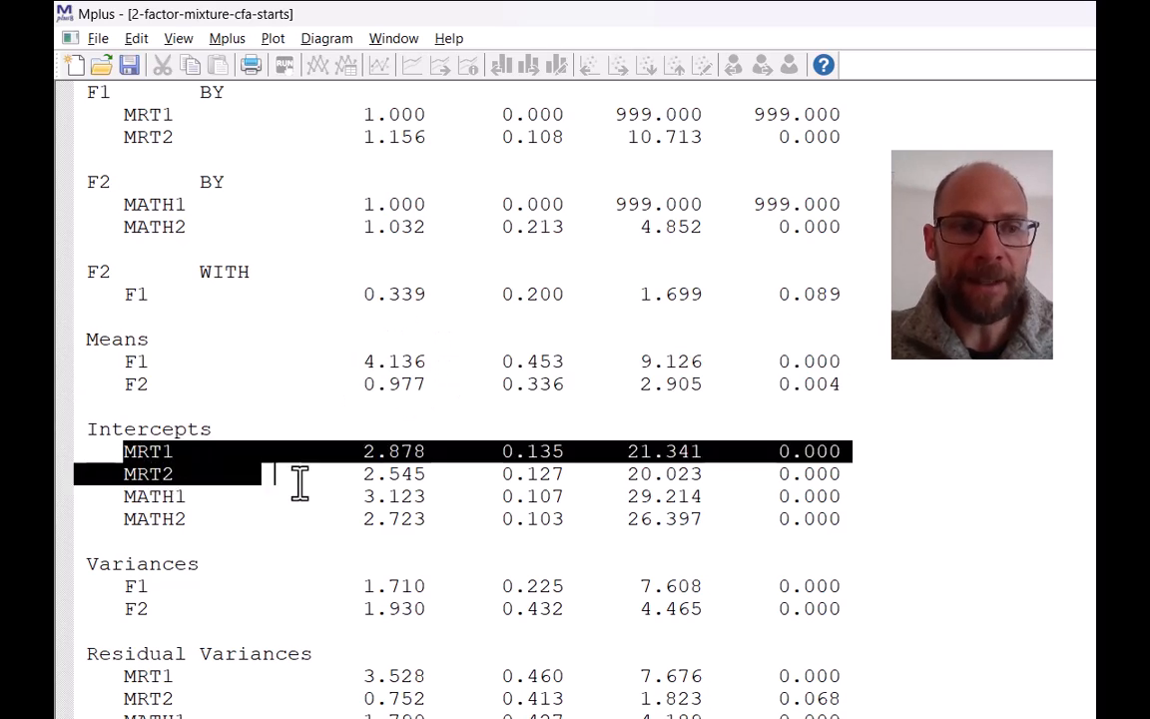
# Mark the four Class 1 intercept rows and the Class 1 residual variance rows.
pyautogui.moveTo(299, 484); pyautogui.dragTo(468, 518)
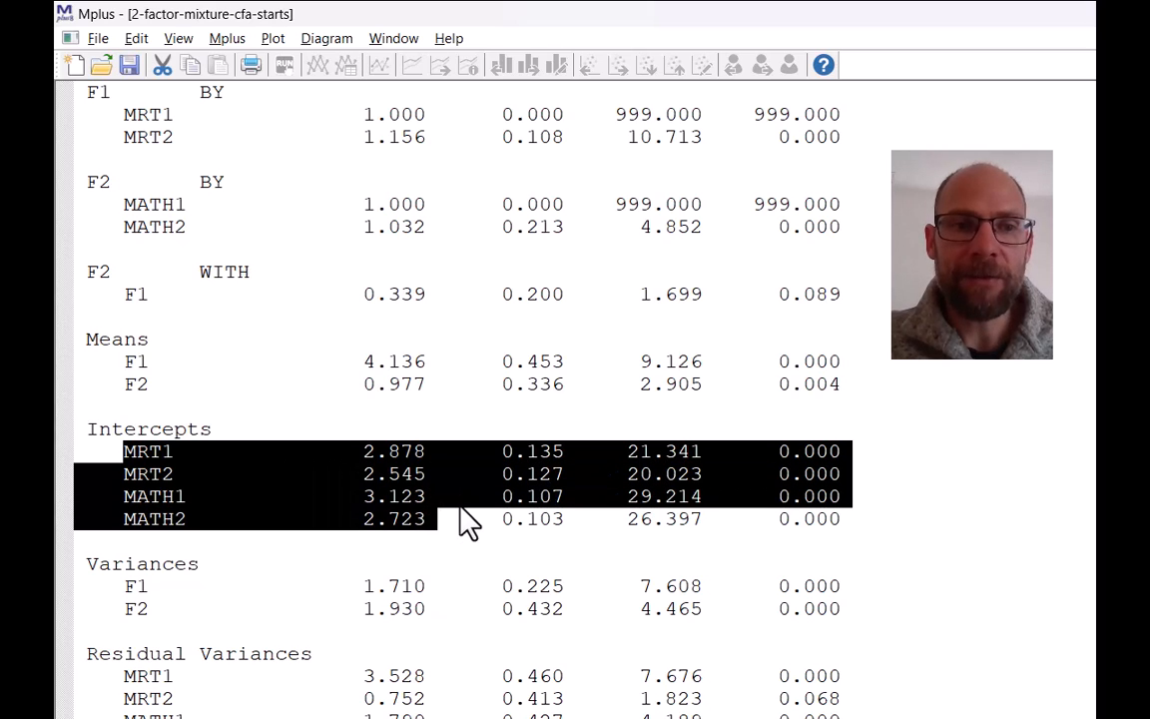
pyautogui.moveTo(389, 479)
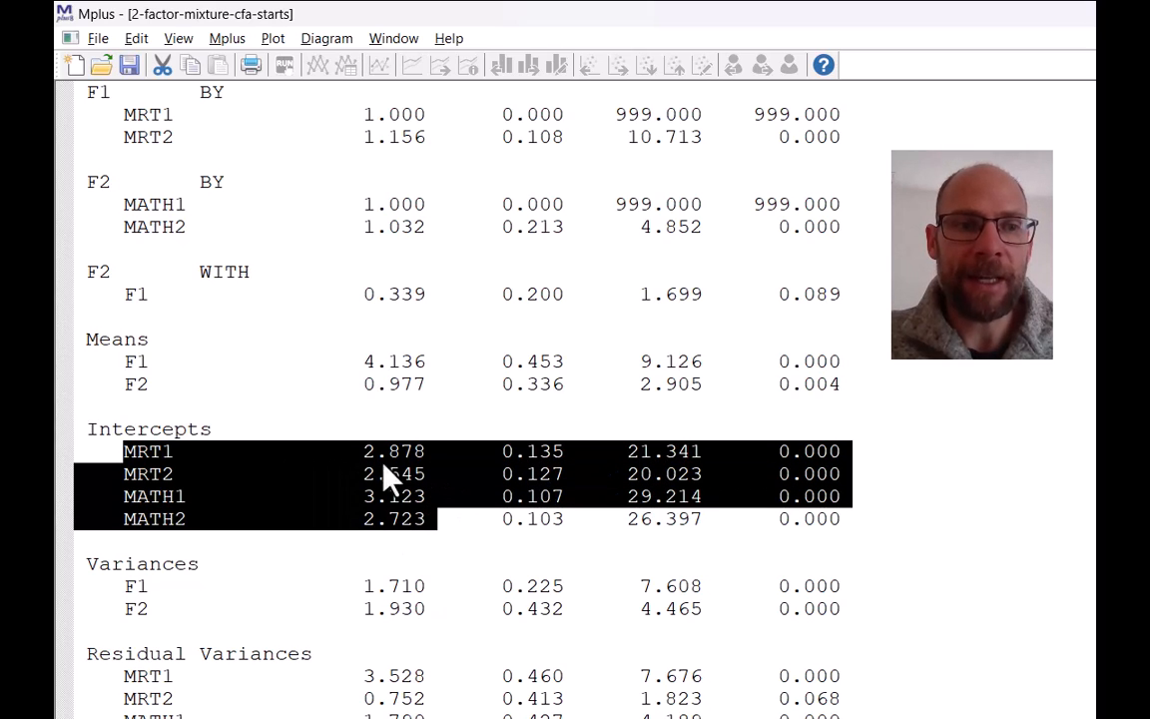
pyautogui.scroll(-3)
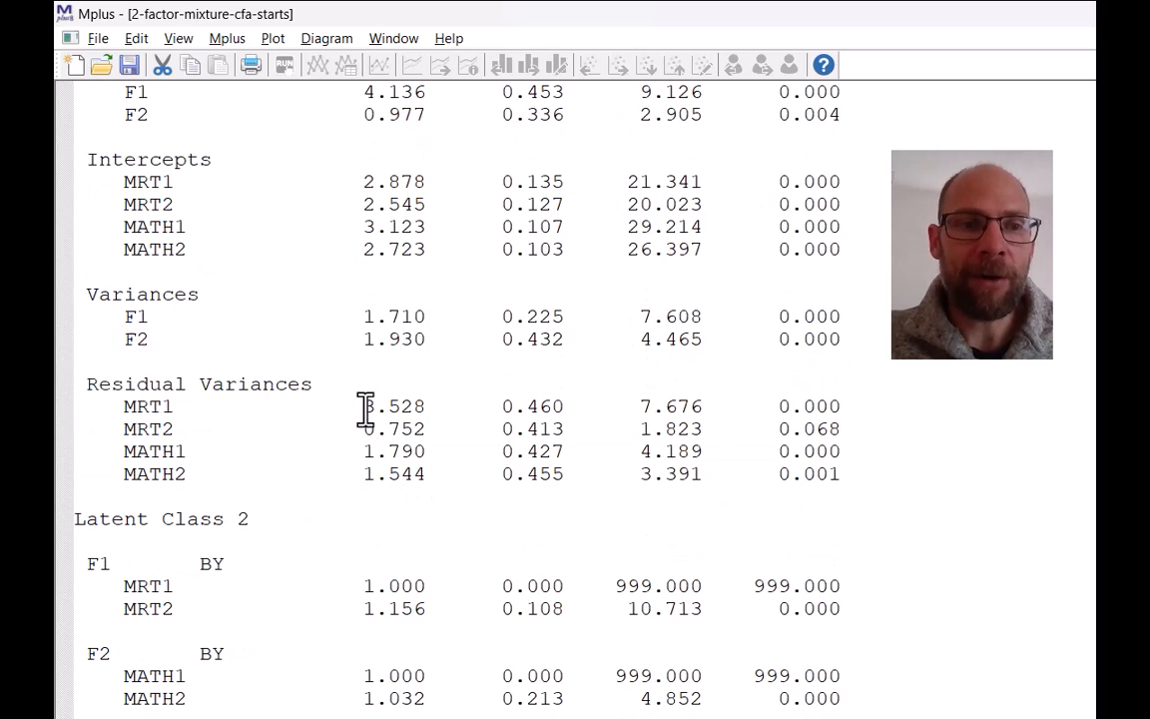
pyautogui.moveTo(364, 405); pyautogui.dragTo(429, 473)
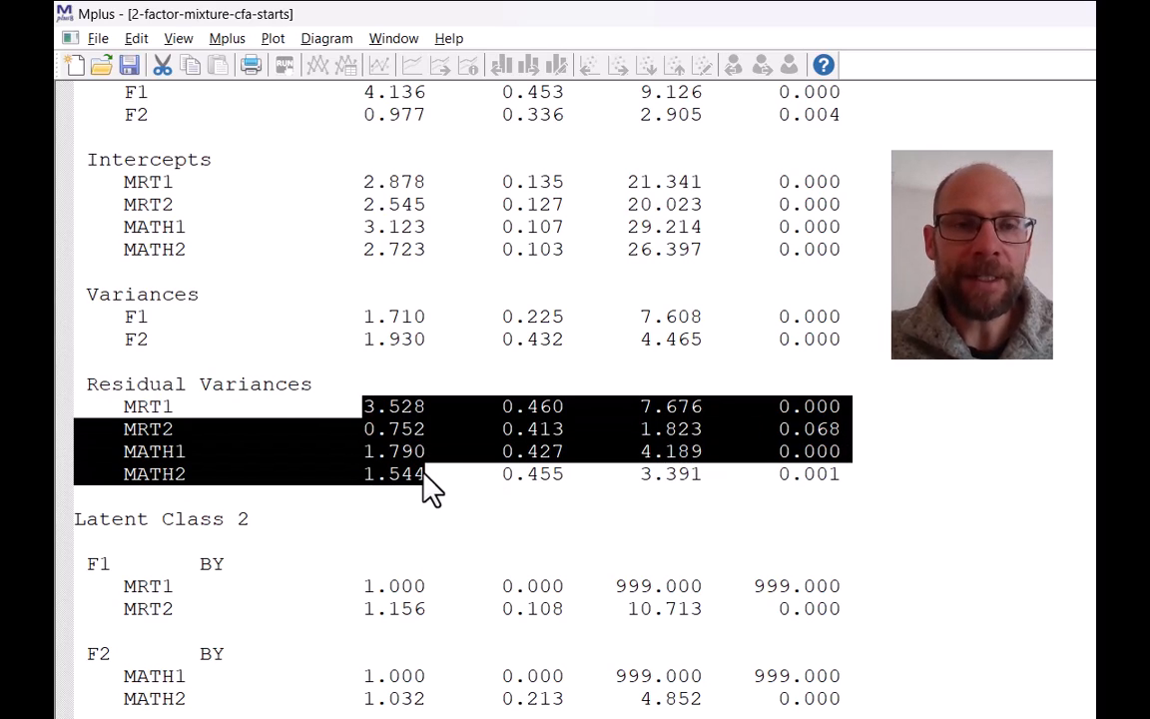
pyautogui.scroll(-3)
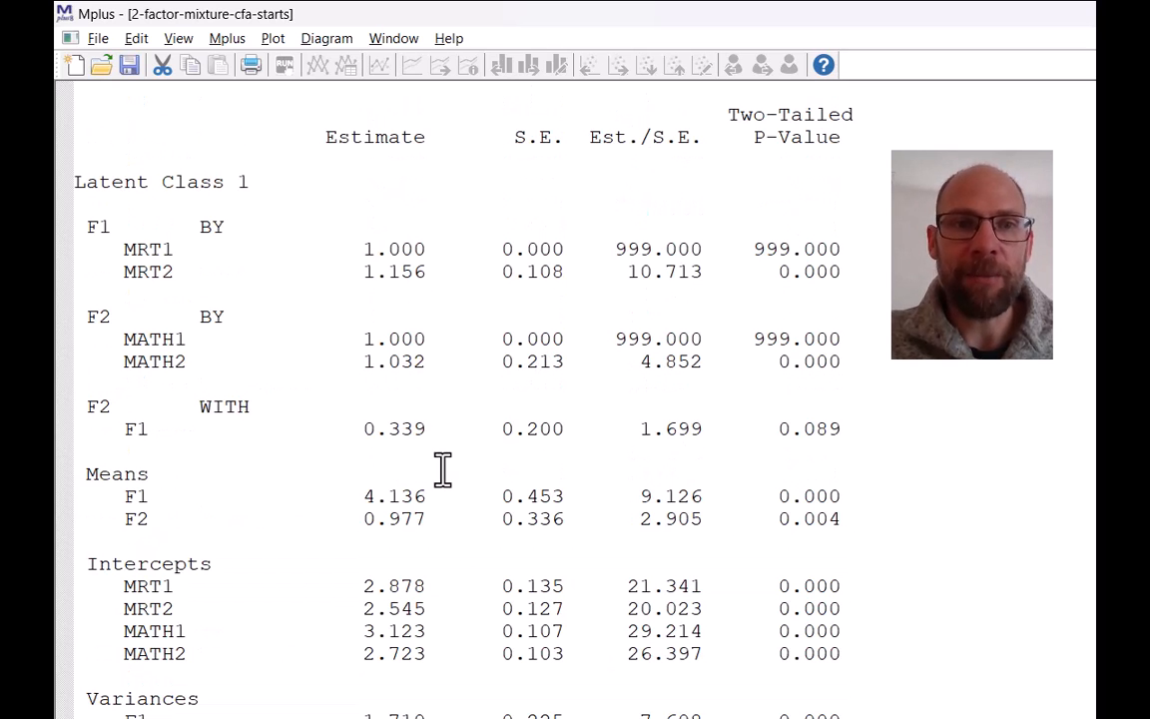
# Scroll past Class 1's residual variances to the Latent Class 2 results.
pyautogui.scroll(-3)
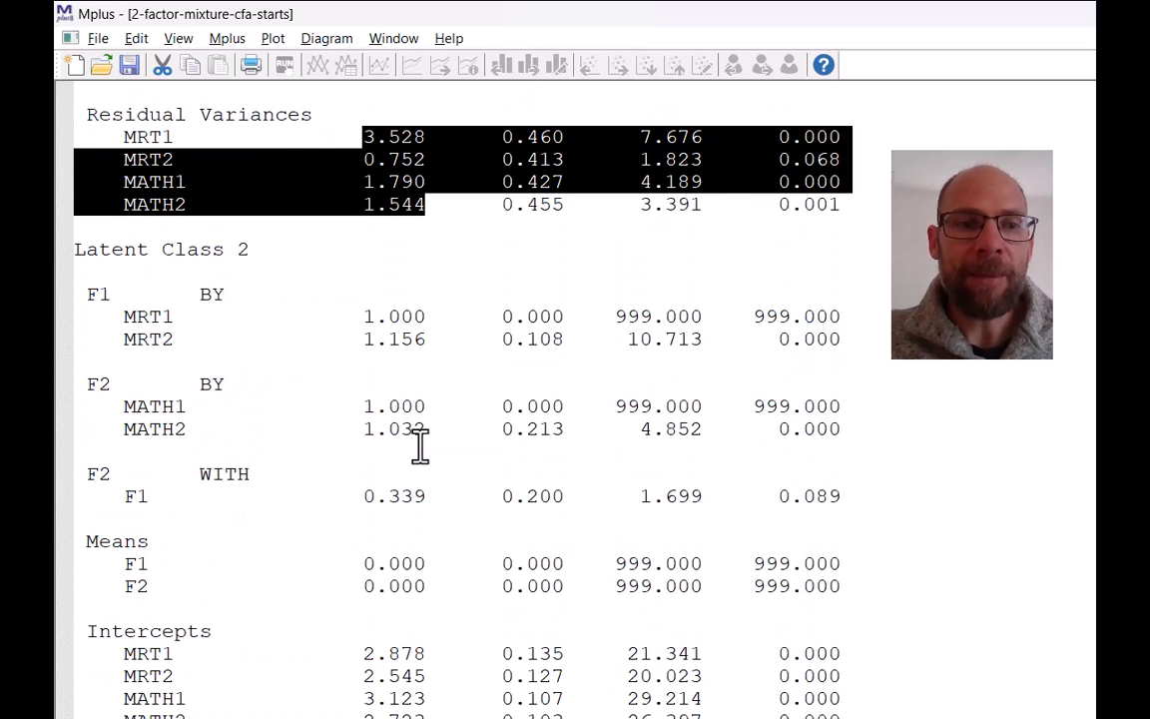
pyautogui.scroll(-3)
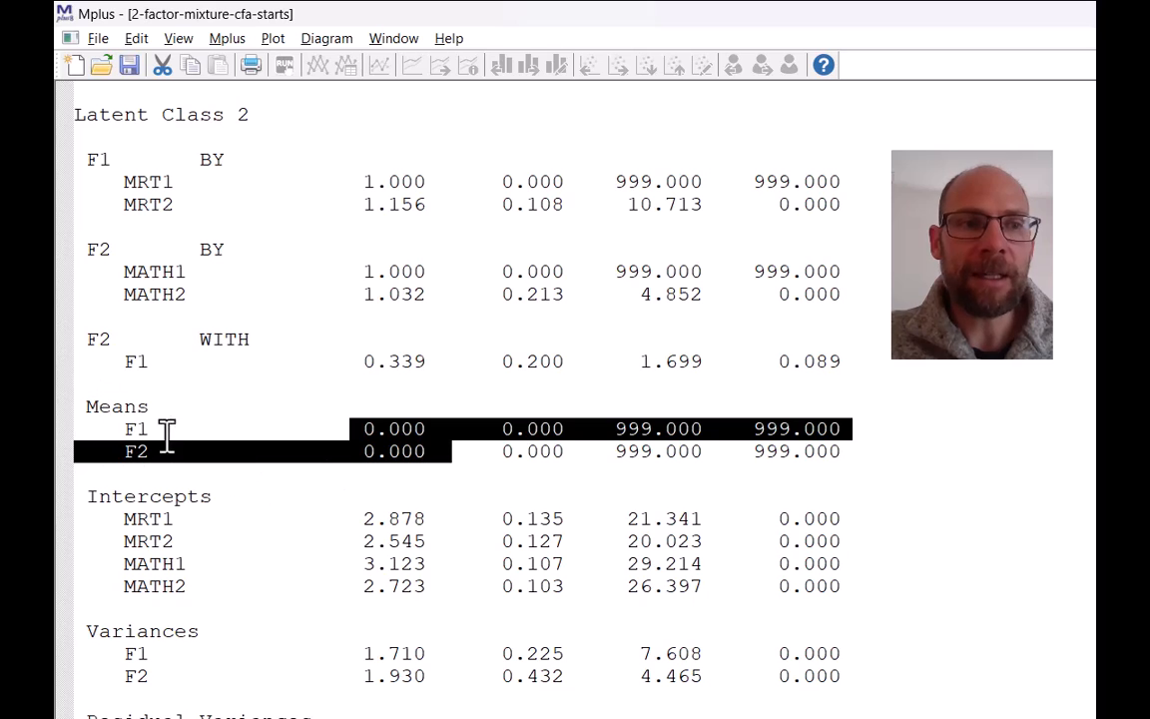
pyautogui.moveTo(480, 496)
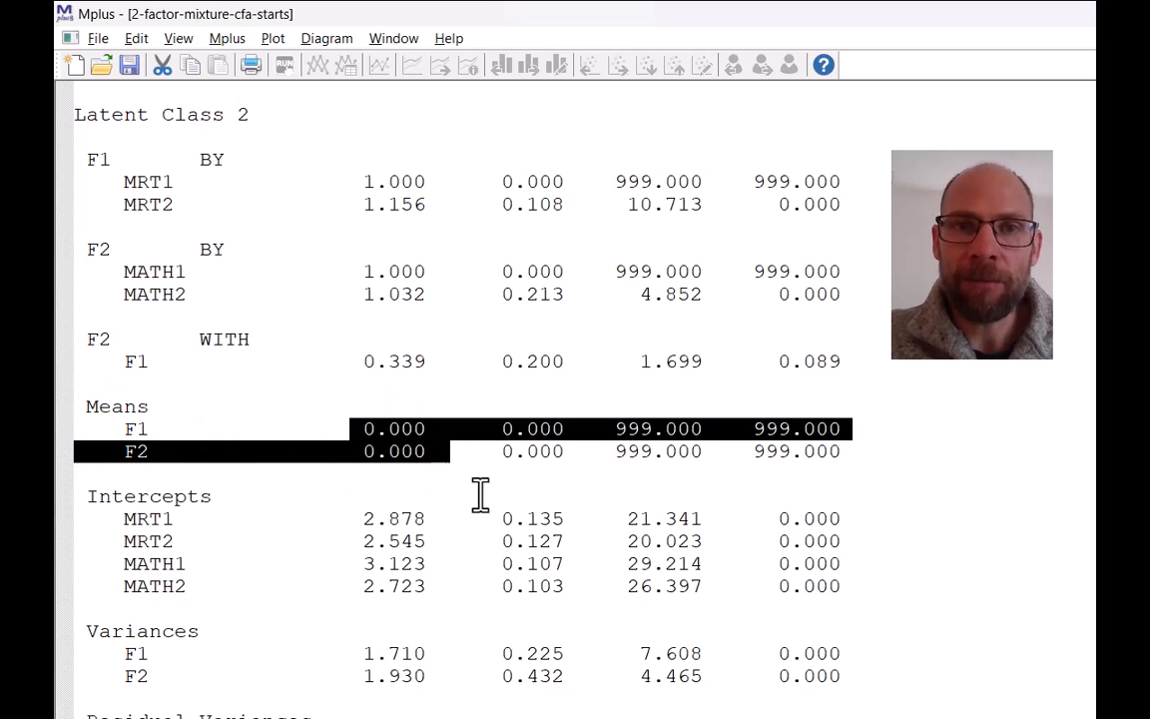
pyautogui.moveTo(445, 474)
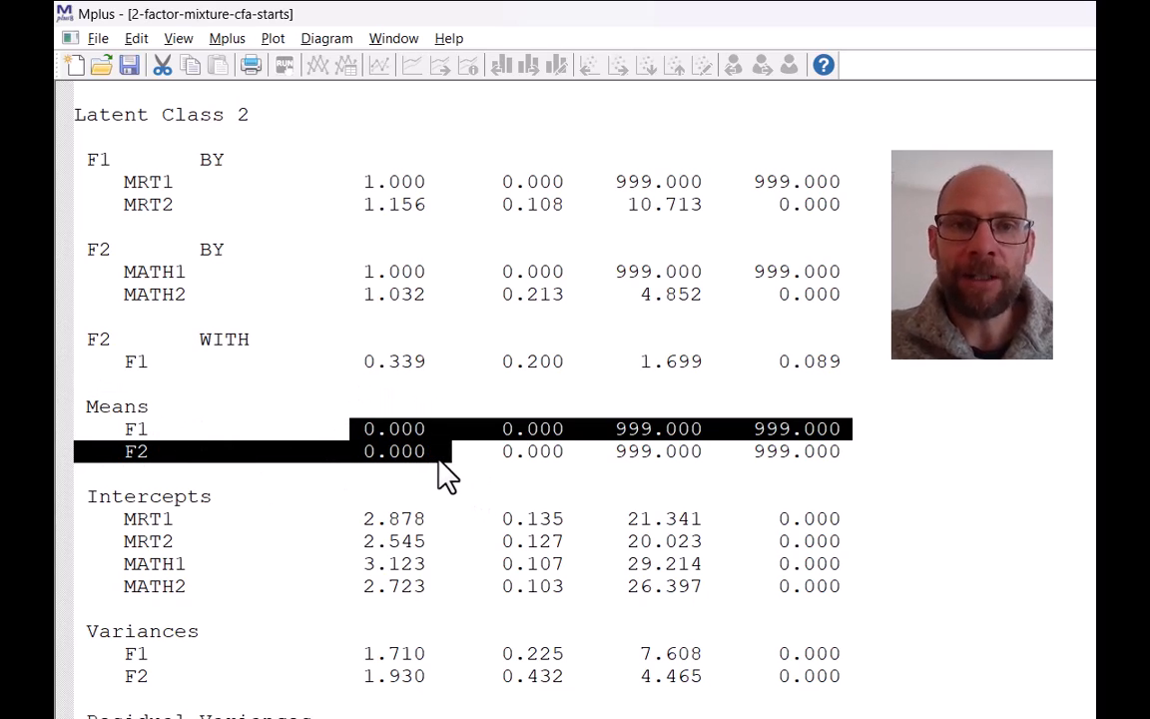
pyautogui.moveTo(474, 450)
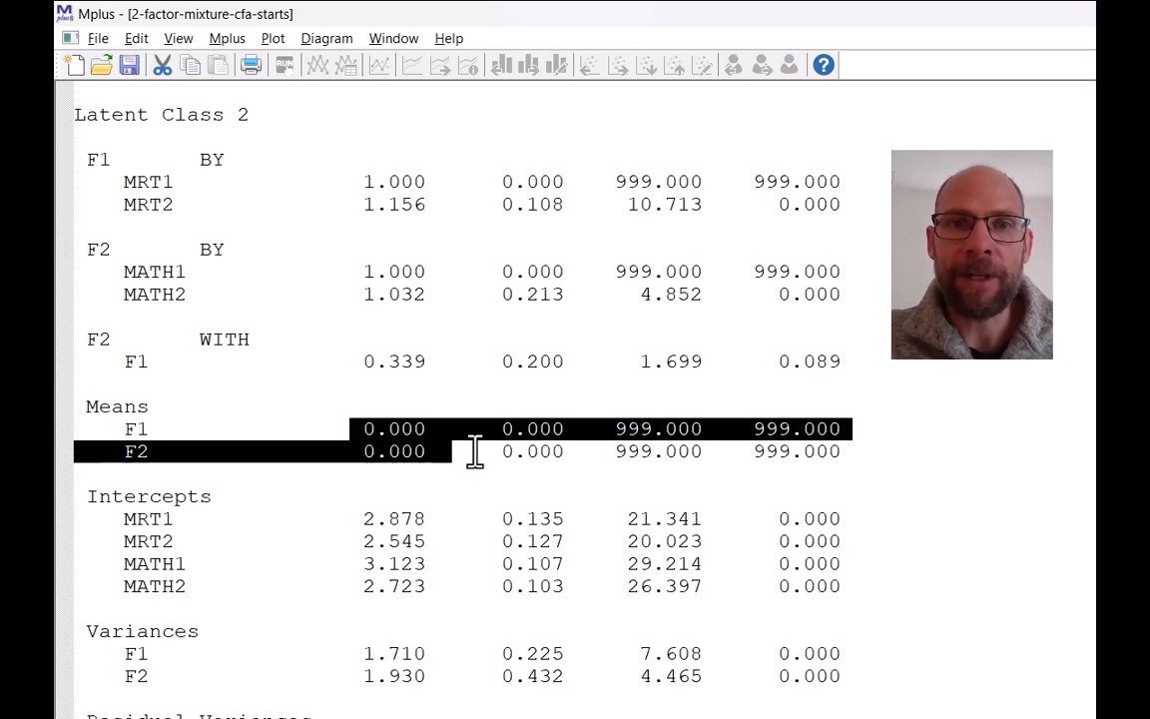
pyautogui.moveTo(489, 447)
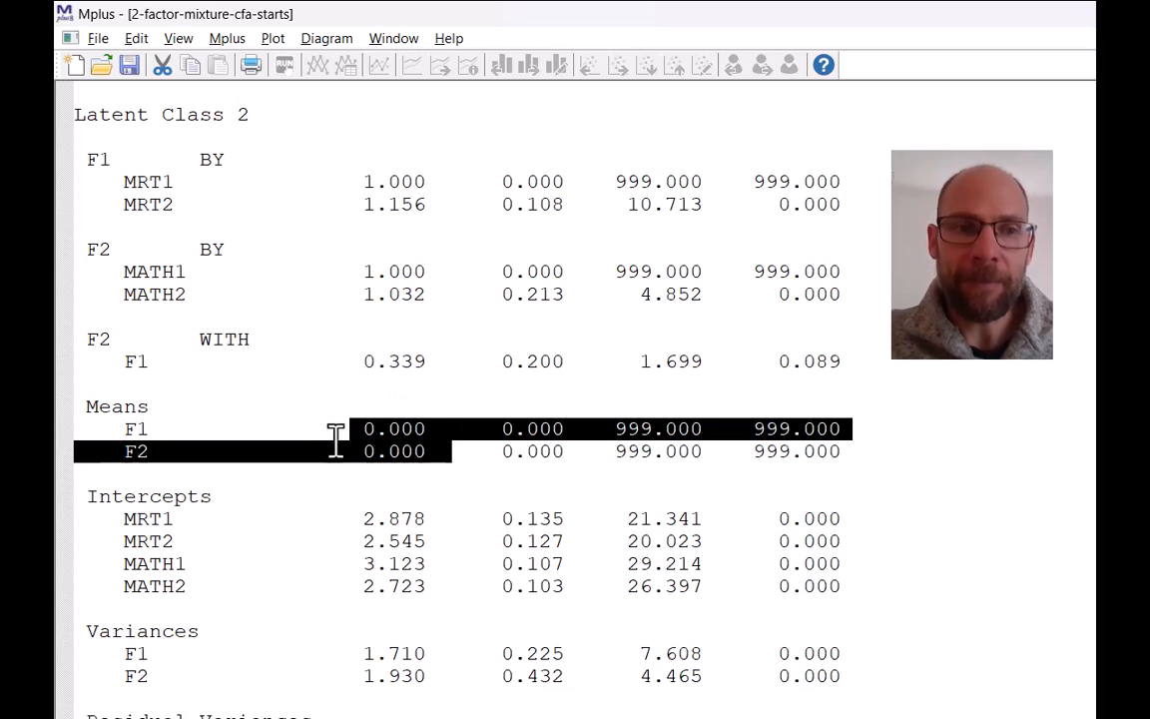
pyautogui.moveTo(454, 449)
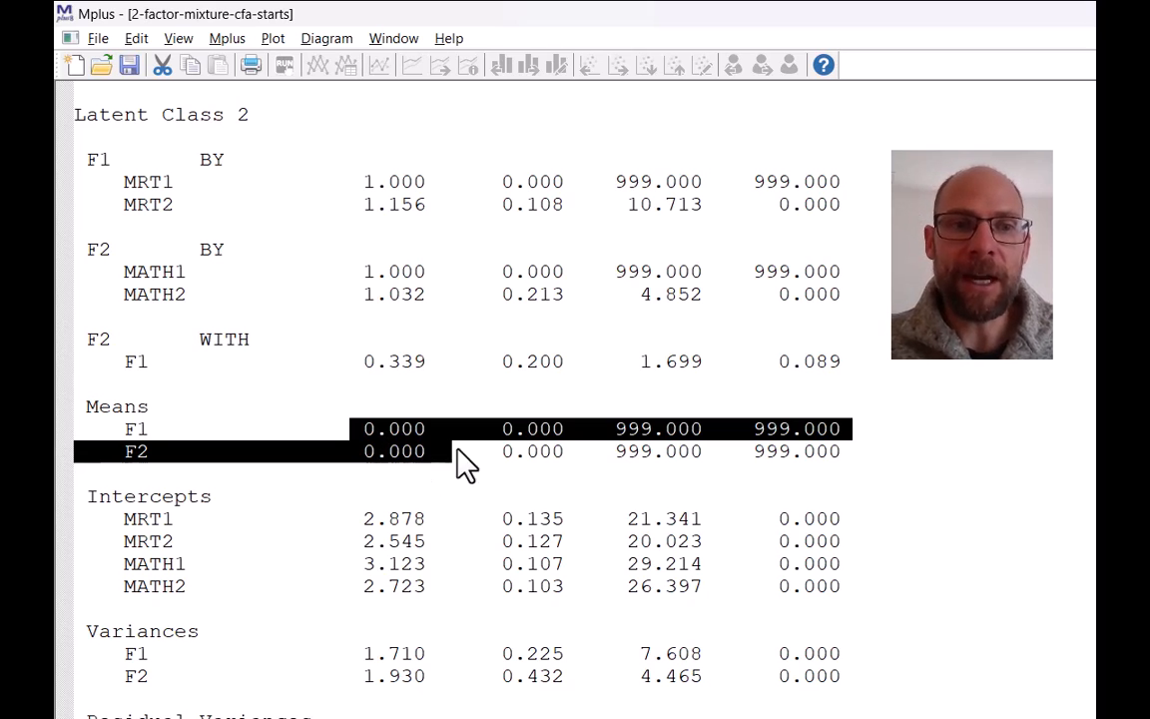
# Mark the p-values of the Class 1 F1 and F2 factor means and the F1 variance 1.710.
pyautogui.scroll(-3)
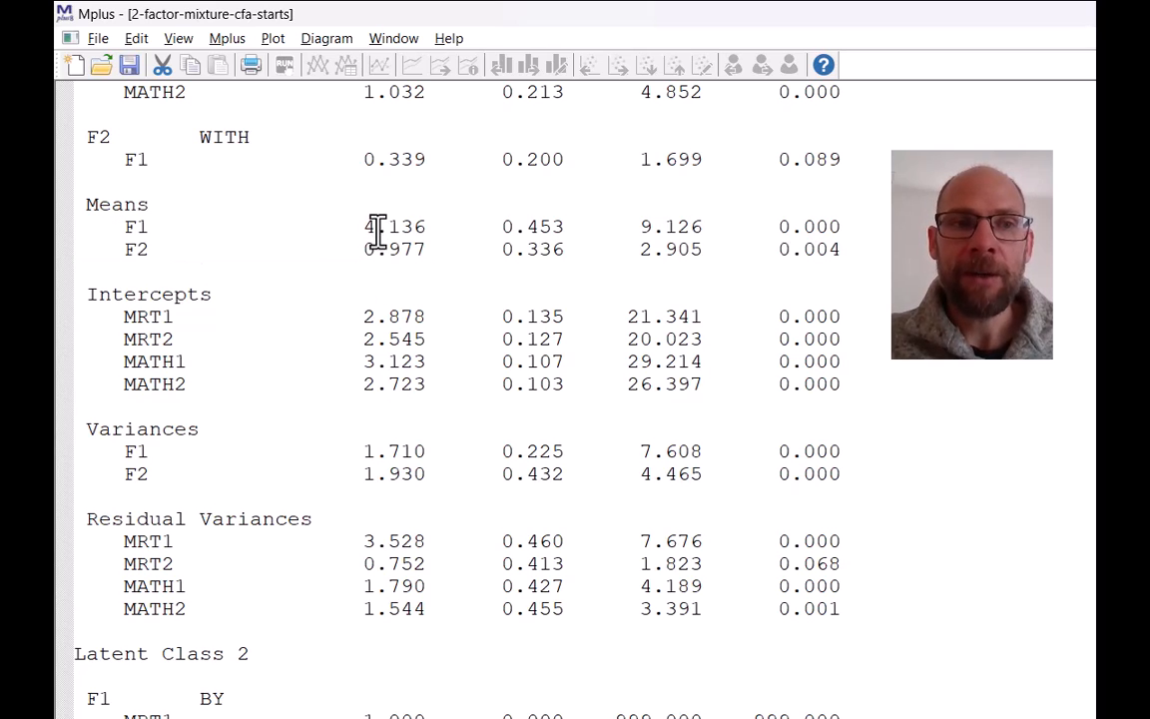
pyautogui.moveTo(365, 226); pyautogui.dragTo(709, 225)
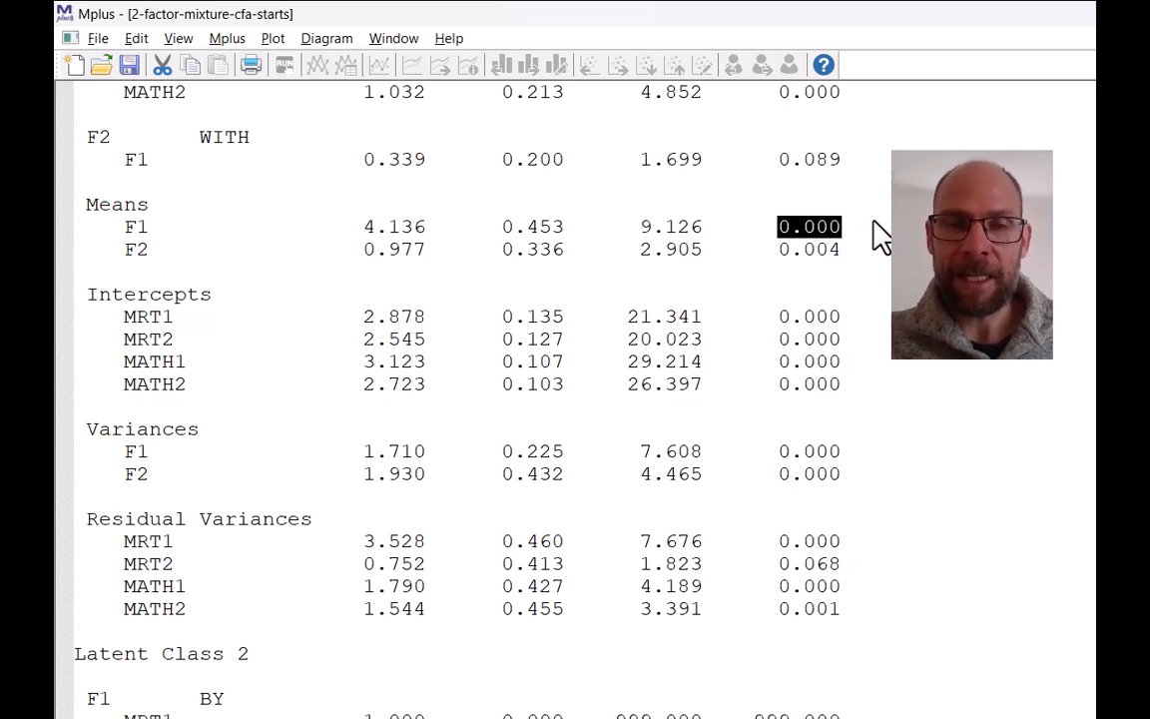
pyautogui.moveTo(777, 321)
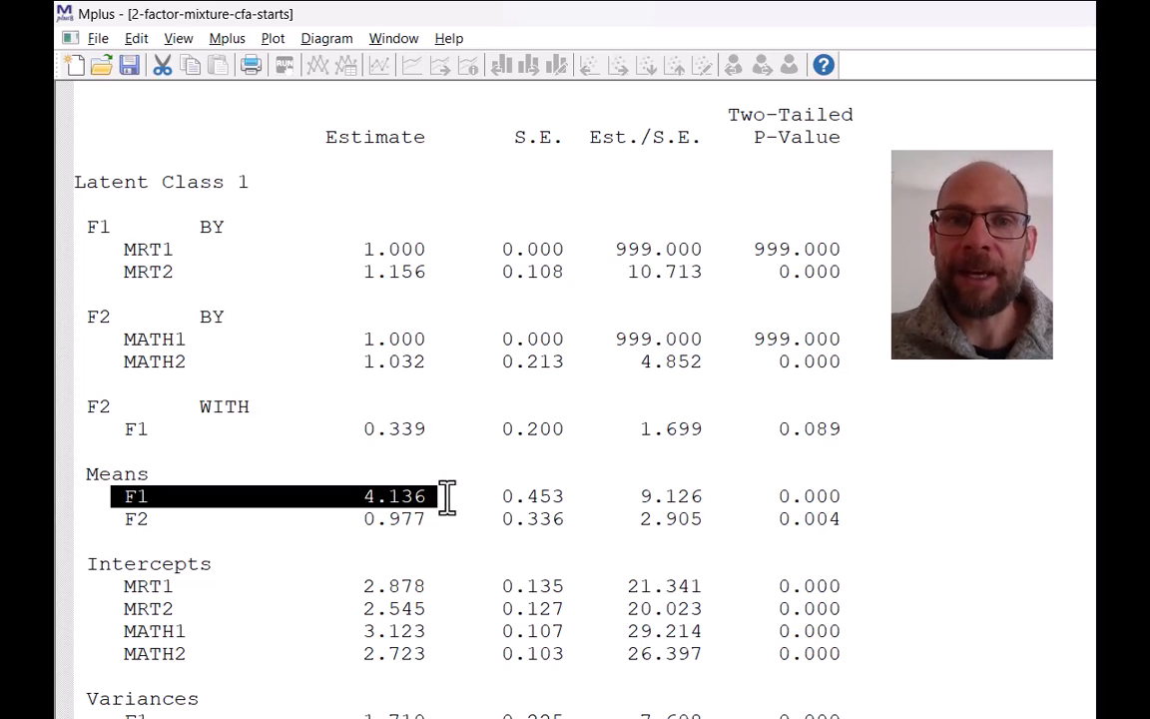
pyautogui.moveTo(504, 496)
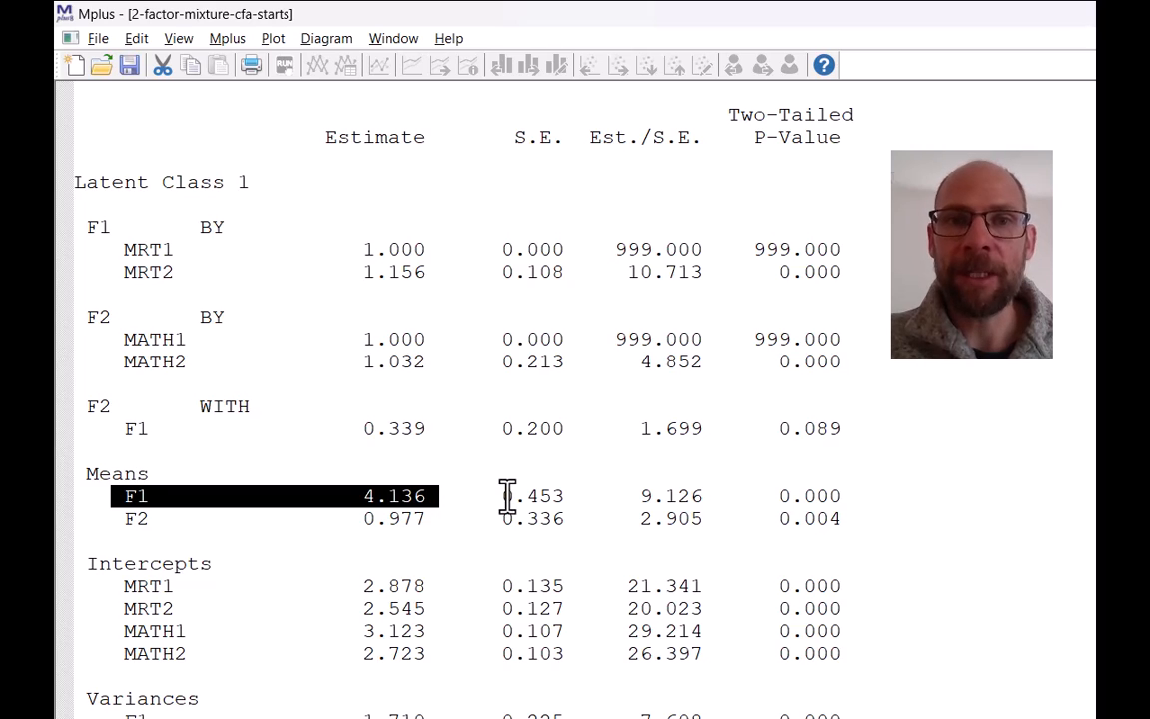
pyautogui.moveTo(516, 470)
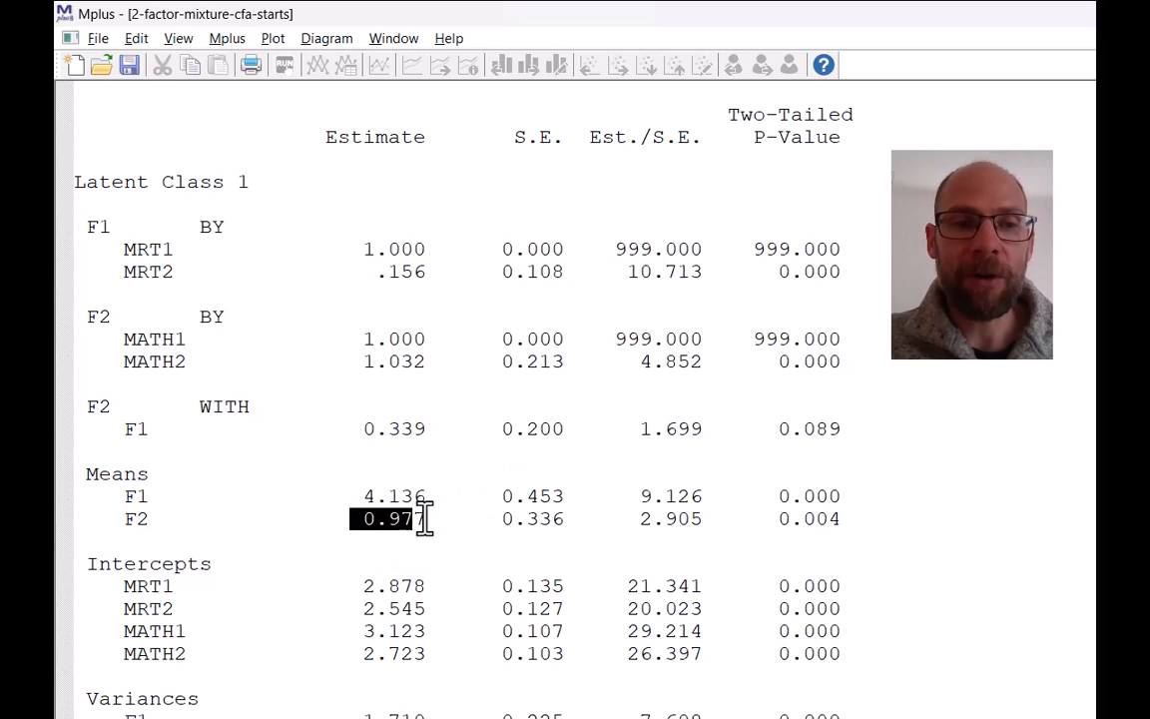
pyautogui.write('7')
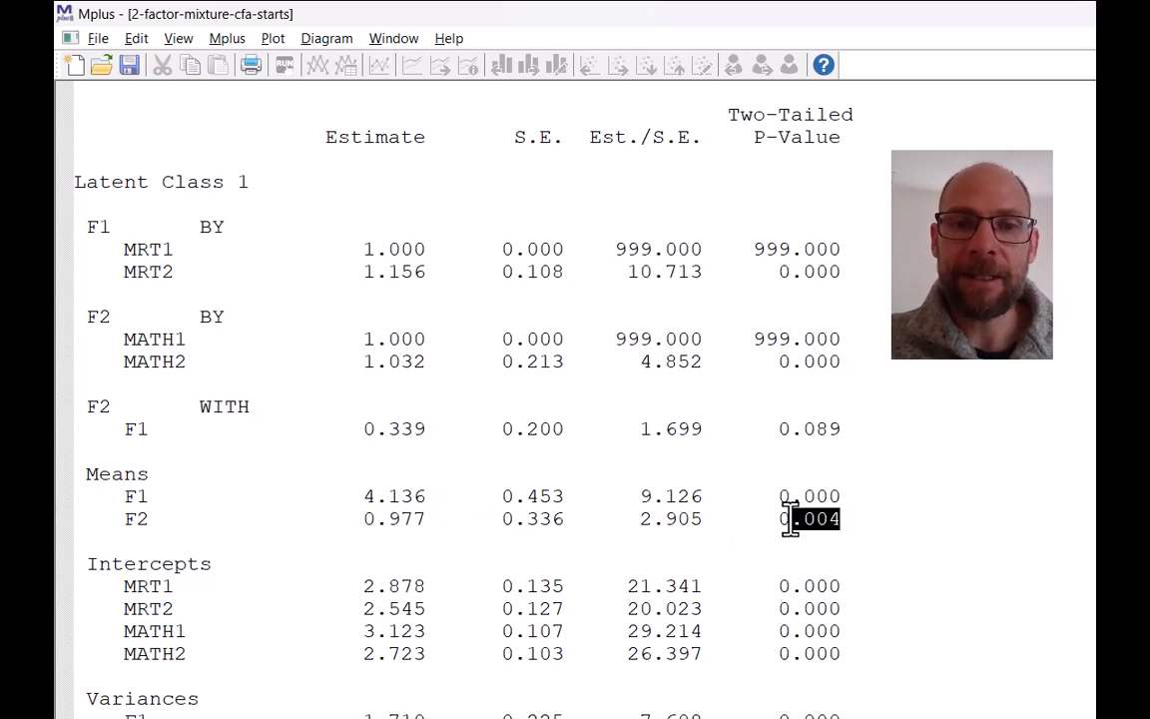
pyautogui.doubleClick(808, 518)
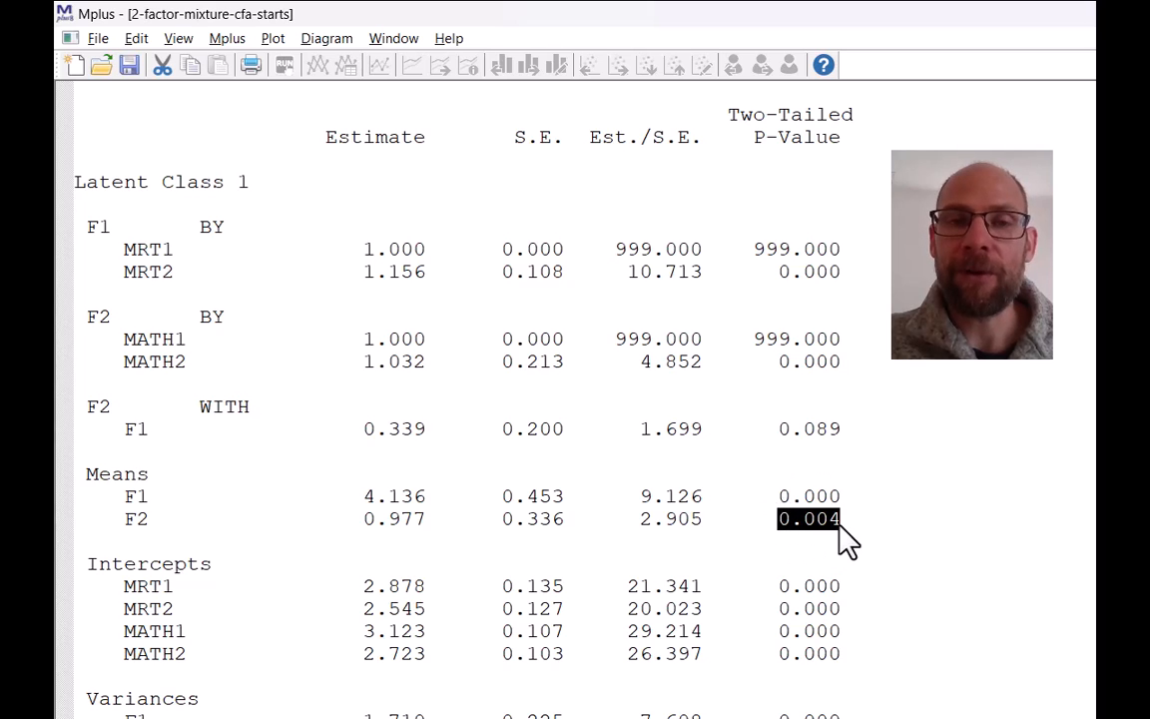
pyautogui.moveTo(843, 547)
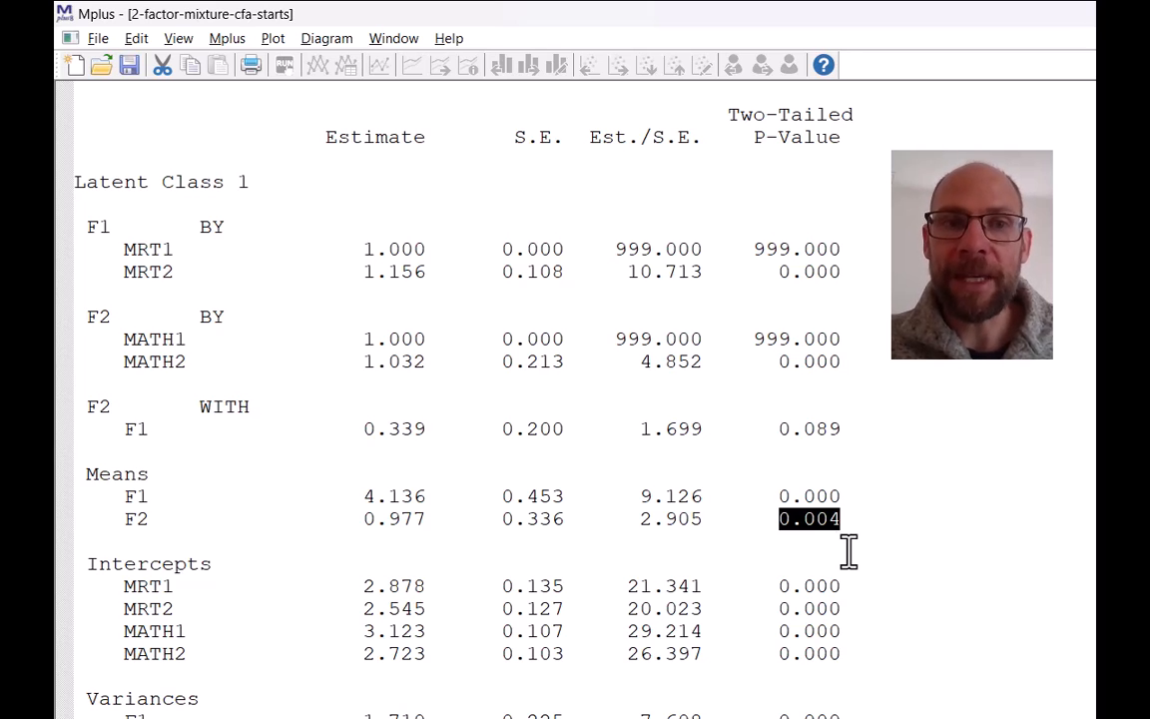
pyautogui.moveTo(613, 534)
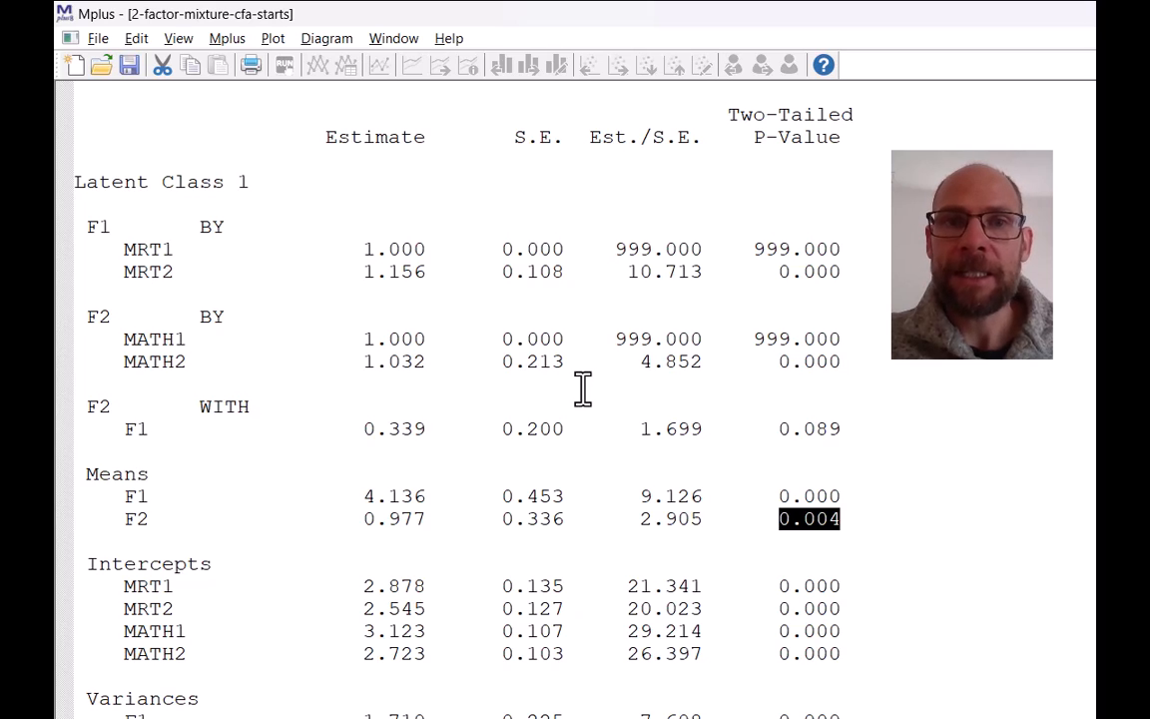
pyautogui.moveTo(594, 384)
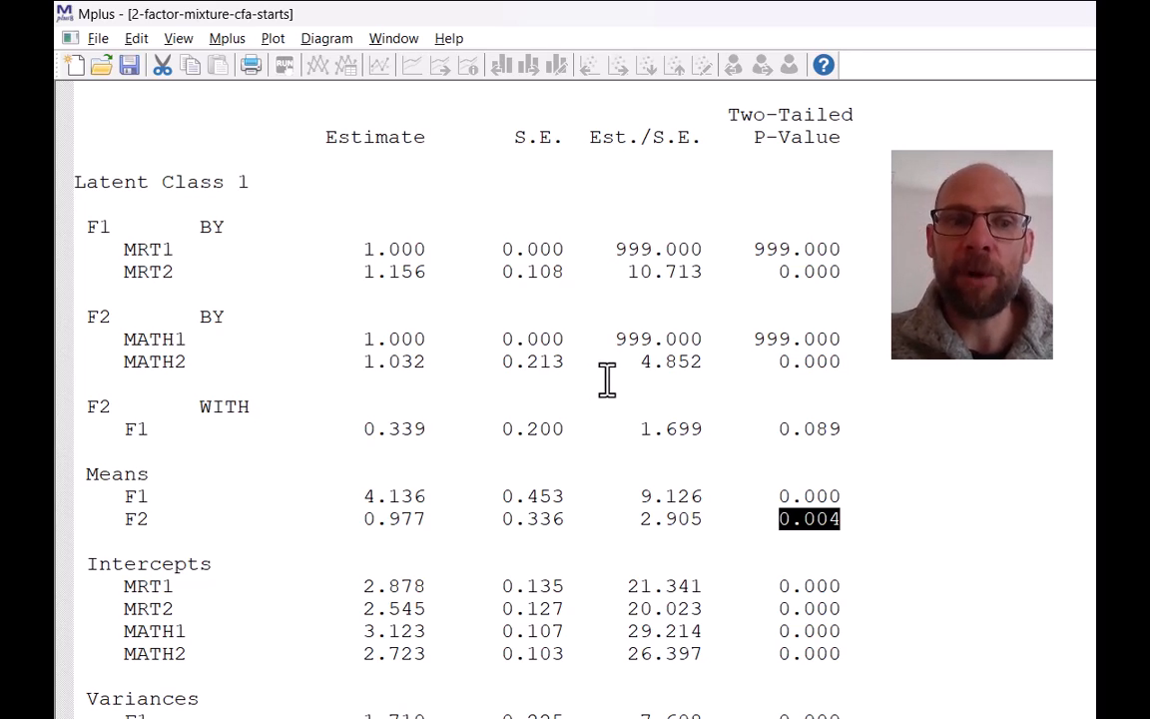
pyautogui.moveTo(409, 449)
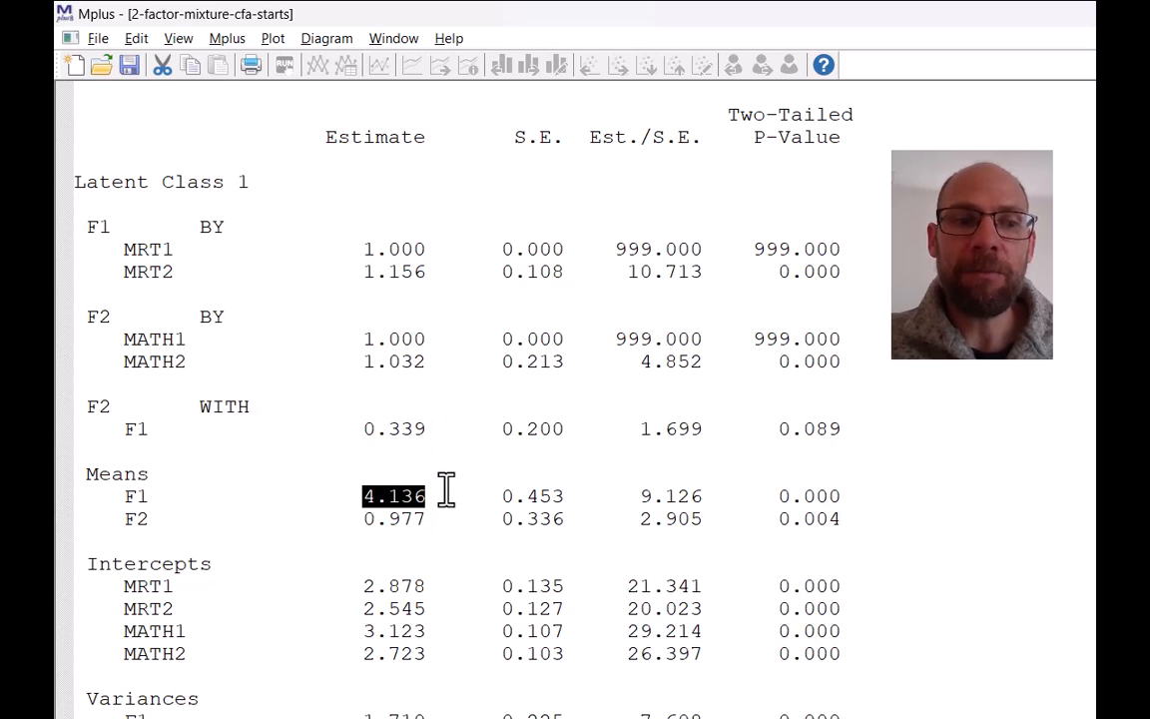
pyautogui.scroll(-3)
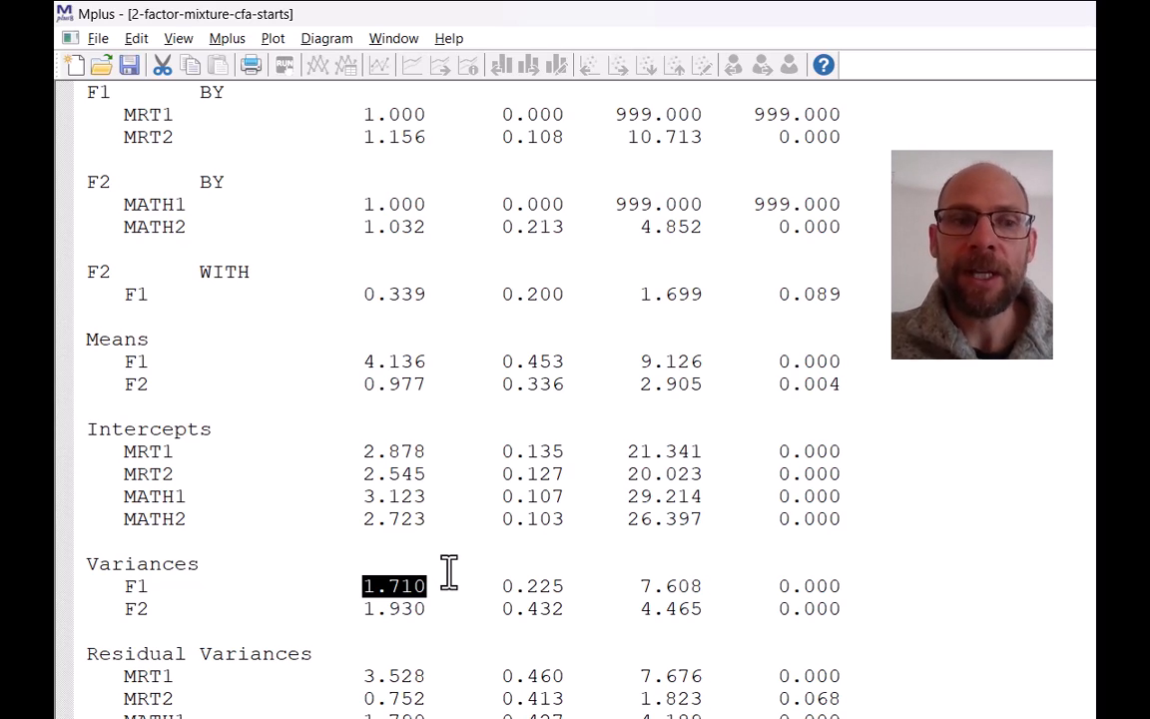
pyautogui.moveTo(434, 609)
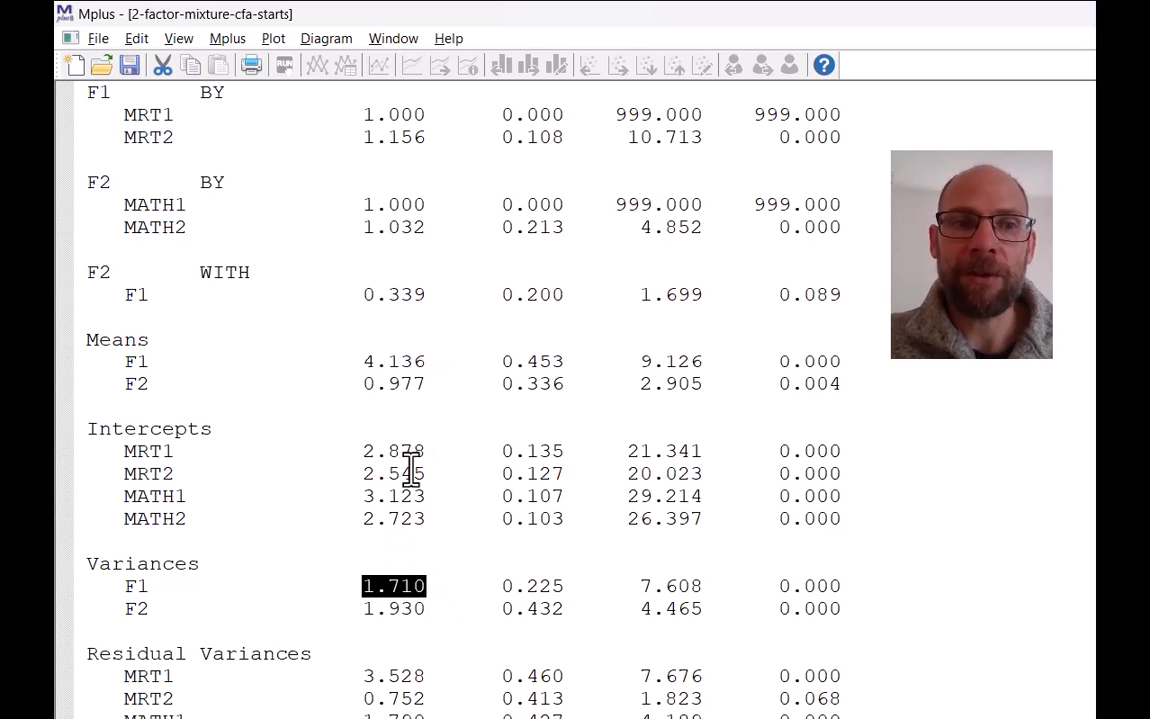
pyautogui.moveTo(504, 464)
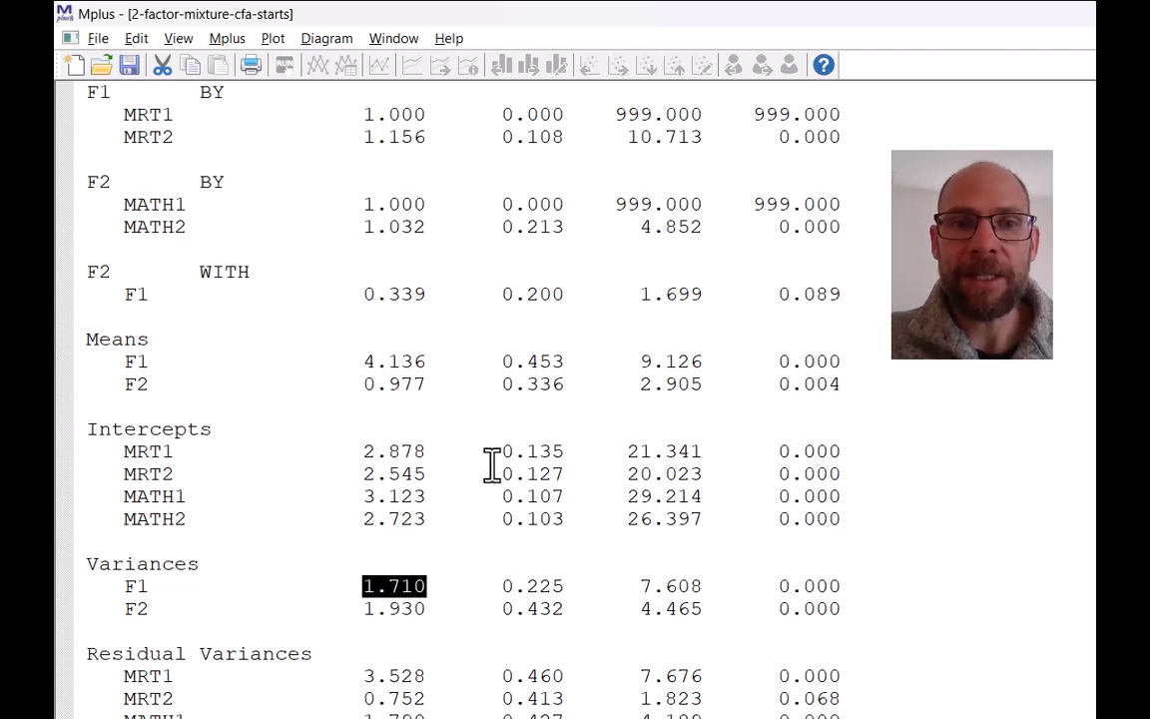
pyautogui.moveTo(499, 467)
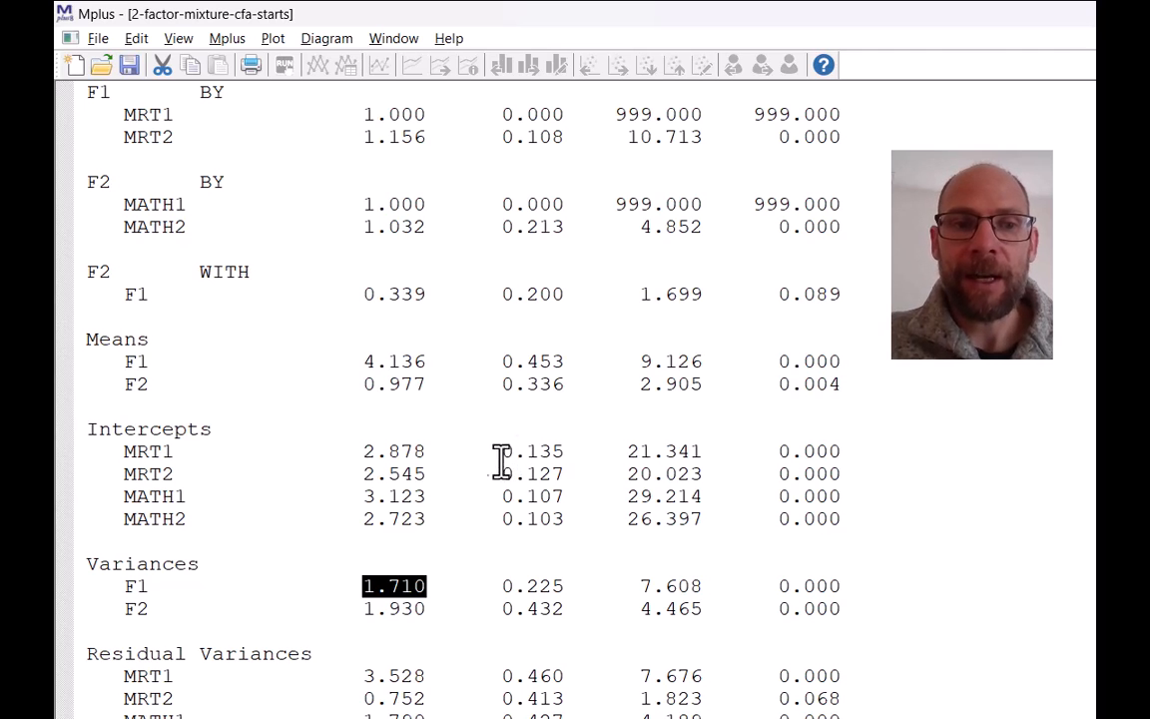
# Highlight the Class 2 F2 WITH F1 covariance 0.339 and reach the residual variances.
pyautogui.scroll(-3)
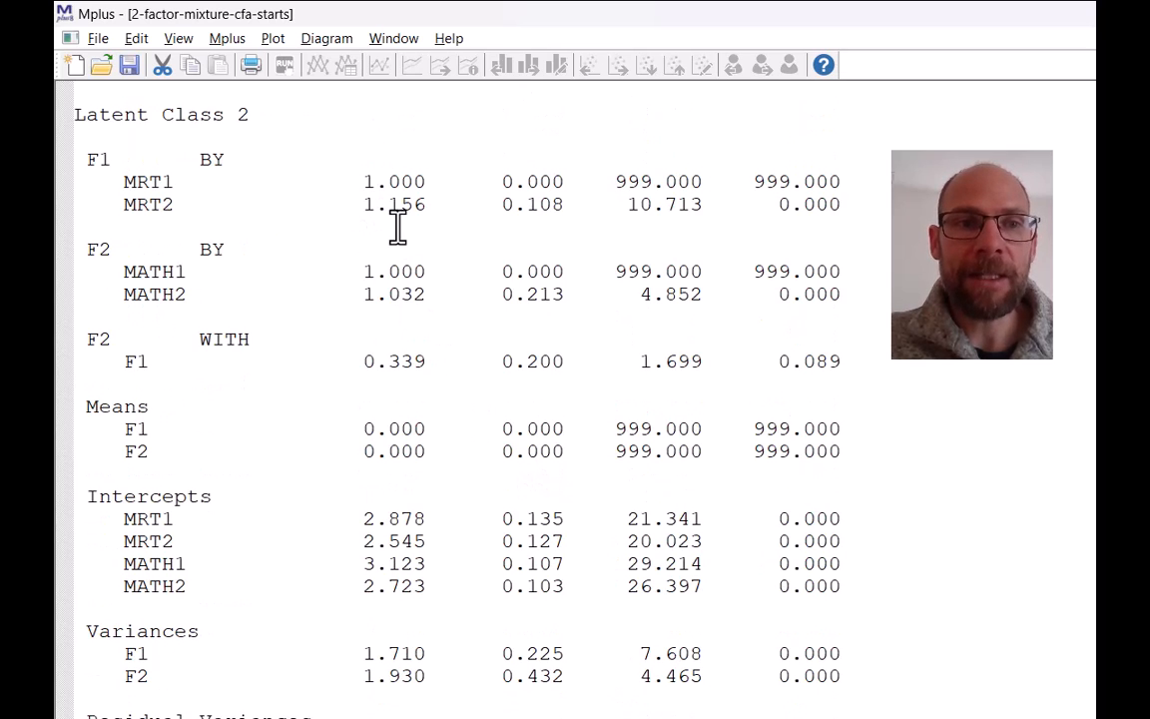
pyautogui.doubleClick(394, 204)
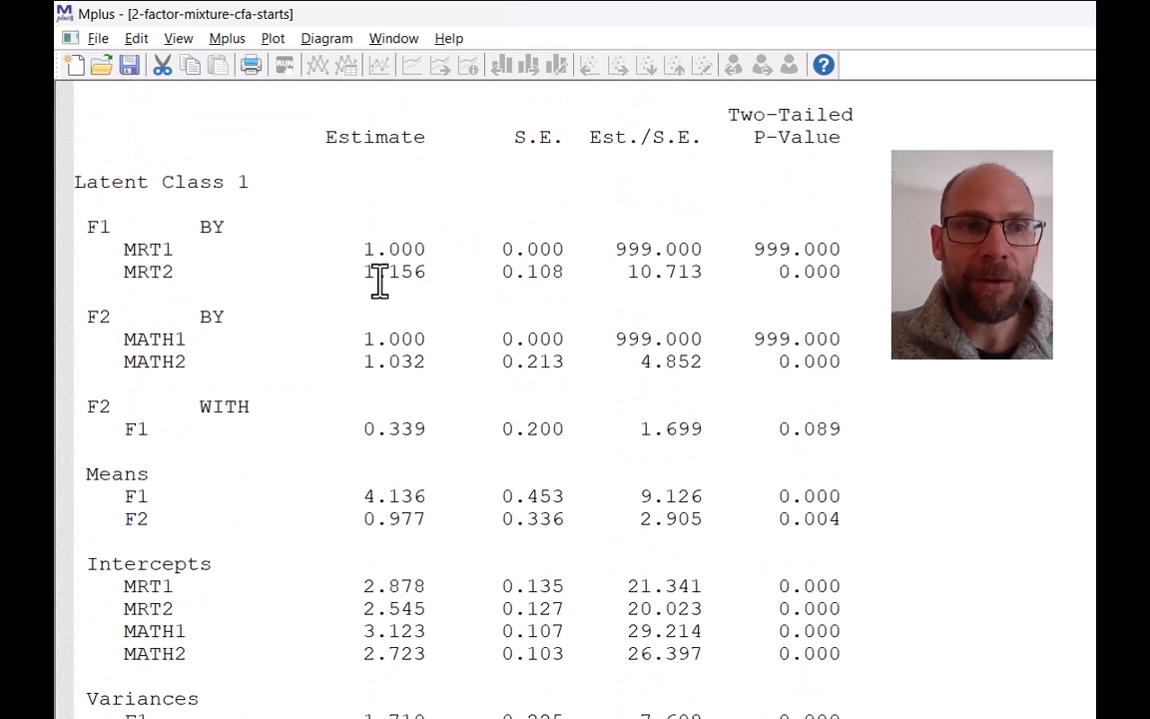
pyautogui.scroll(-3)
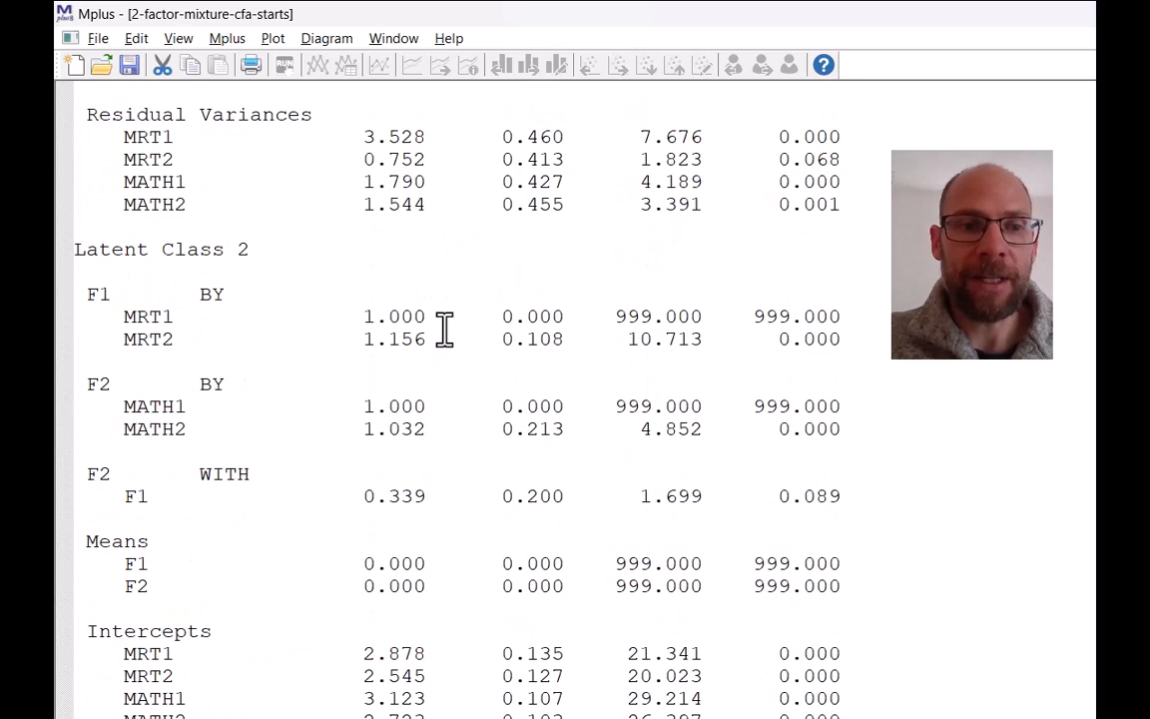
pyautogui.doubleClick(393, 496)
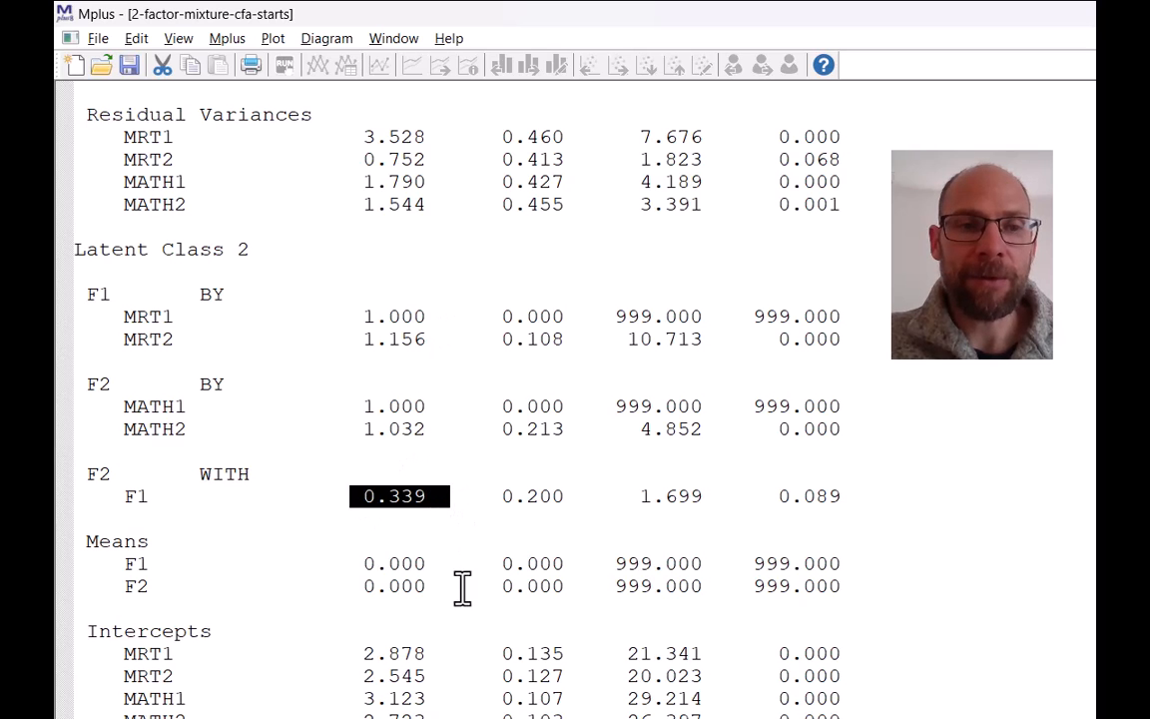
pyautogui.scroll(-3)
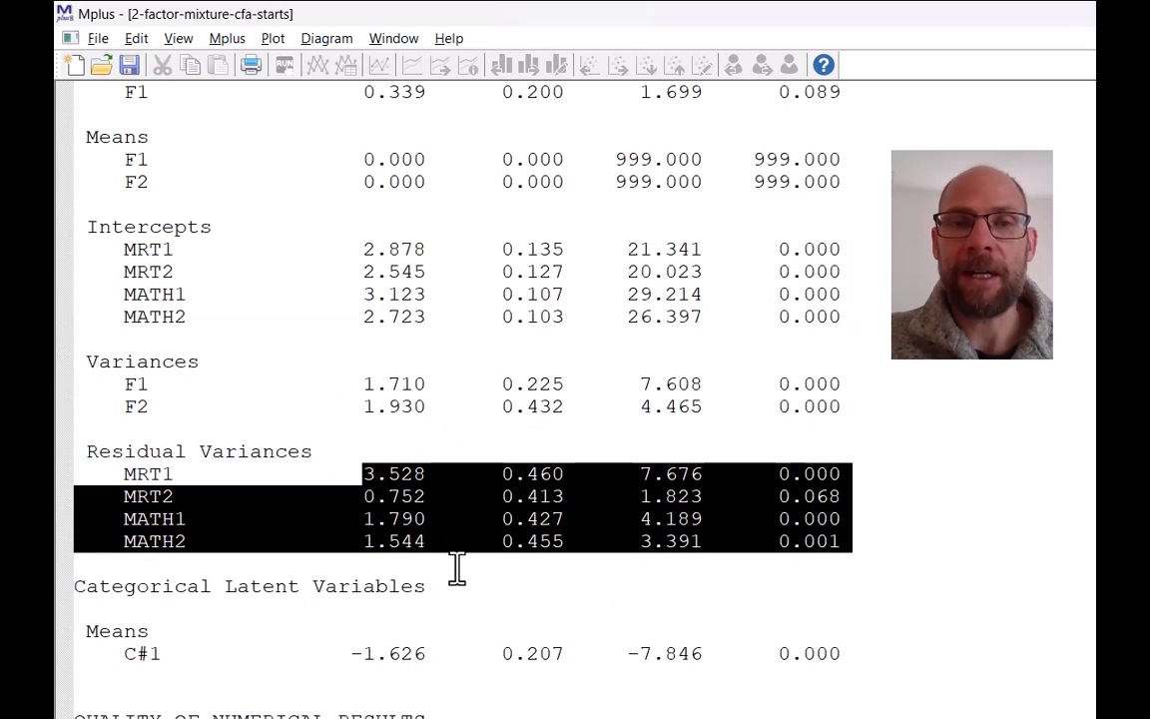
pyautogui.moveTo(494, 559)
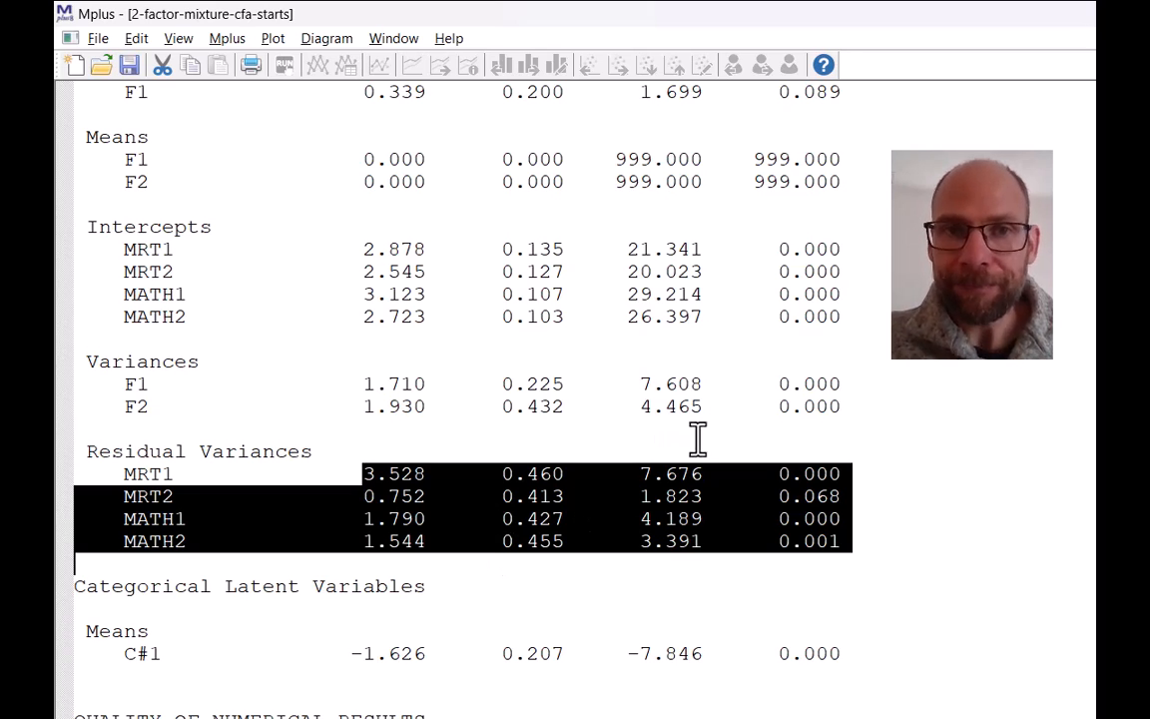
pyautogui.scroll(-3)
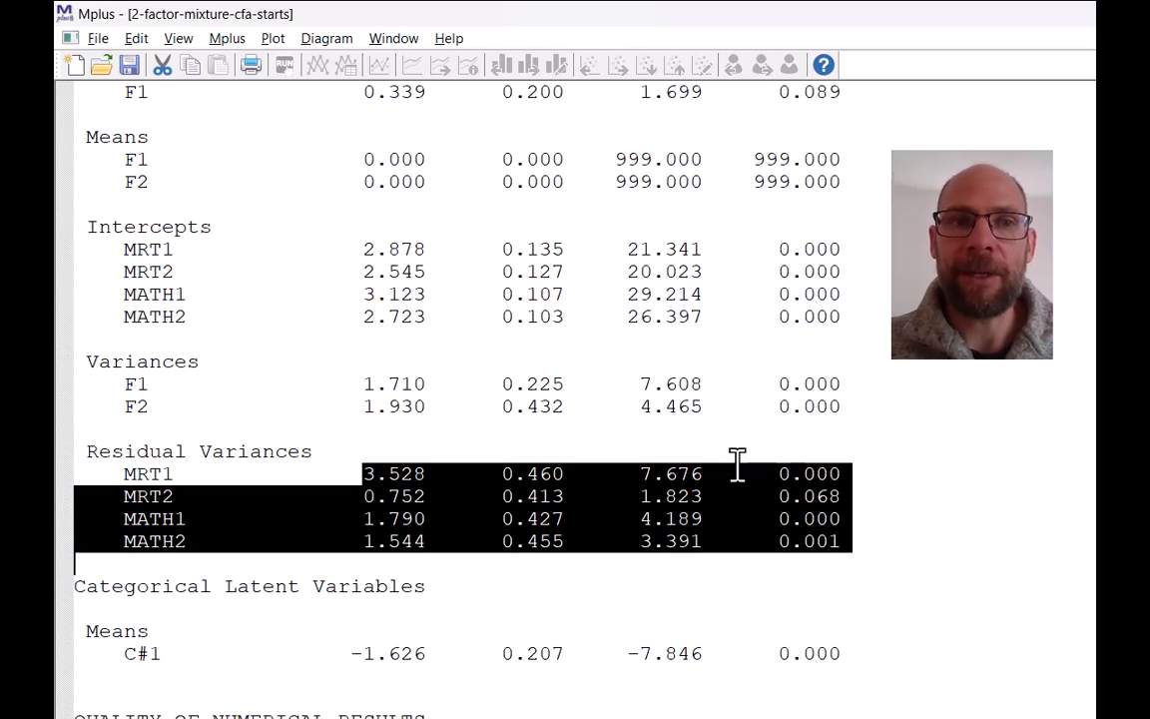
pyautogui.moveTo(579, 260)
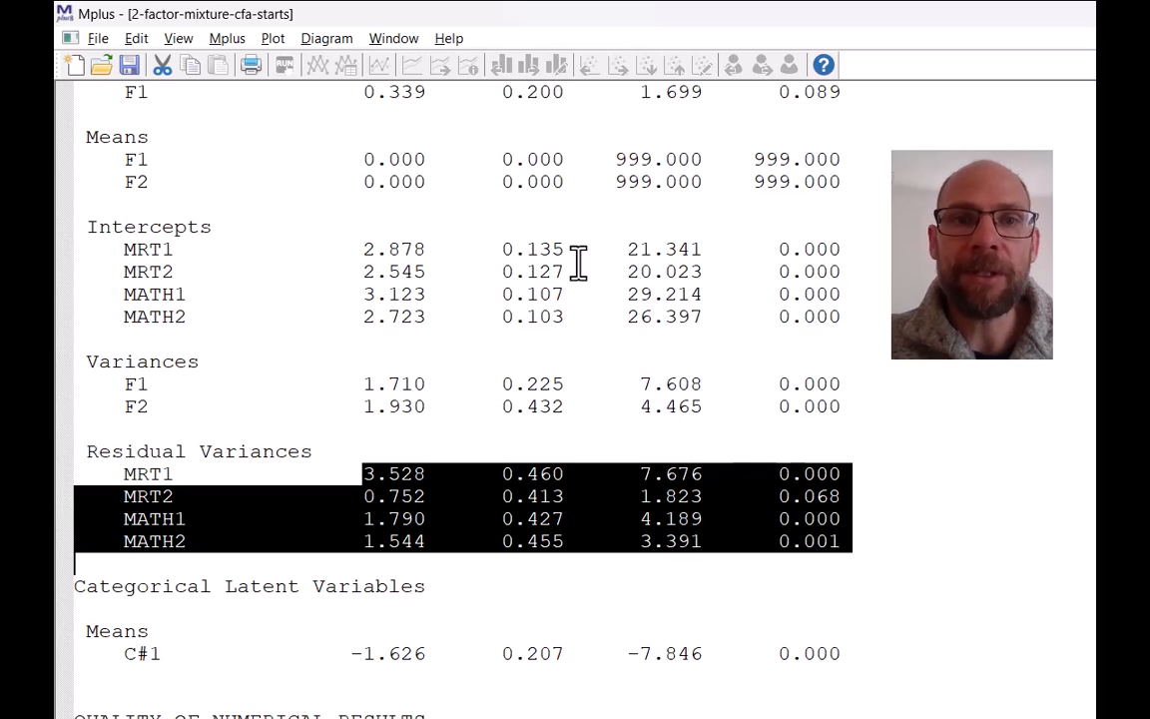
pyautogui.scroll(-3)
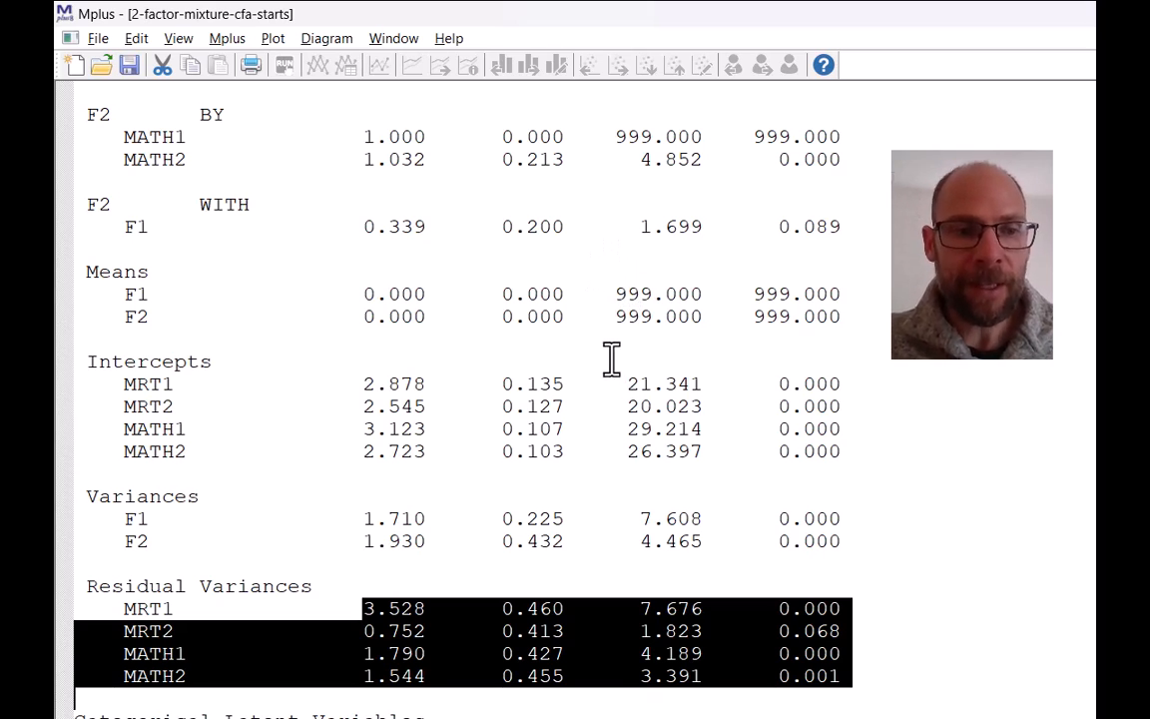
# Scroll down to the categorical latent variable mean C#1 of -1.626.
pyautogui.scroll(-3)
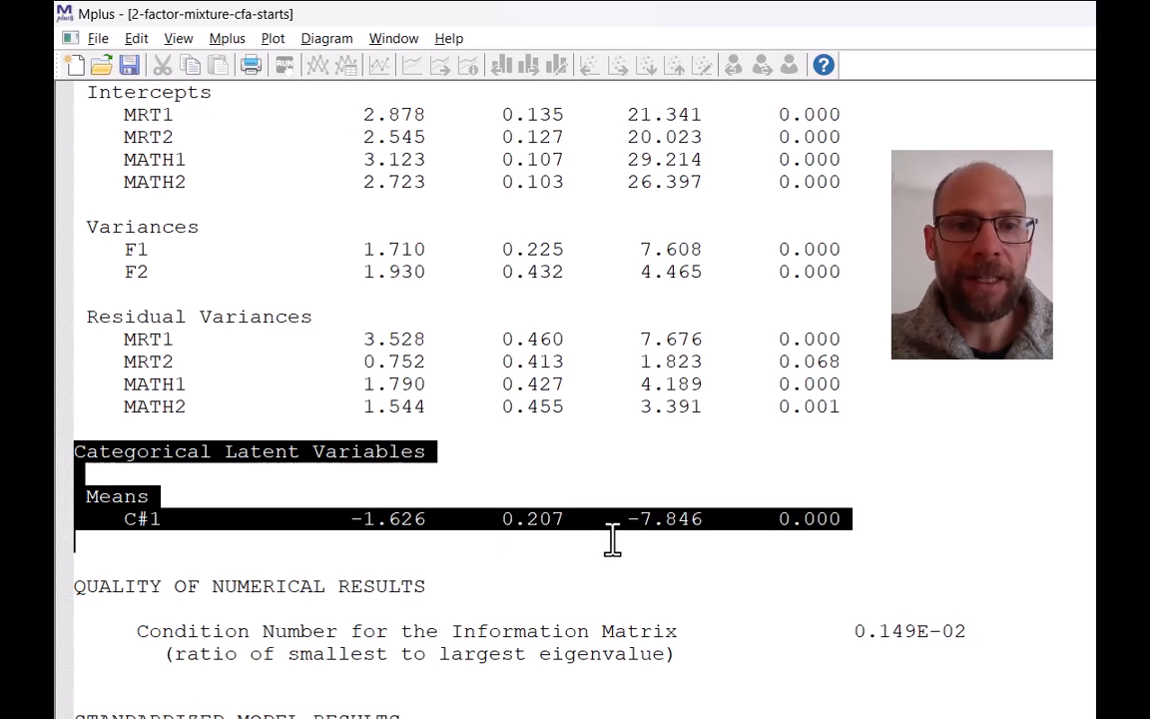
pyautogui.moveTo(604, 549)
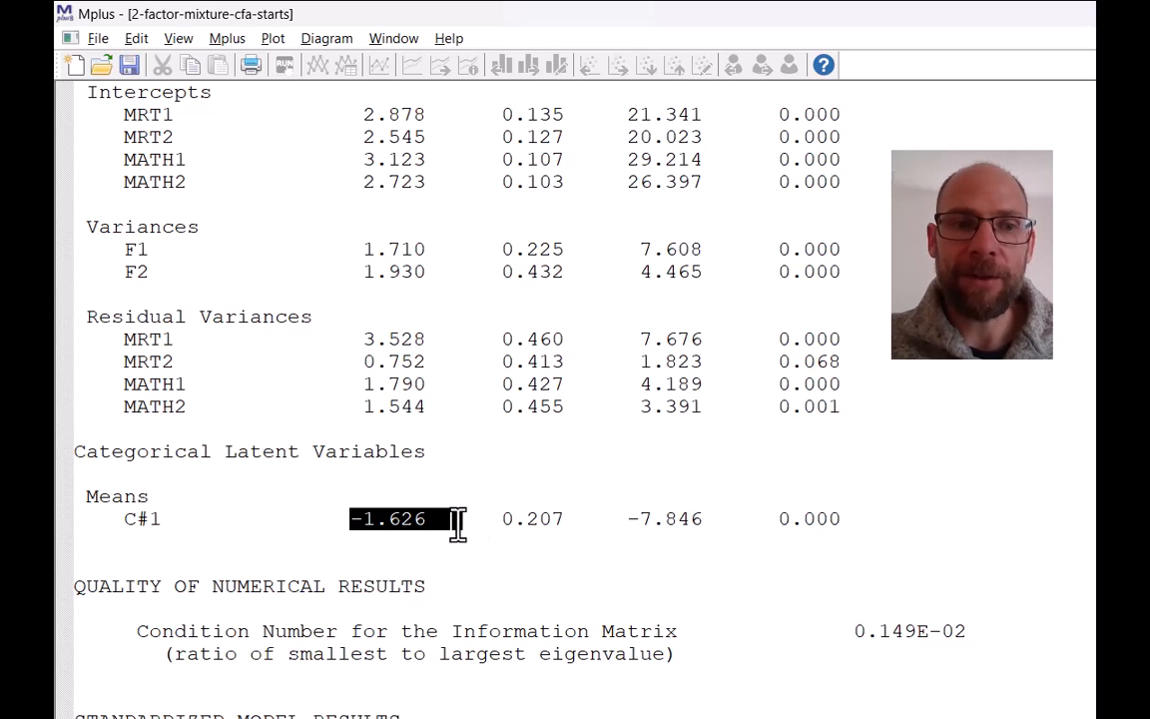
pyautogui.moveTo(459, 506)
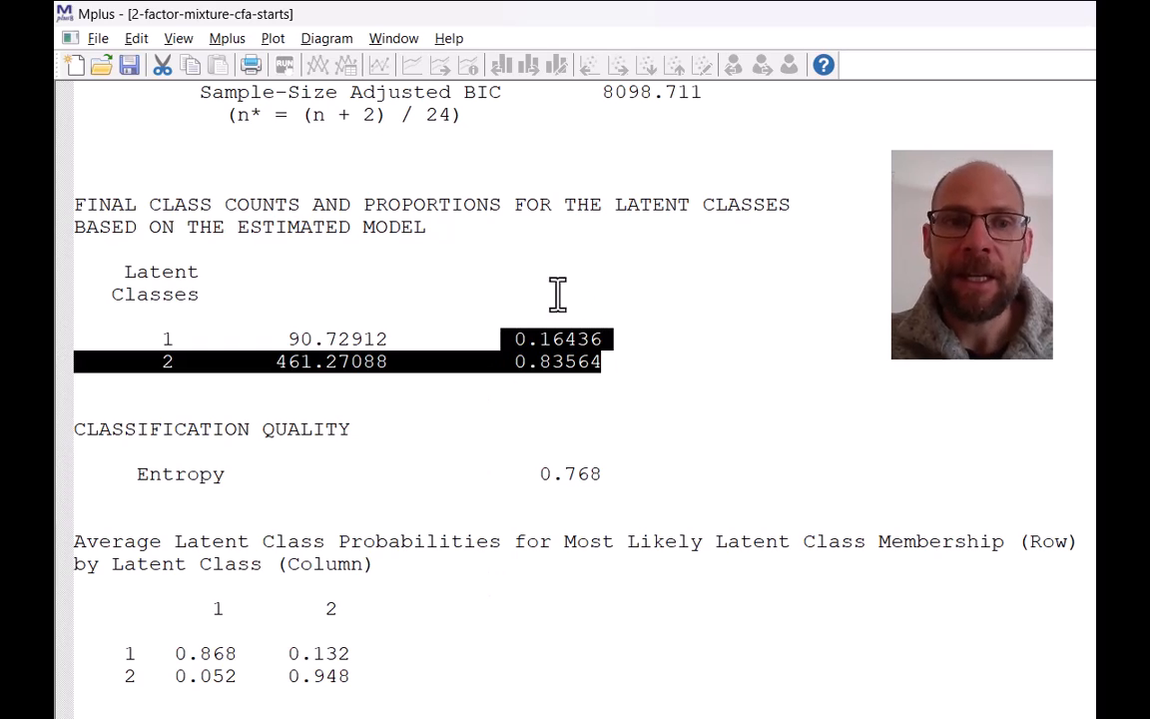
# Scroll to the standardized results and mark the STDYX Standardization heading.
pyautogui.scroll(-3)
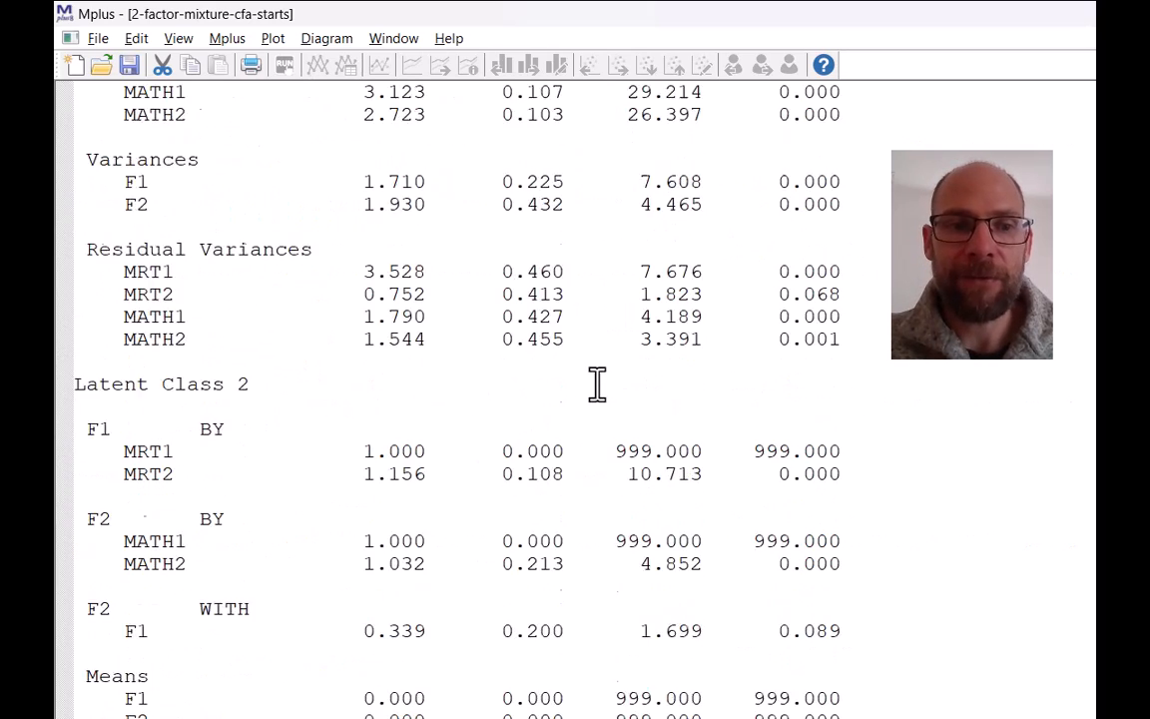
pyautogui.scroll(-3)
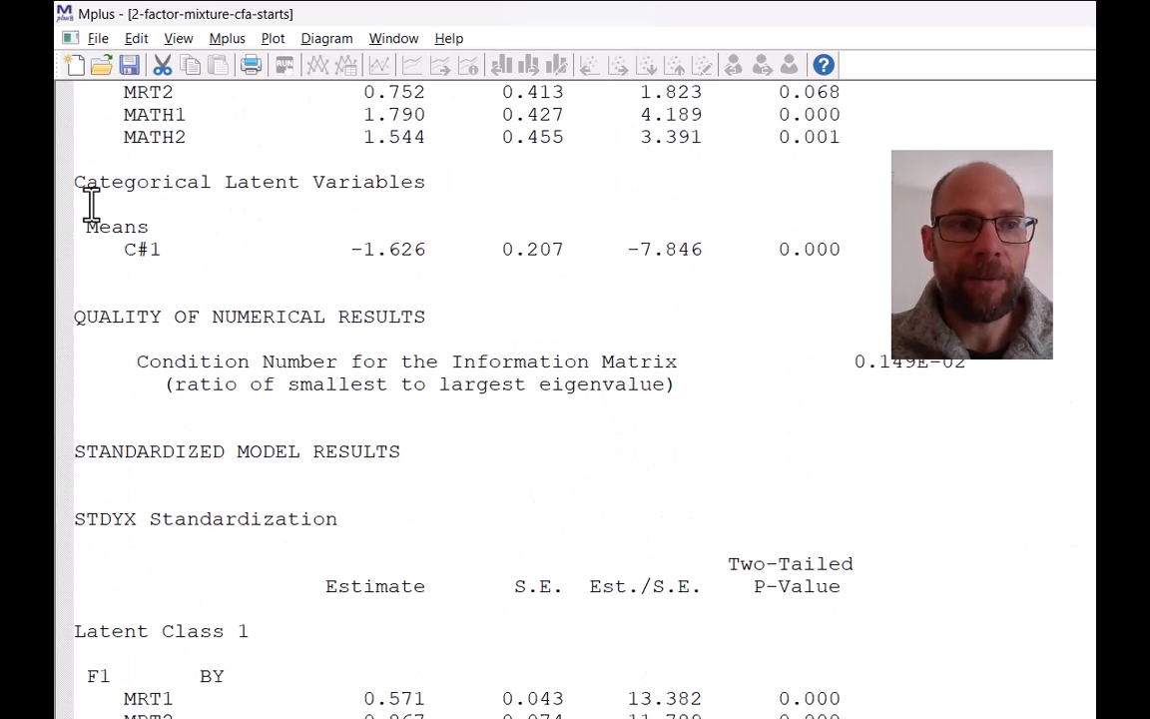
pyautogui.moveTo(85, 182); pyautogui.dragTo(559, 264)
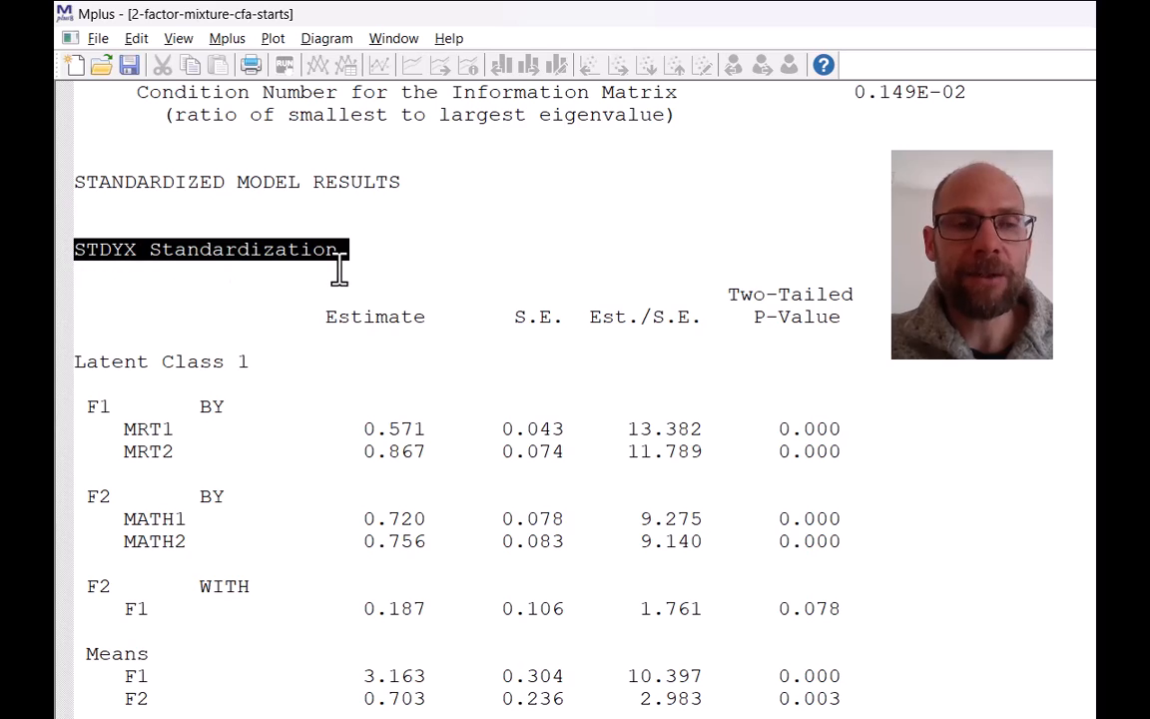
pyautogui.moveTo(559, 449)
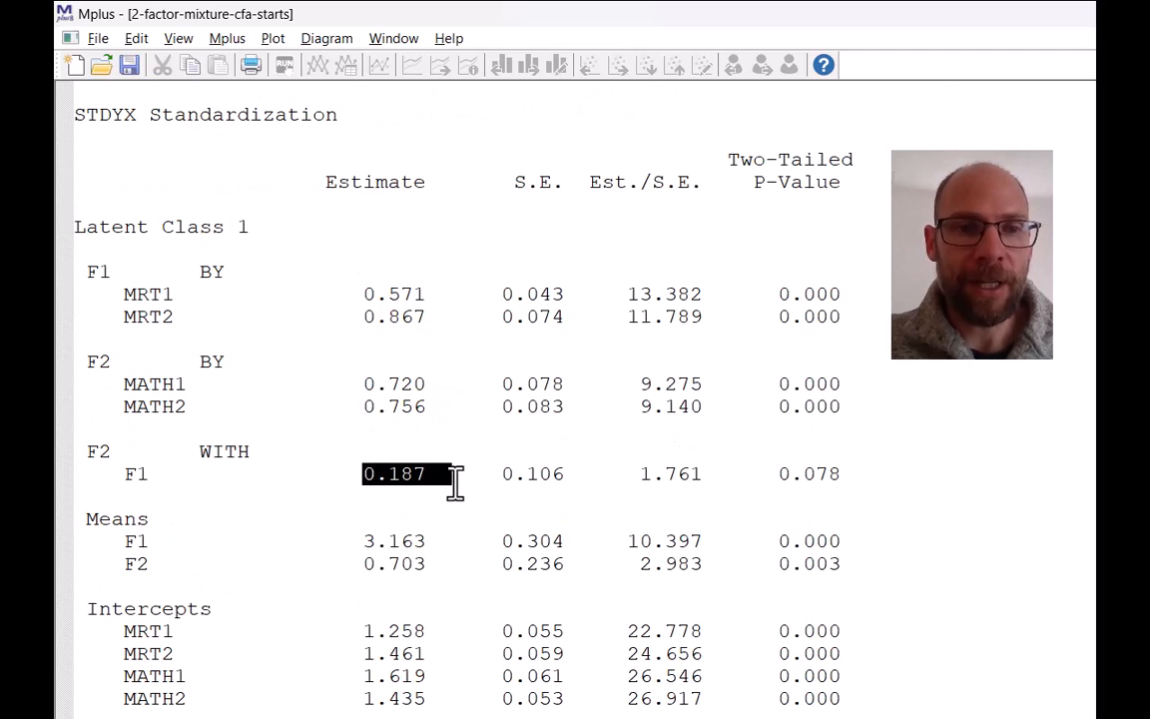
pyautogui.moveTo(471, 427)
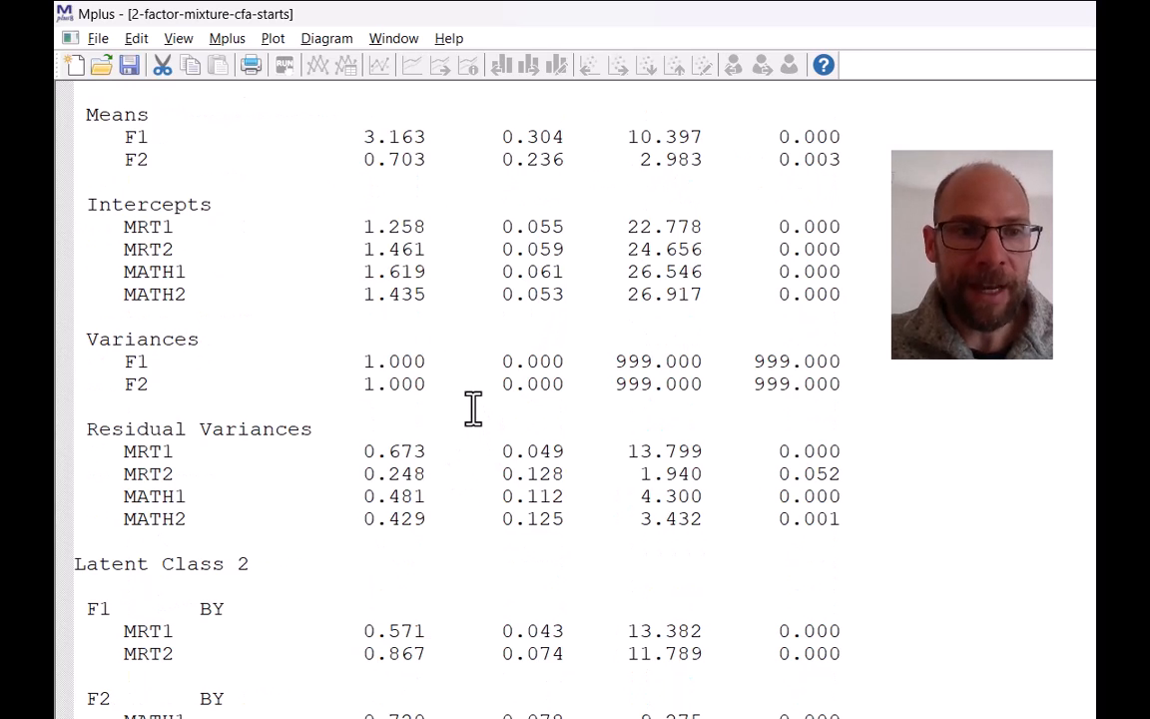
# Review the standardized F1 mean and scroll to Latent Class 2's standardized estimates.
pyautogui.scroll(-3)
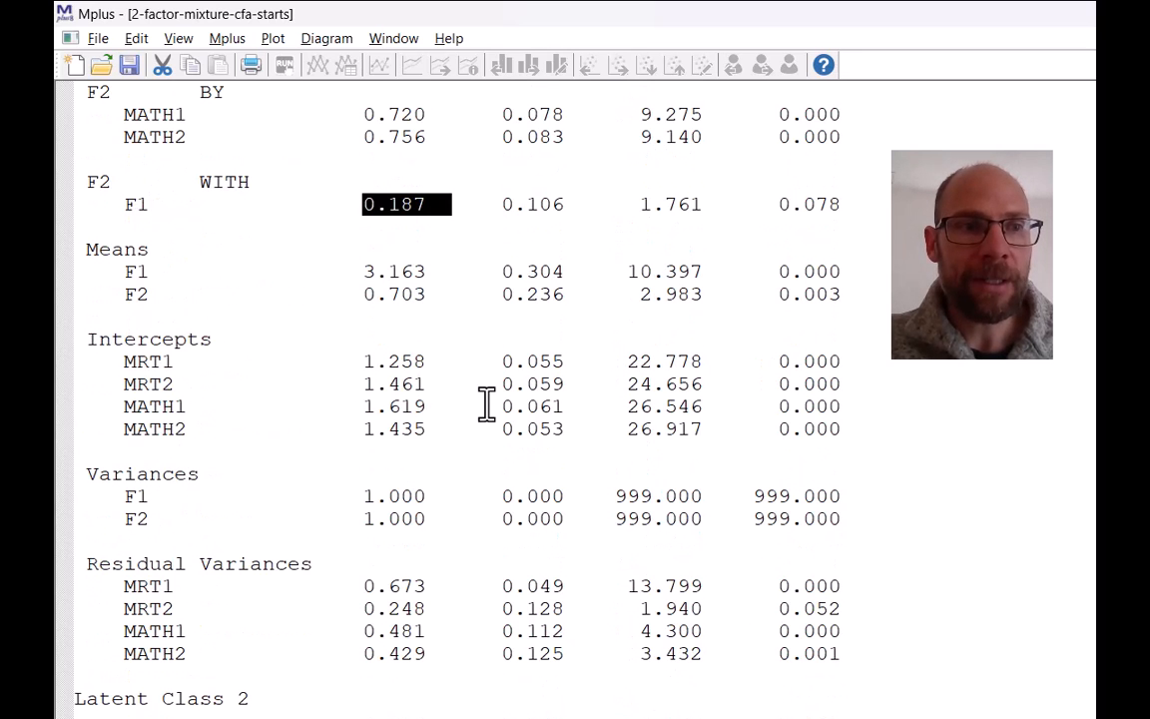
pyautogui.doubleClick(135, 271)
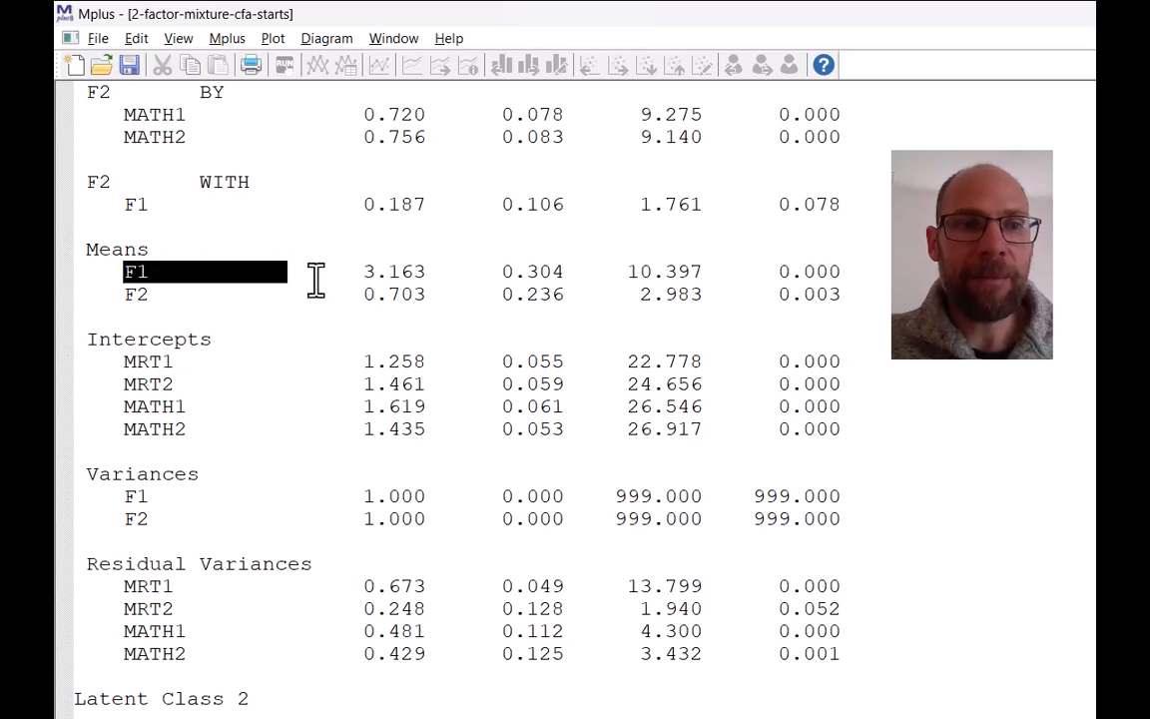
pyautogui.scroll(-3)
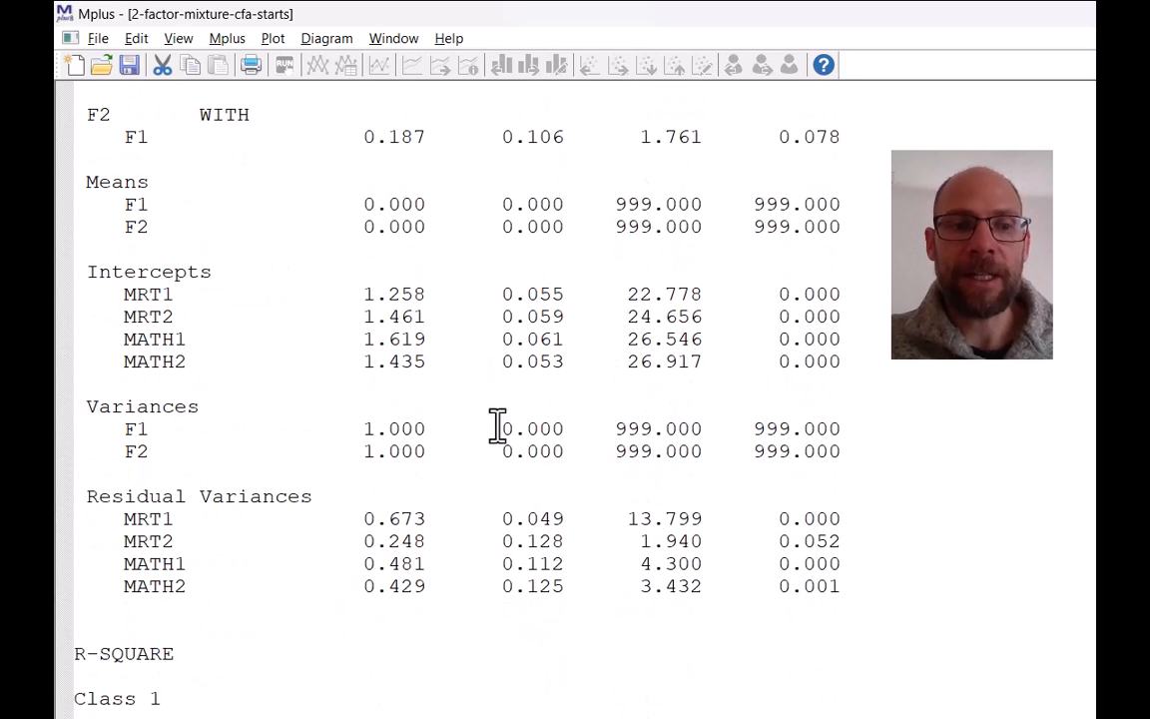
# Highlight the Class 1 and Class 2 R-SQUARE tables, including MRT1 0.327 and MRT2 0.752.
pyautogui.scroll(-3)
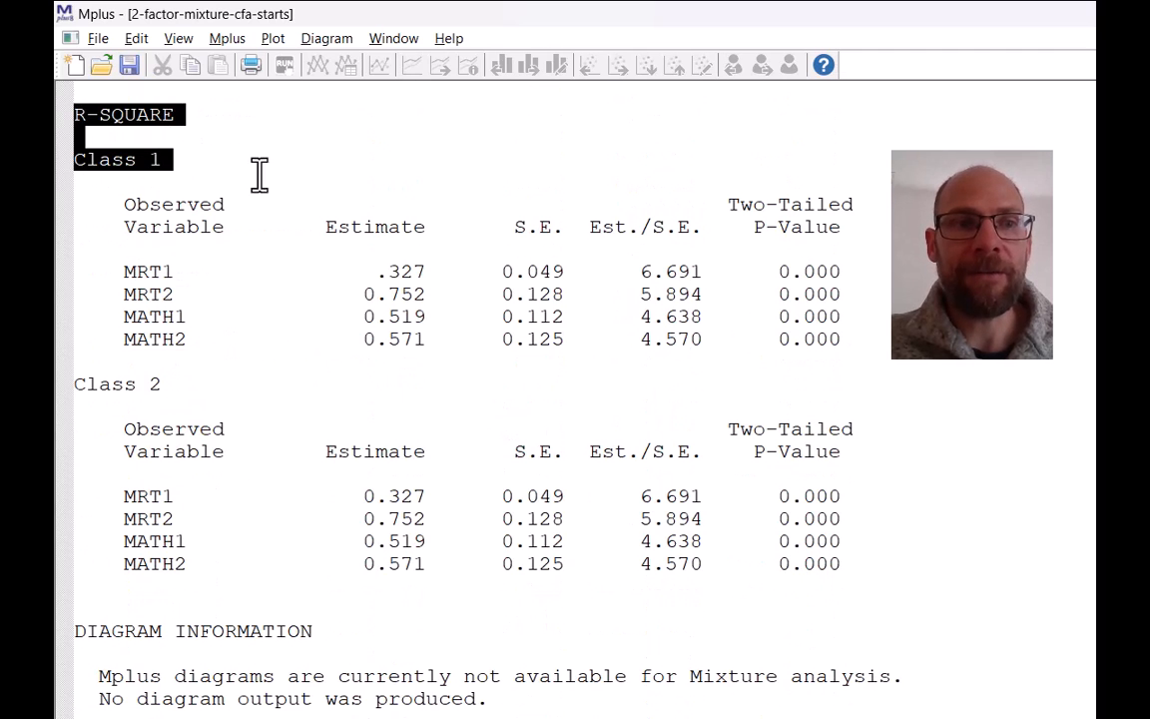
pyautogui.moveTo(259, 174); pyautogui.dragTo(888, 569)
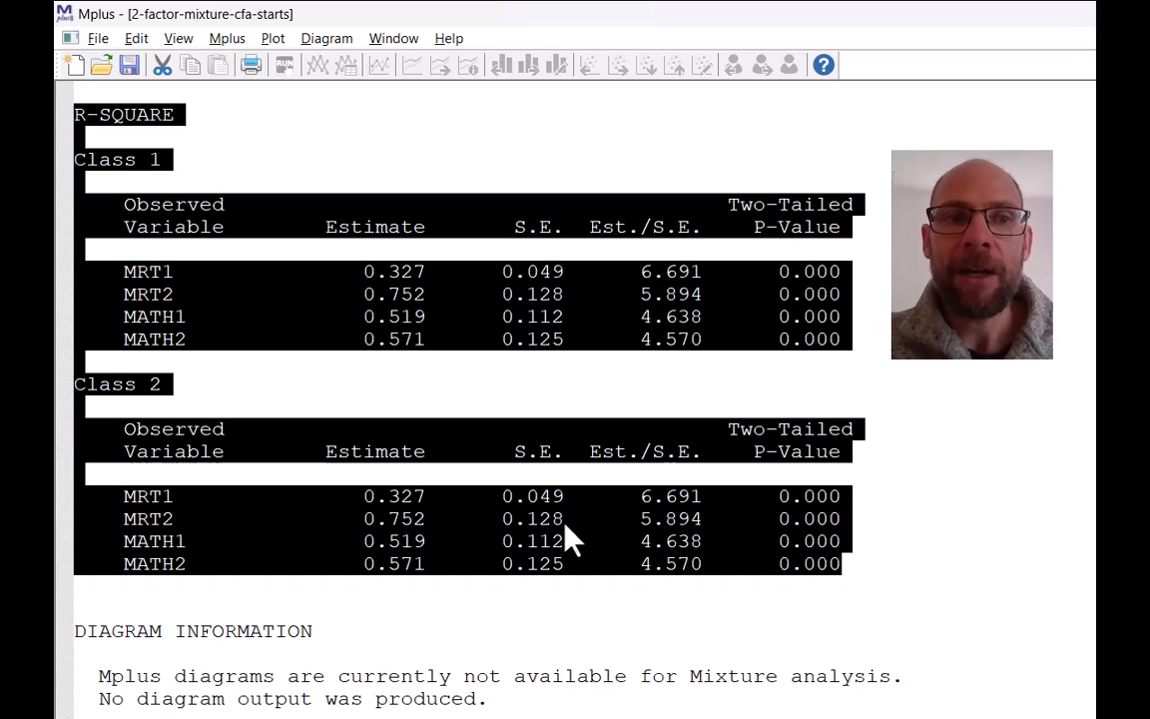
pyautogui.moveTo(454, 500)
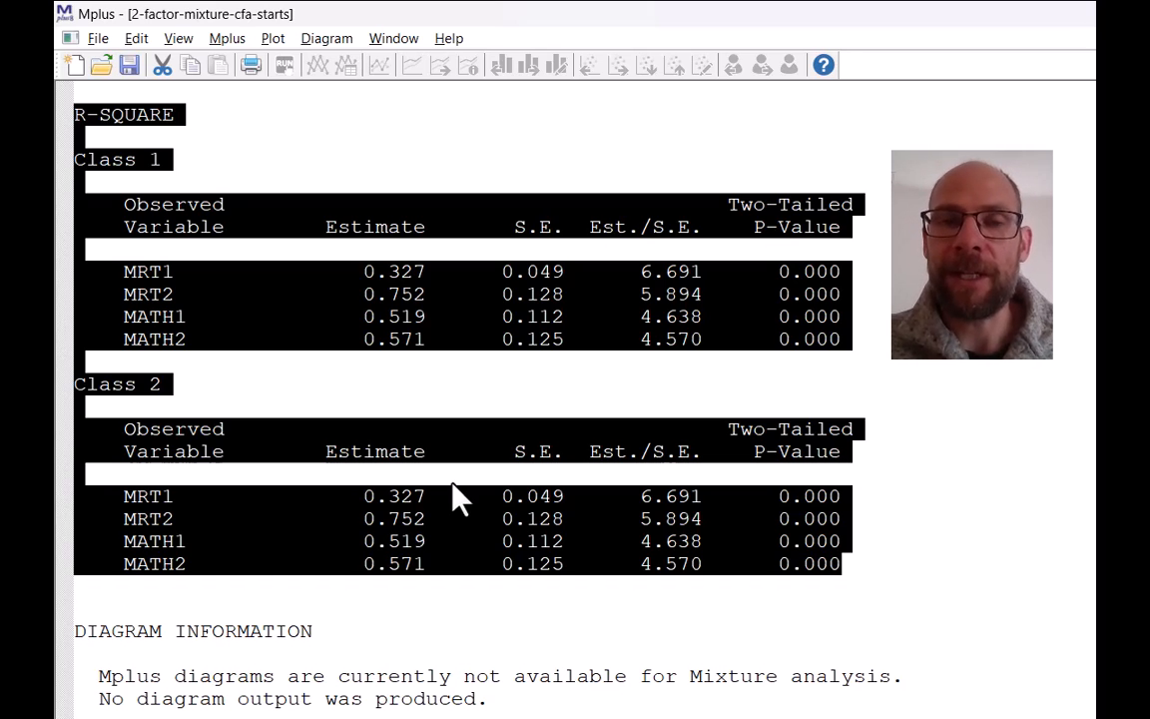
pyautogui.moveTo(414, 278)
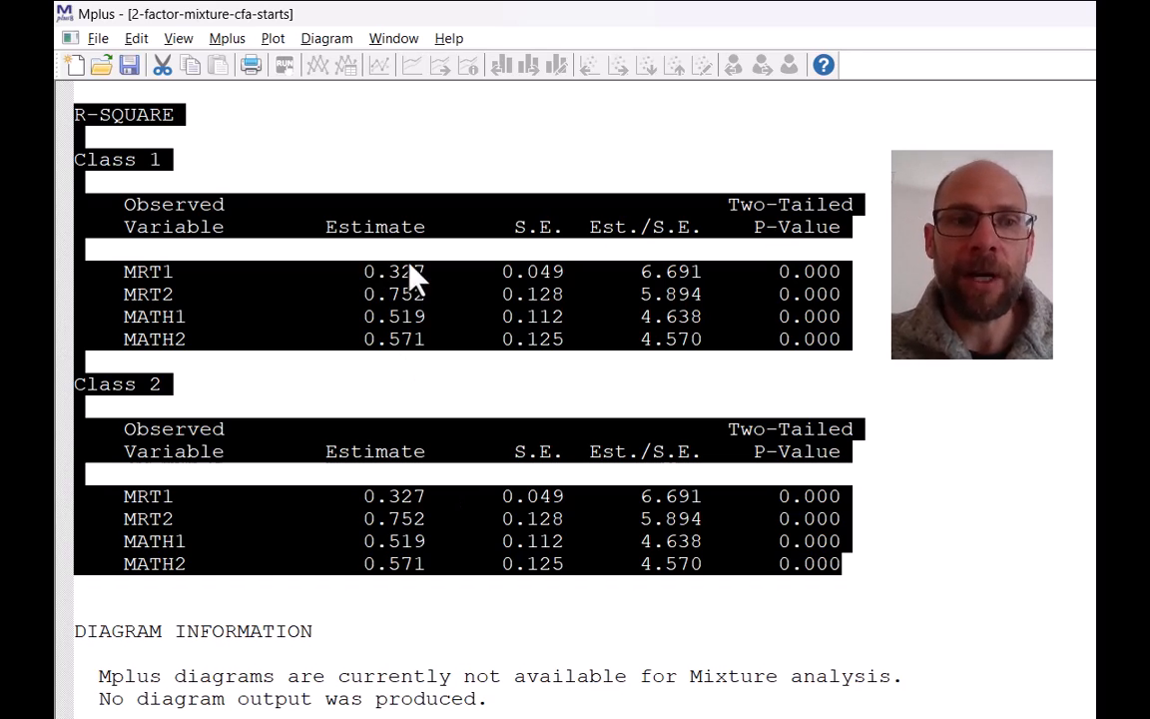